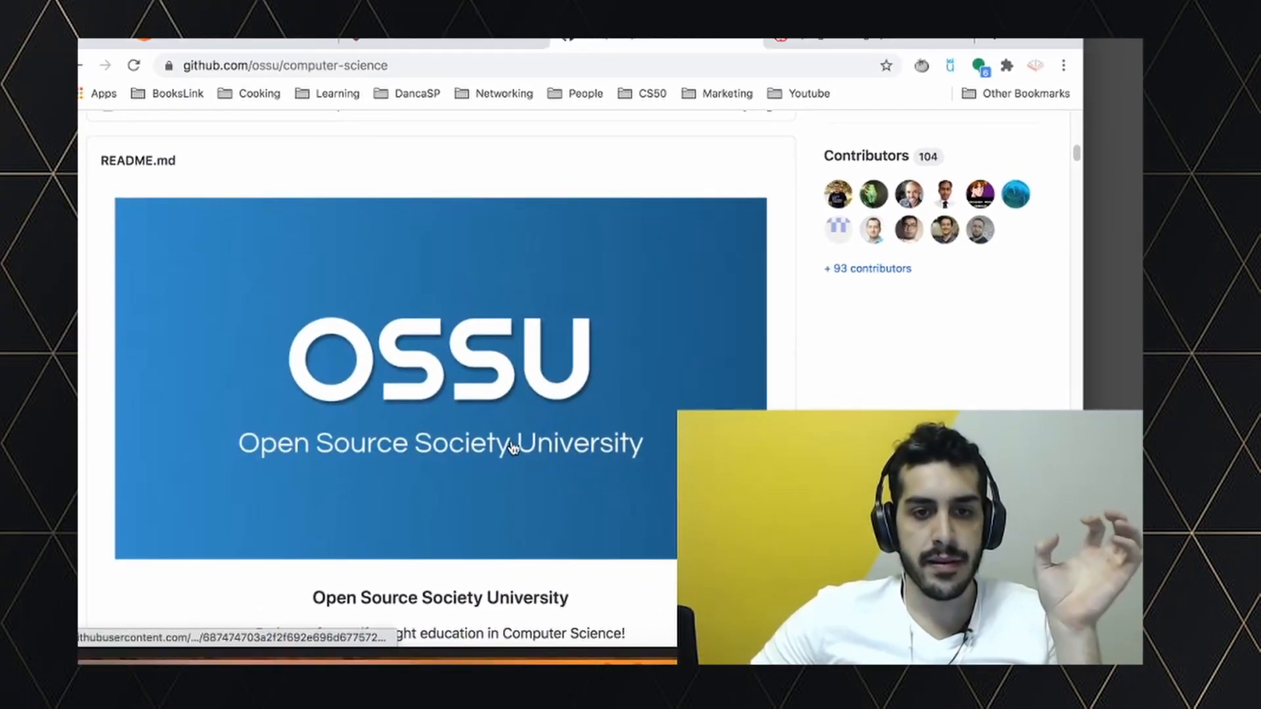
mouse_move(538, 420)
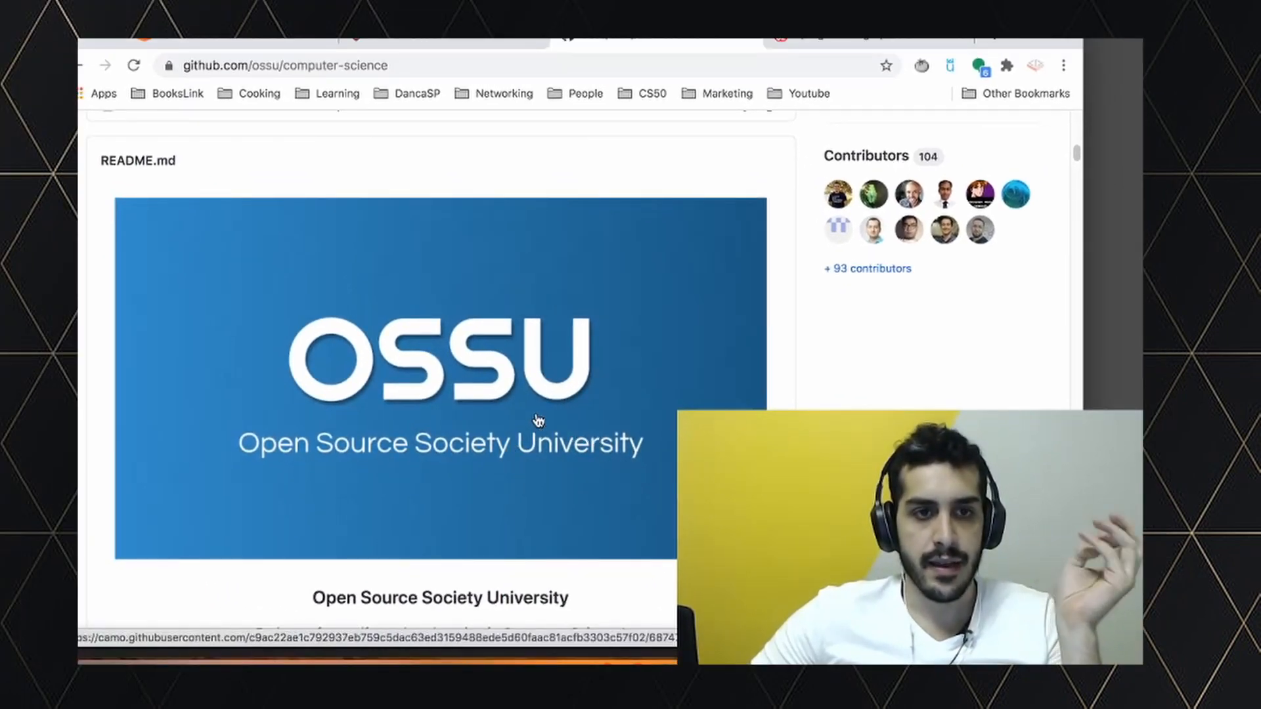
Scroll from the OSSU banner past Contents and Summary to the Intro CS outline
scroll("up", 3)
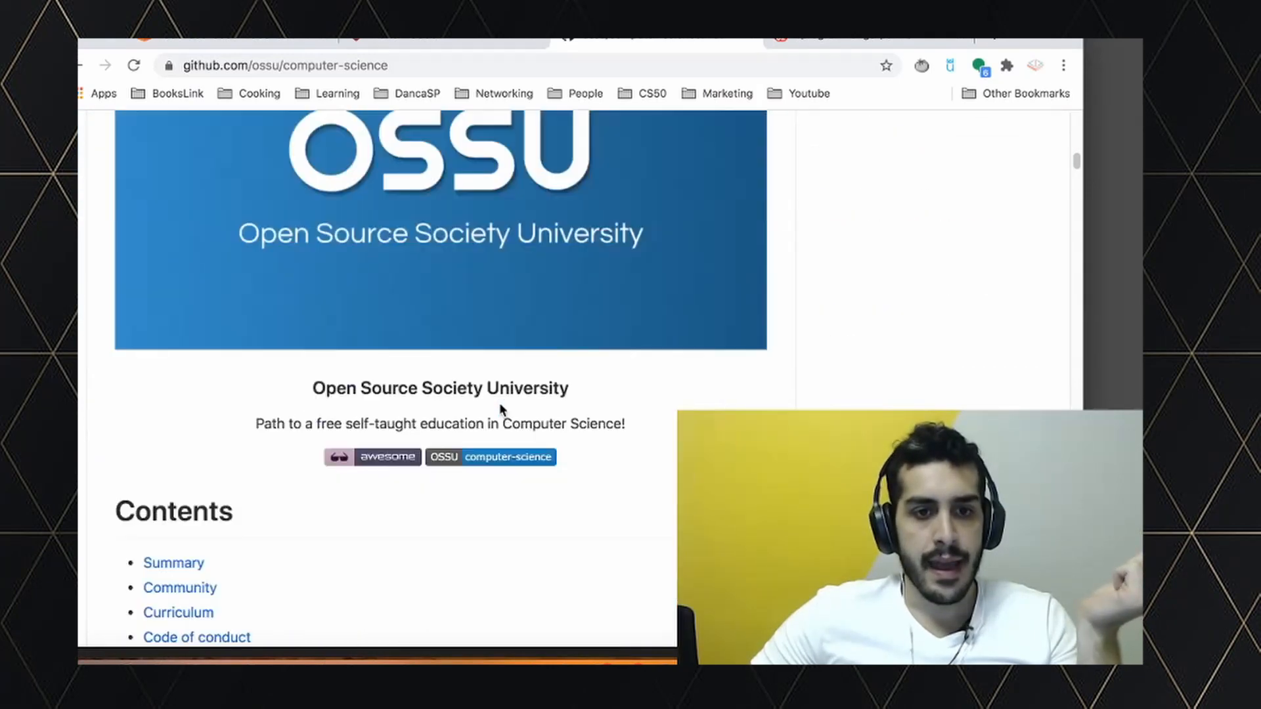
scroll("down", 3)
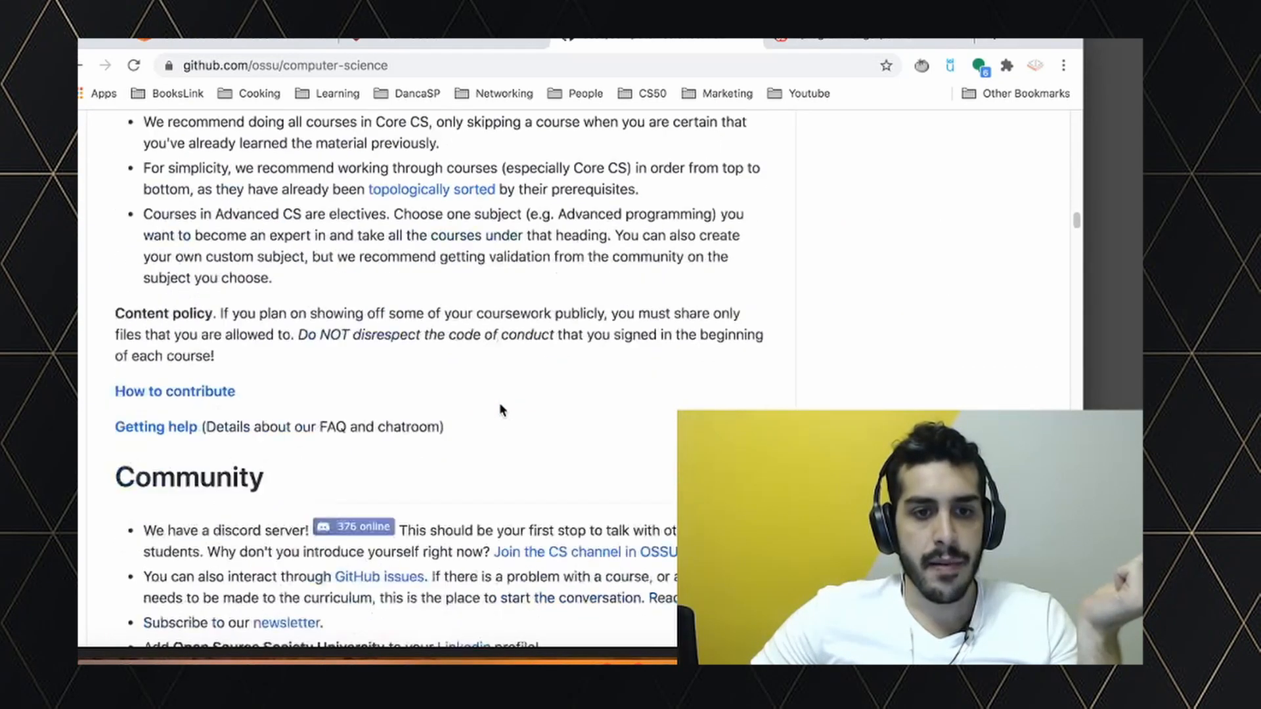
scroll("up", 3)
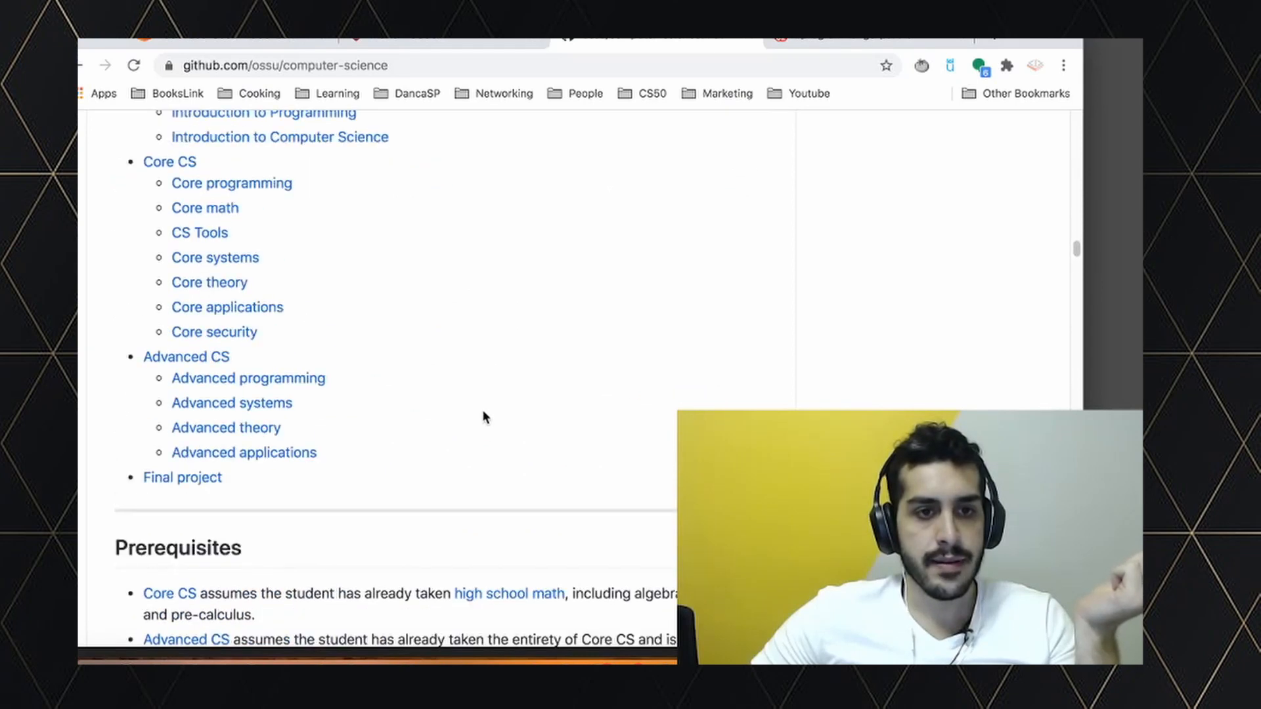
scroll("up", 3)
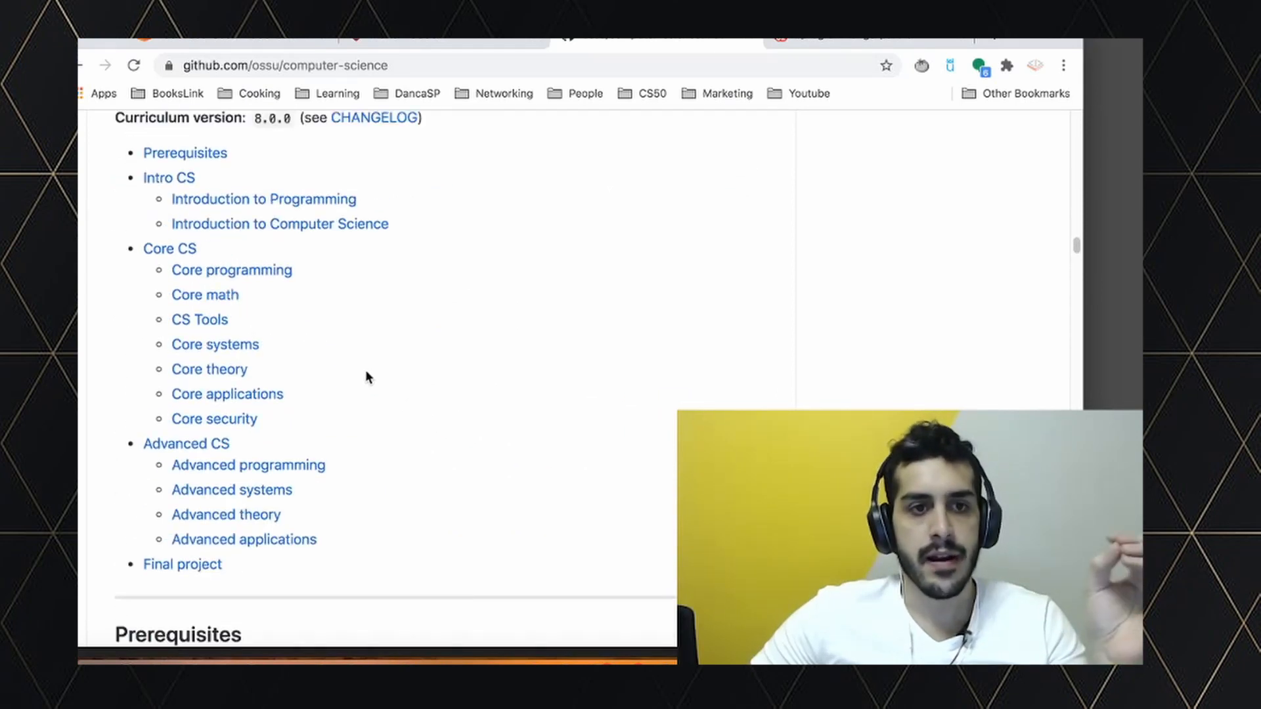
mouse_move(370, 364)
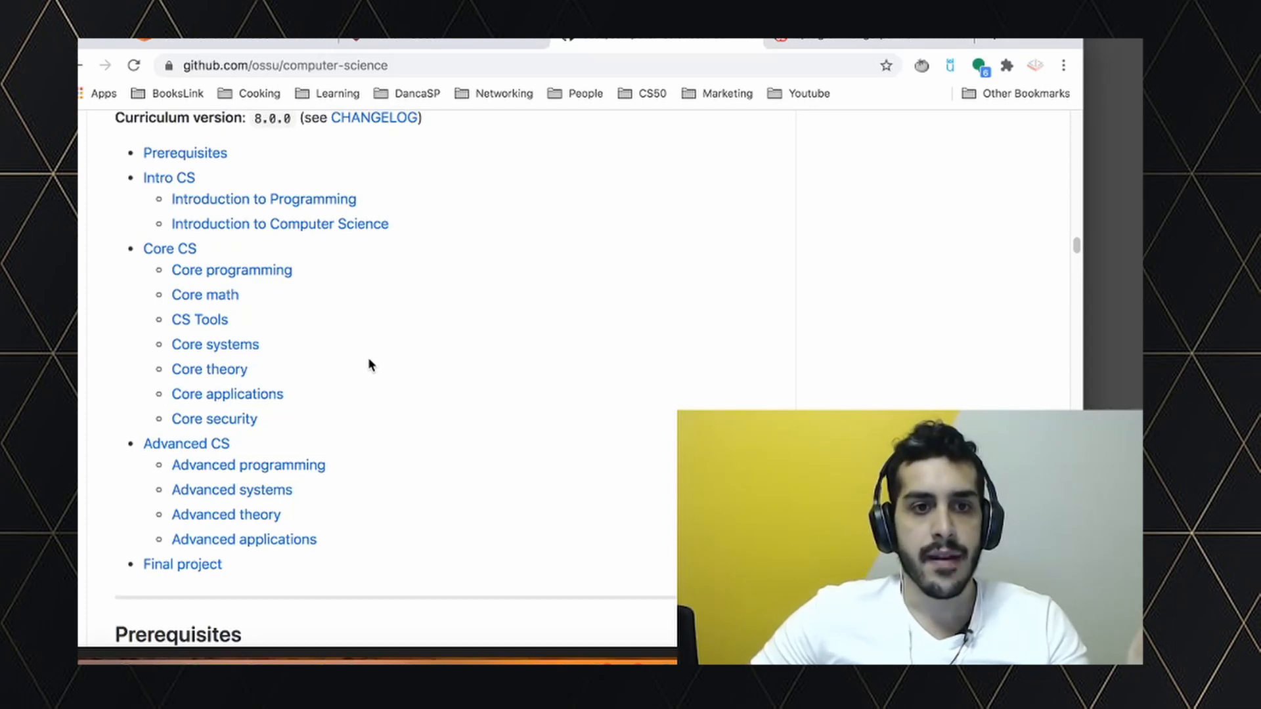
mouse_move(269, 254)
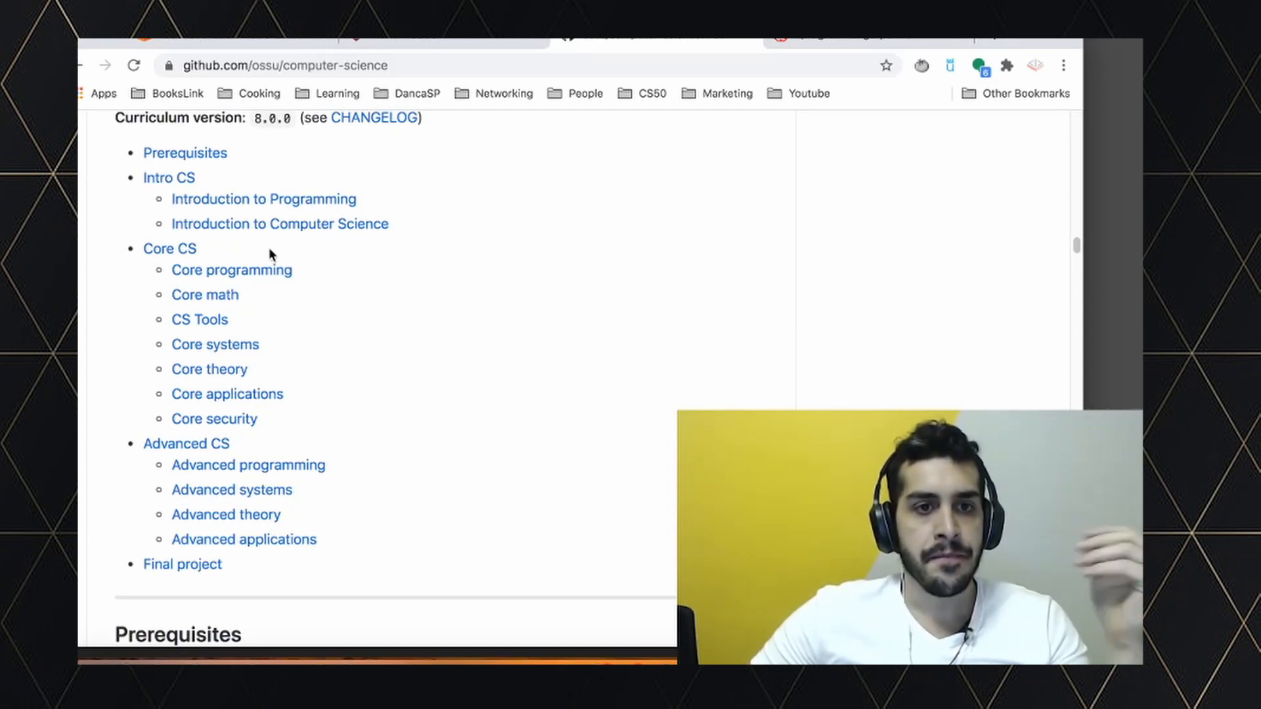
mouse_move(333, 298)
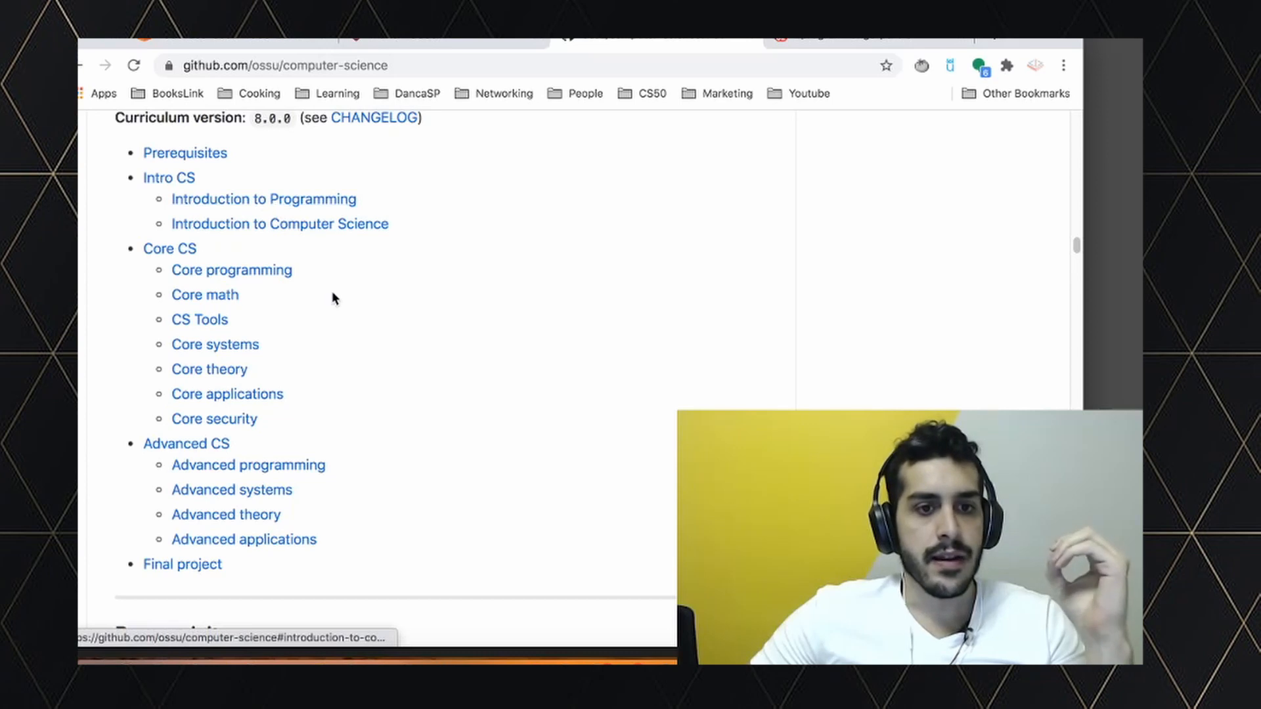
scroll("down", 3)
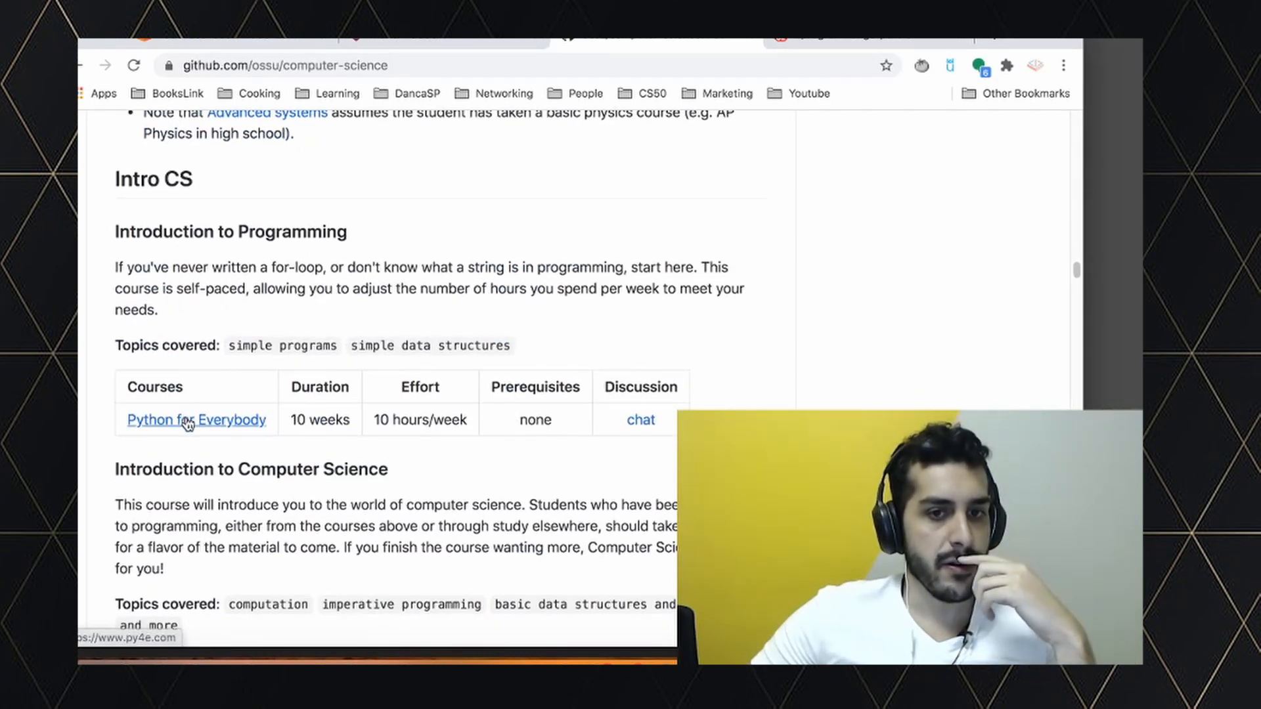
mouse_move(129, 444)
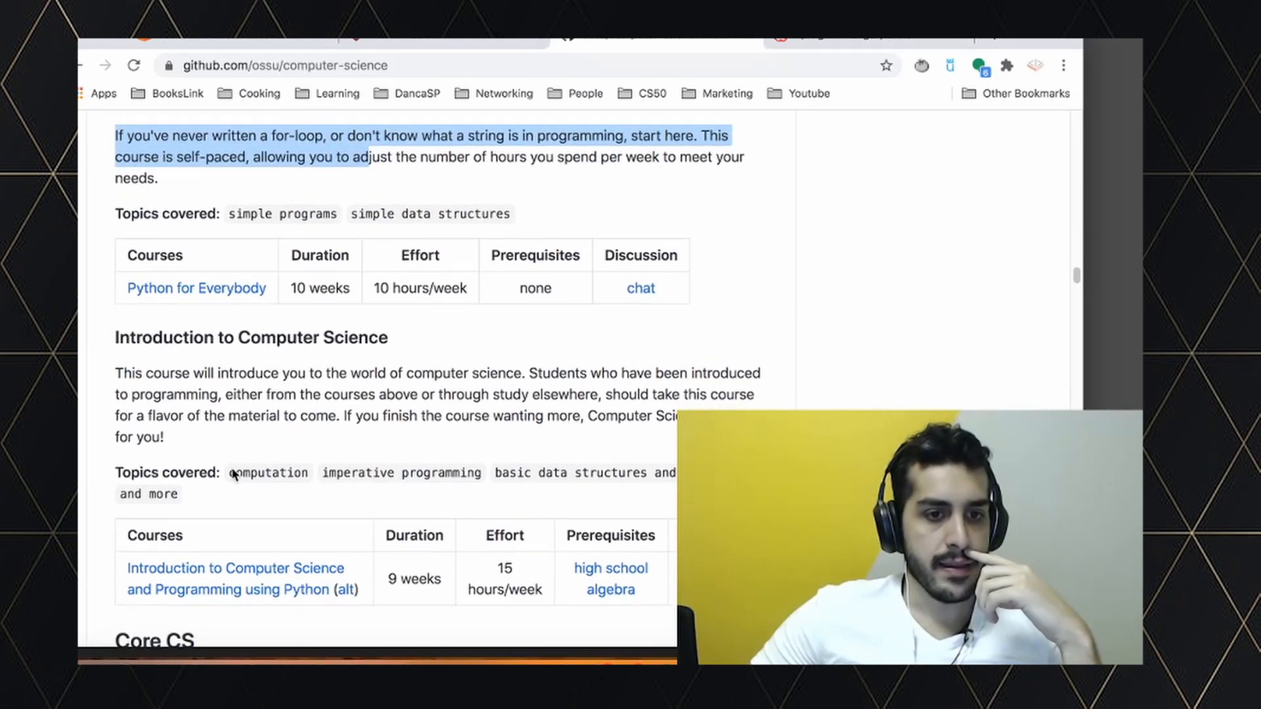
Read the Python for Everybody and Introduction to Computer Science tables under Intro CS
scroll("up", 3)
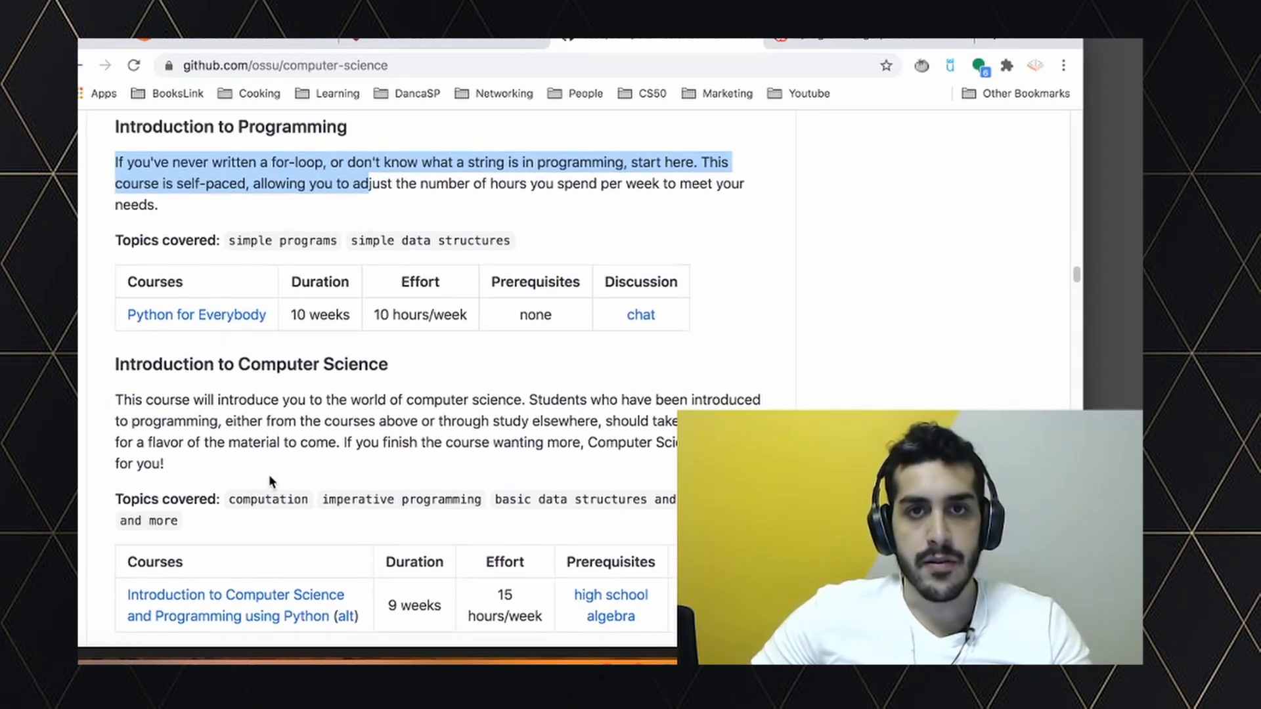
scroll("up", 3)
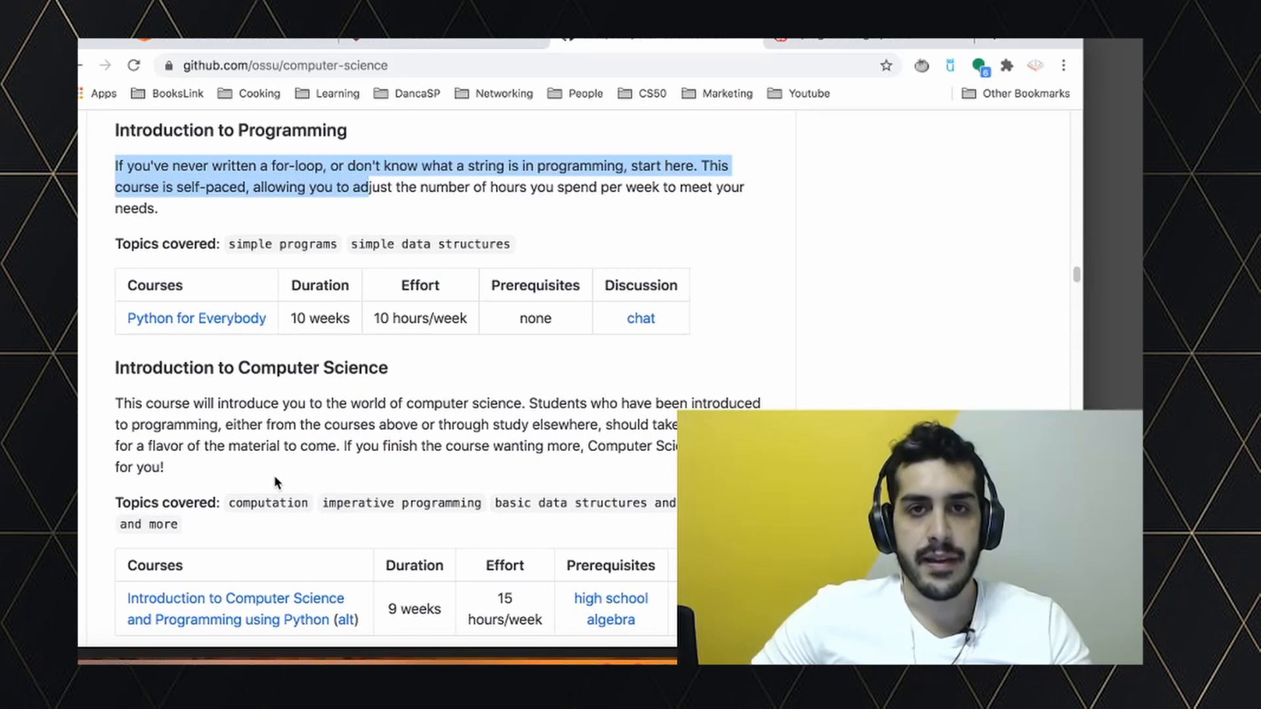
scroll("down", 3)
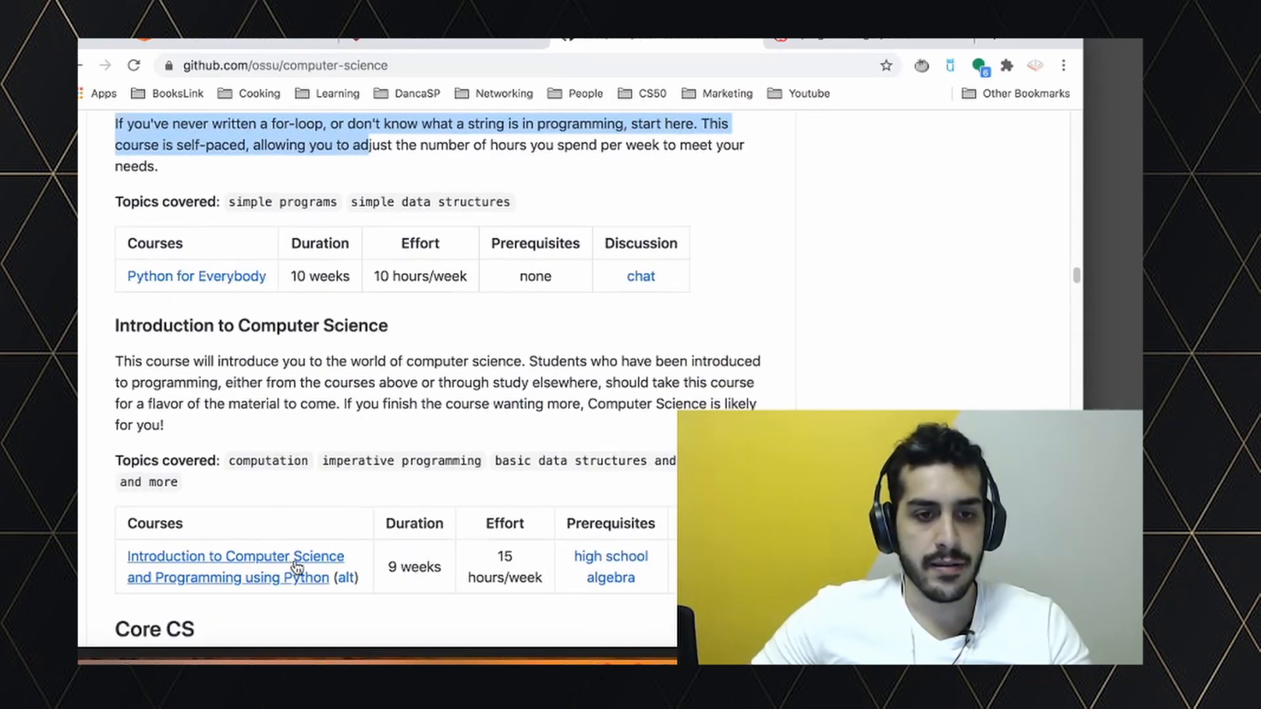
mouse_move(396, 496)
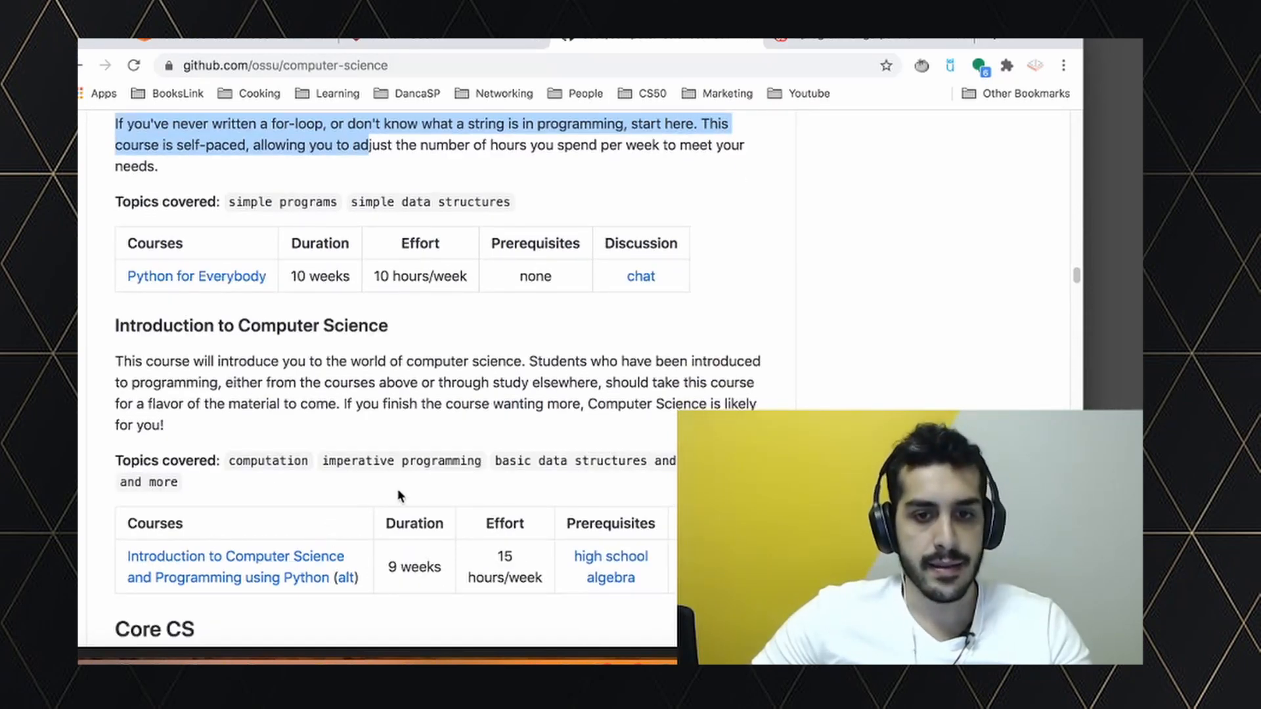
mouse_move(613, 315)
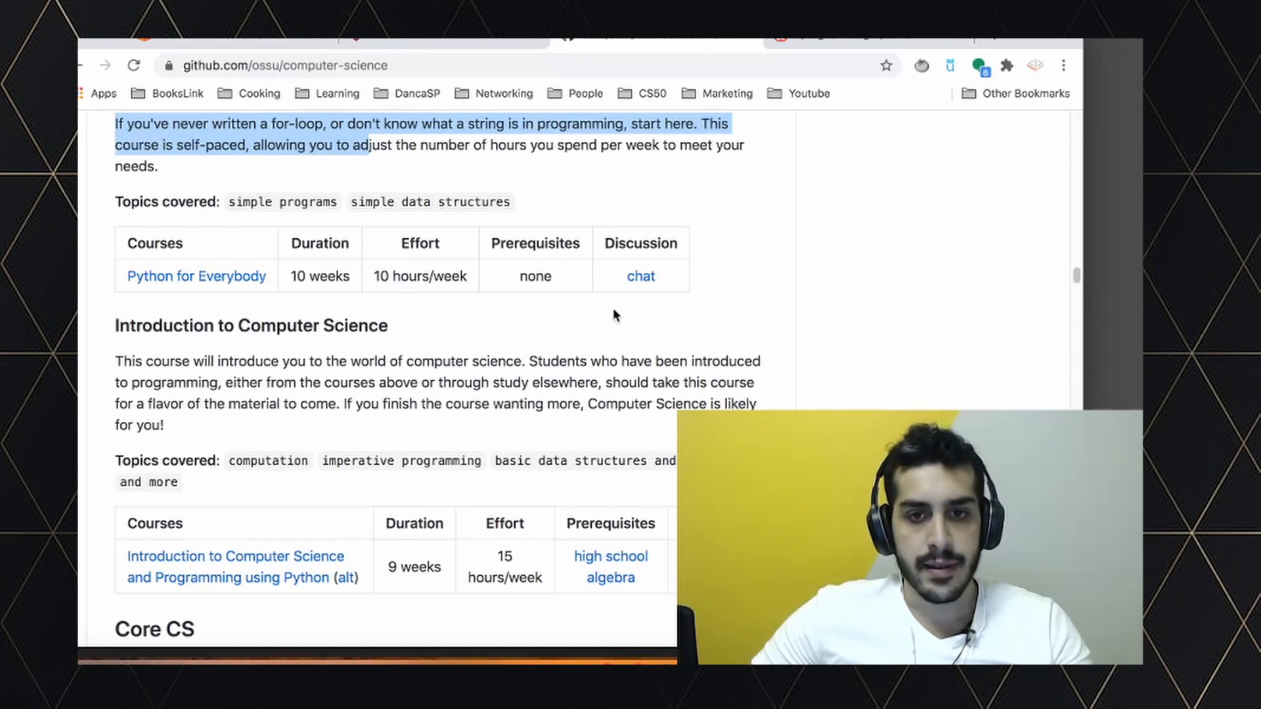
scroll("down", 3)
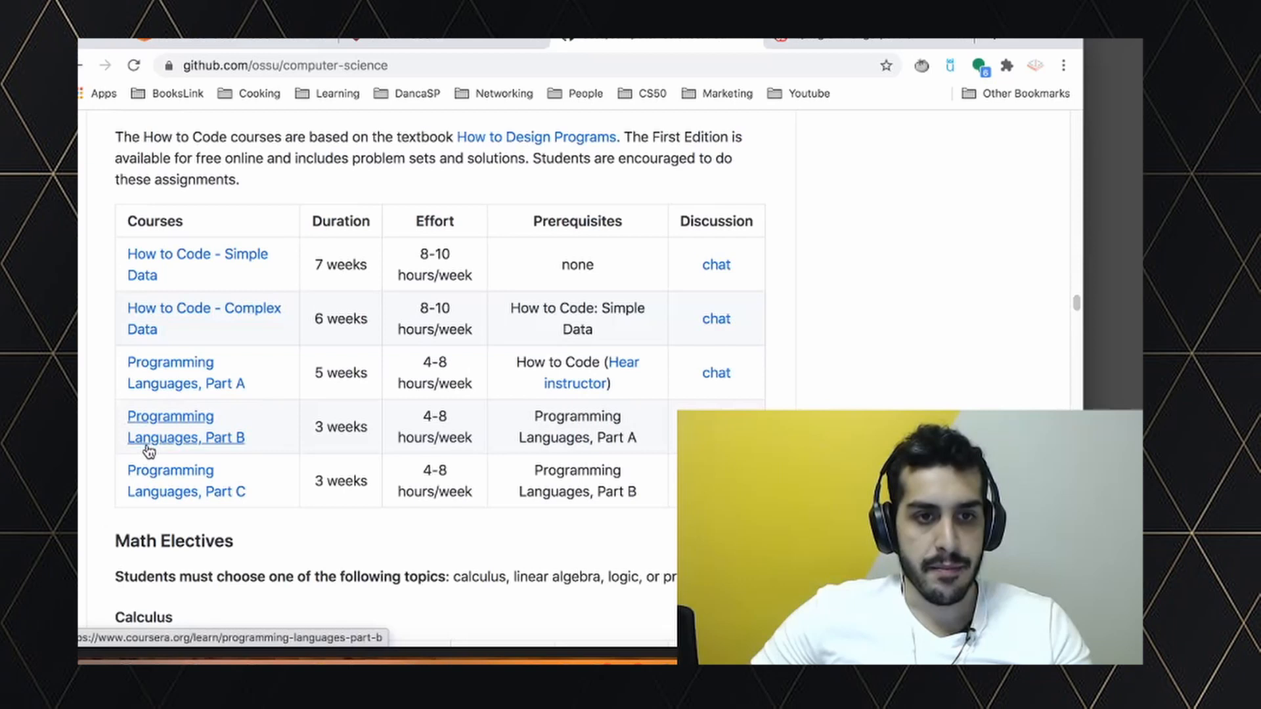
mouse_move(211, 244)
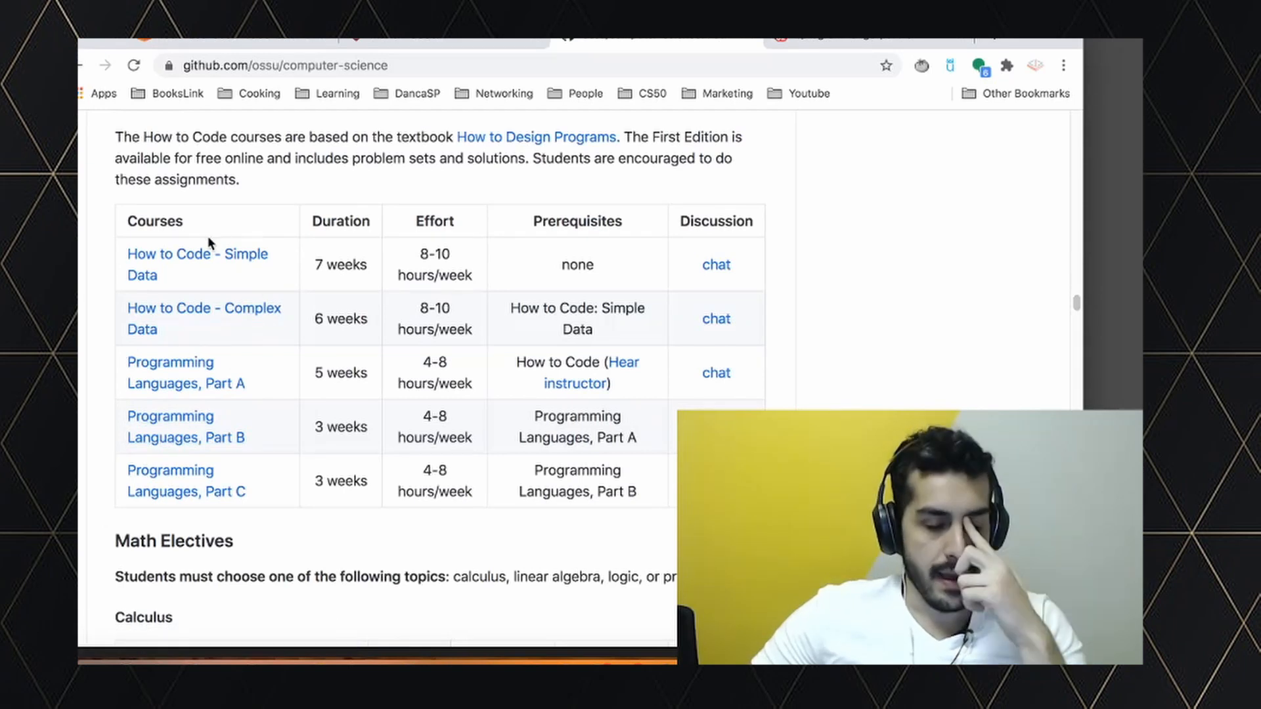
mouse_move(143, 287)
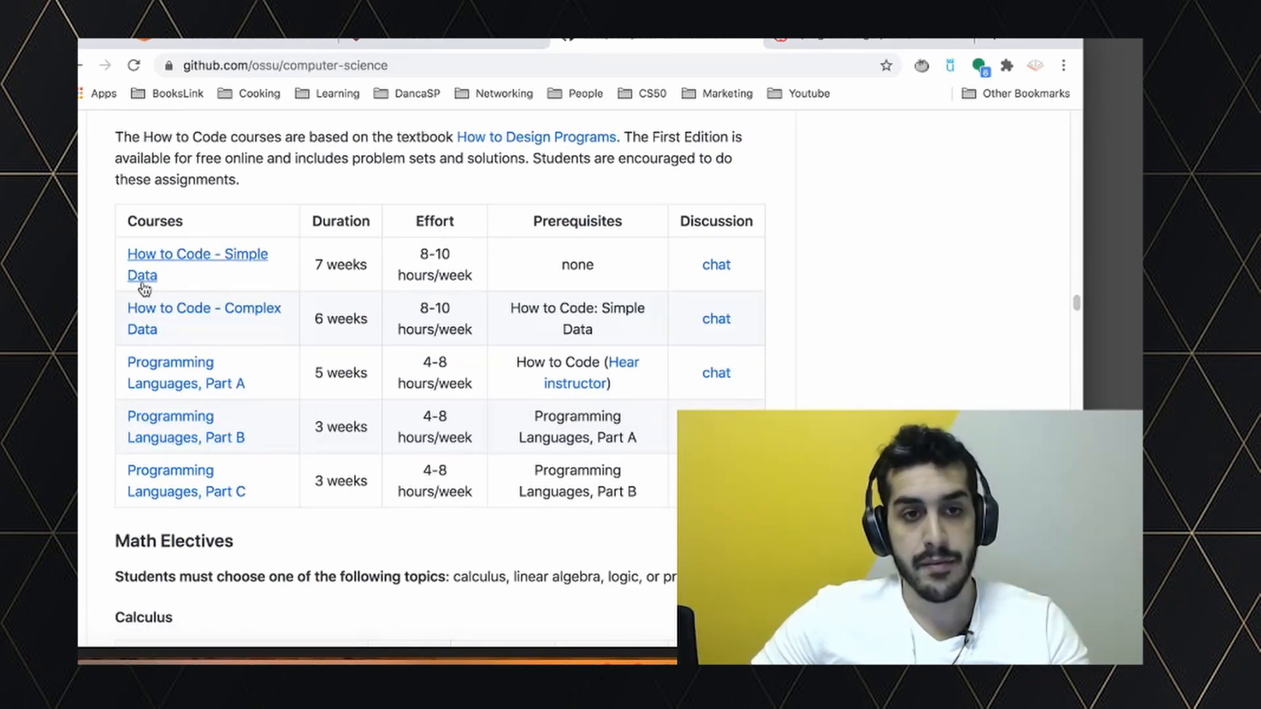
Scroll past How to Code, Math Electives, Core Math and CS Tools to the CS50 Core systems table
scroll("down", 3)
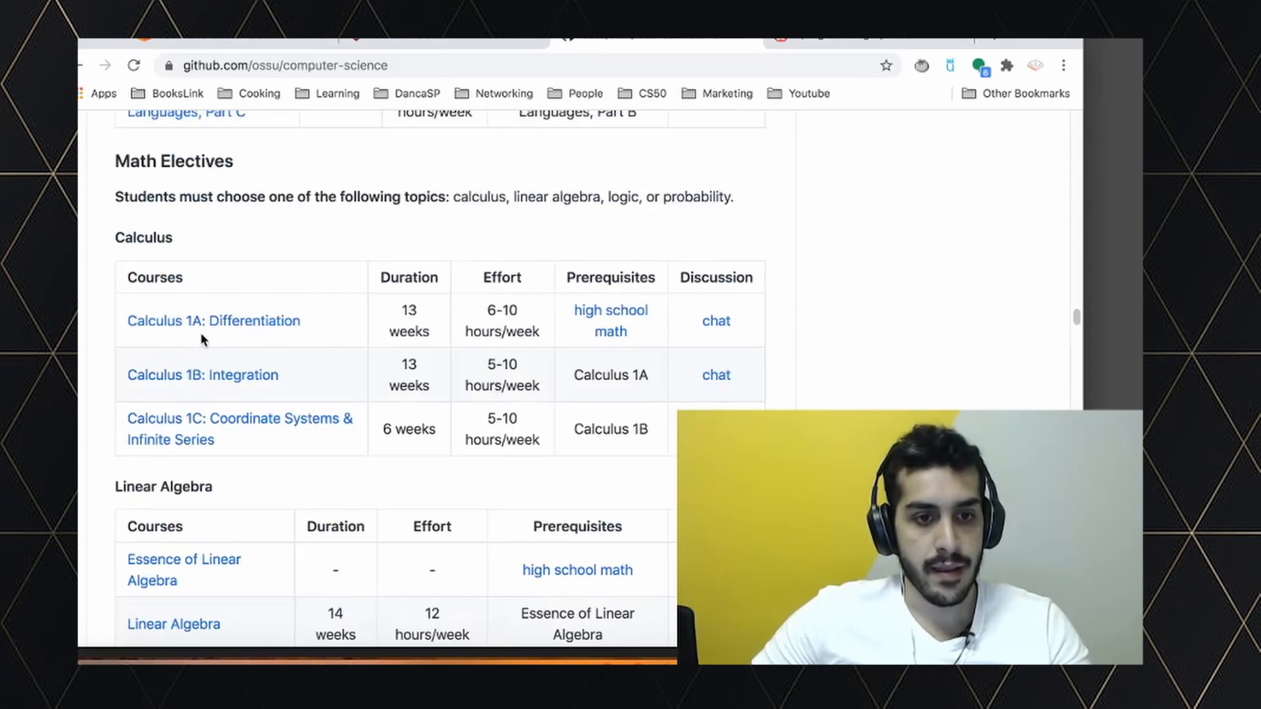
scroll("down", 3)
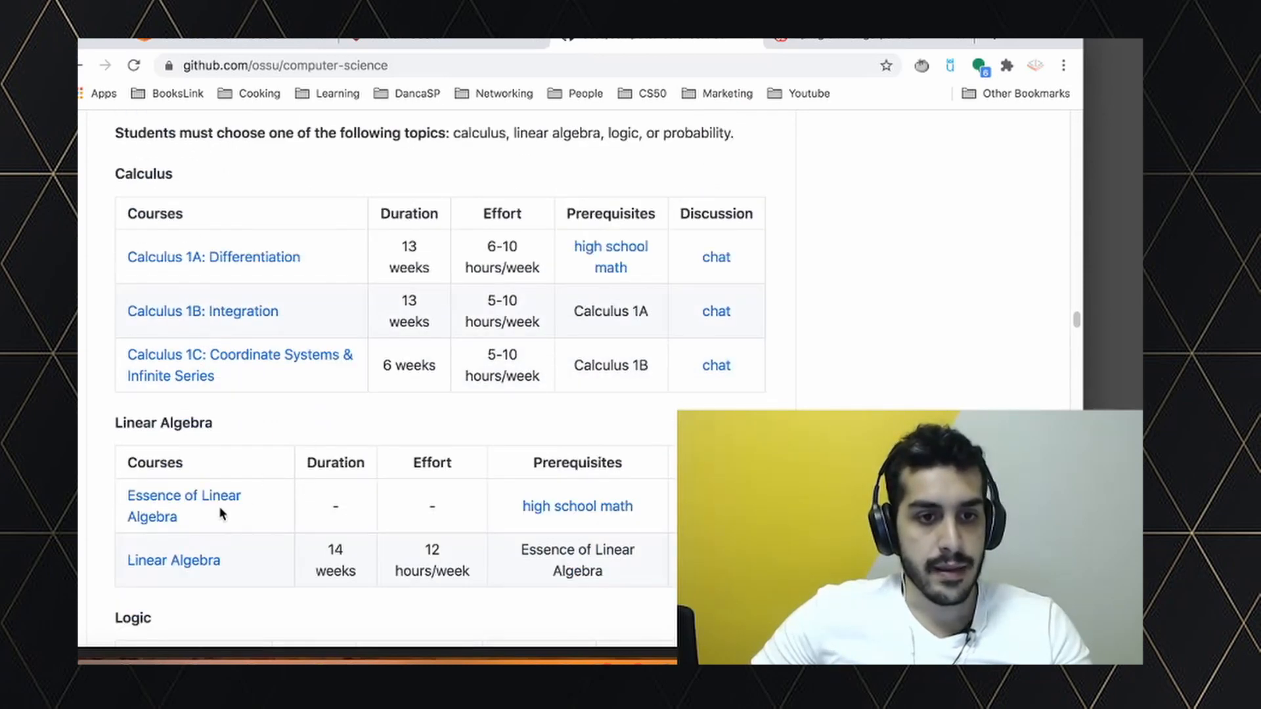
scroll("down", 3)
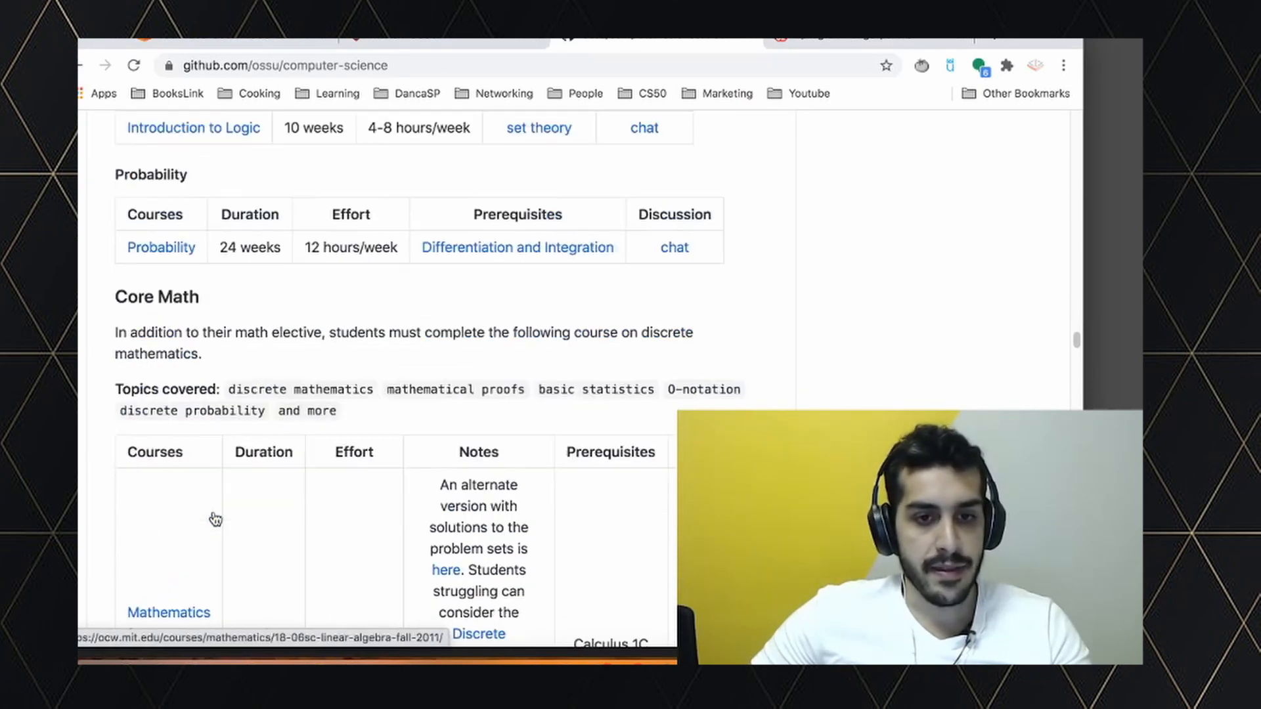
scroll("down", 3)
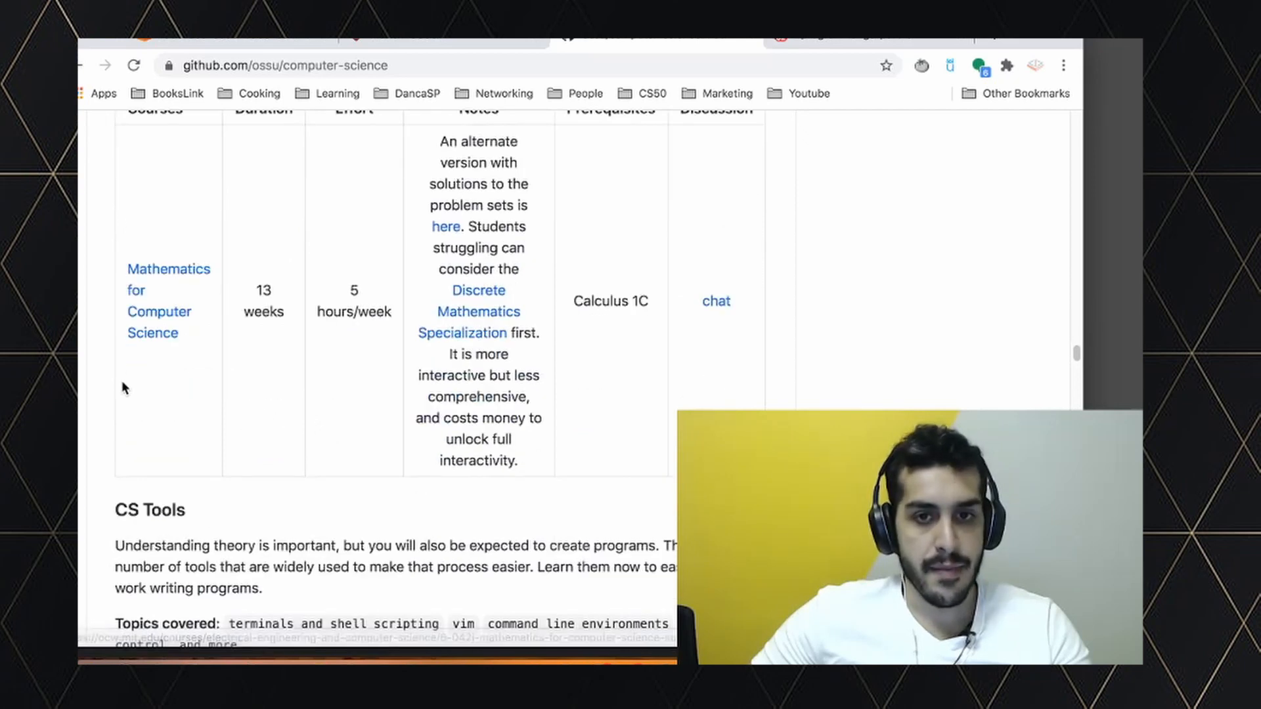
scroll("down", 3)
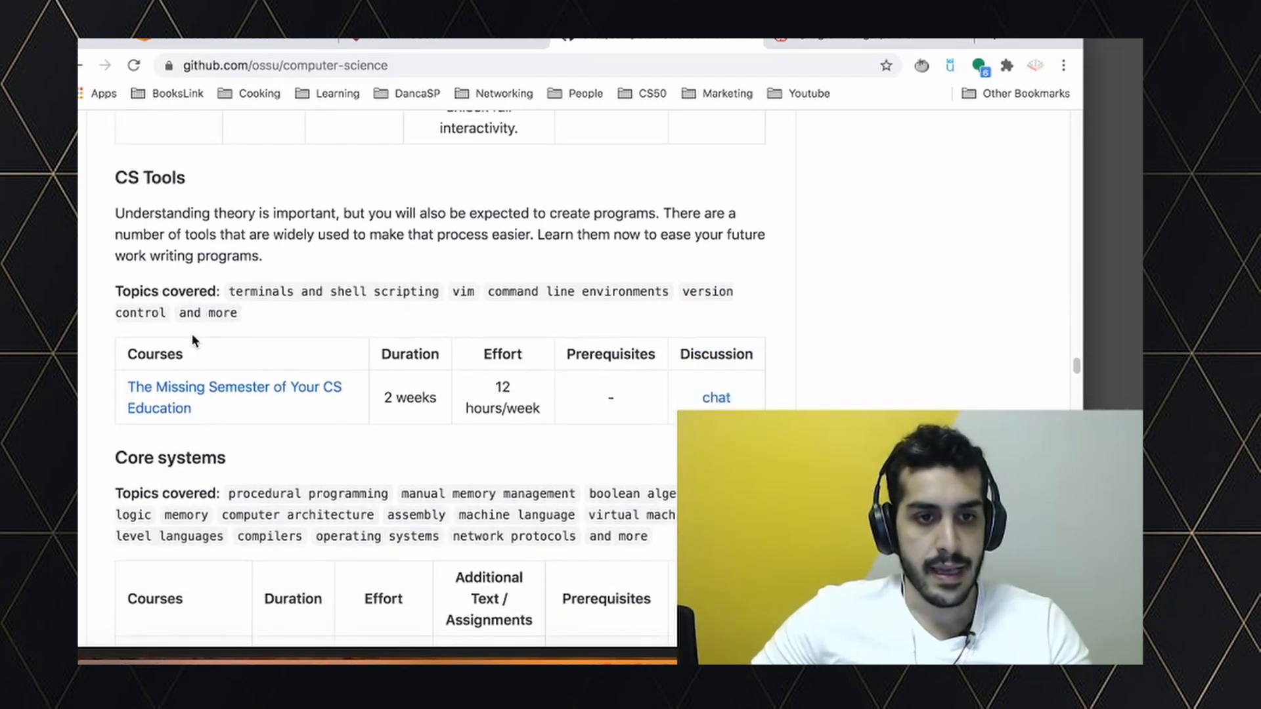
scroll("down", 3)
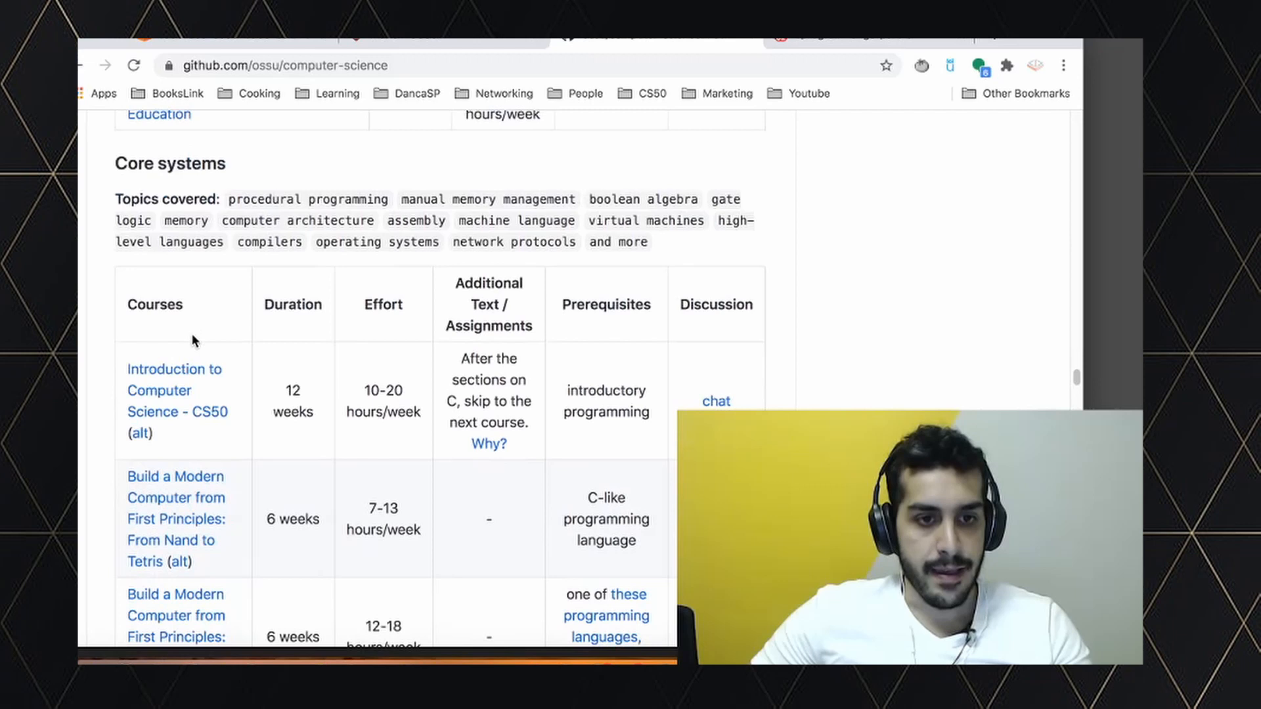
scroll("down", 3)
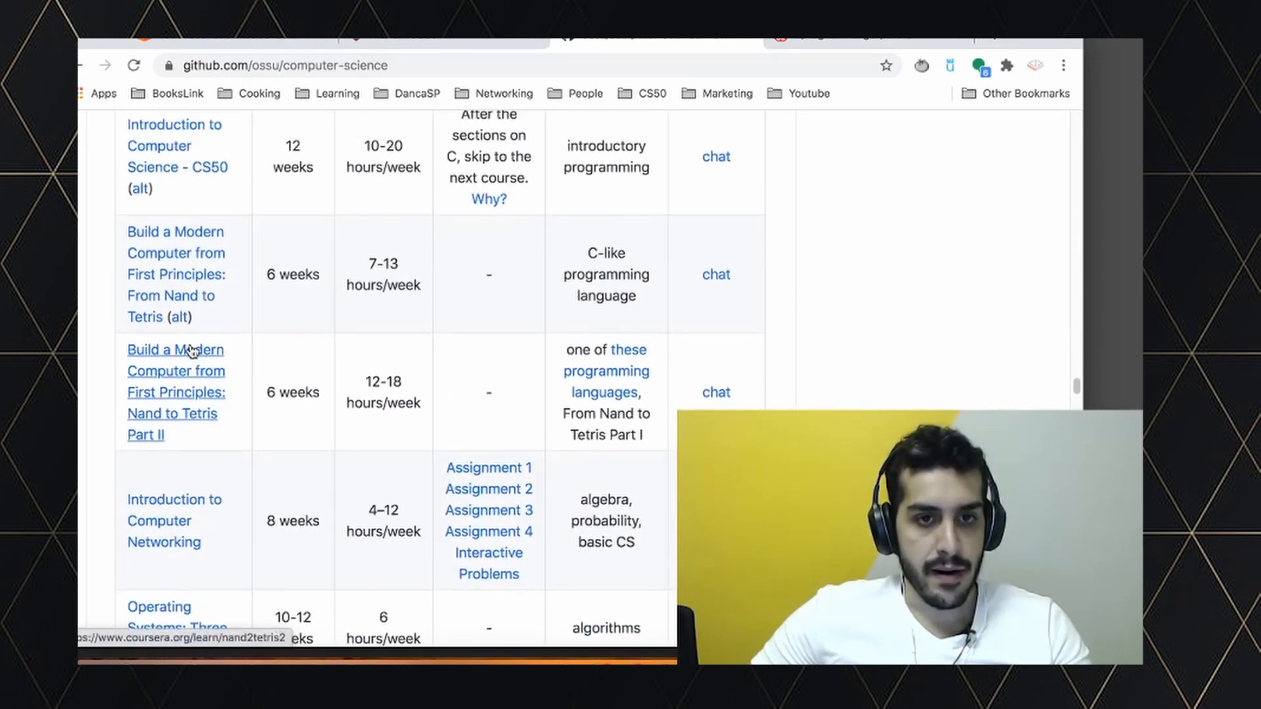
scroll("up", 3)
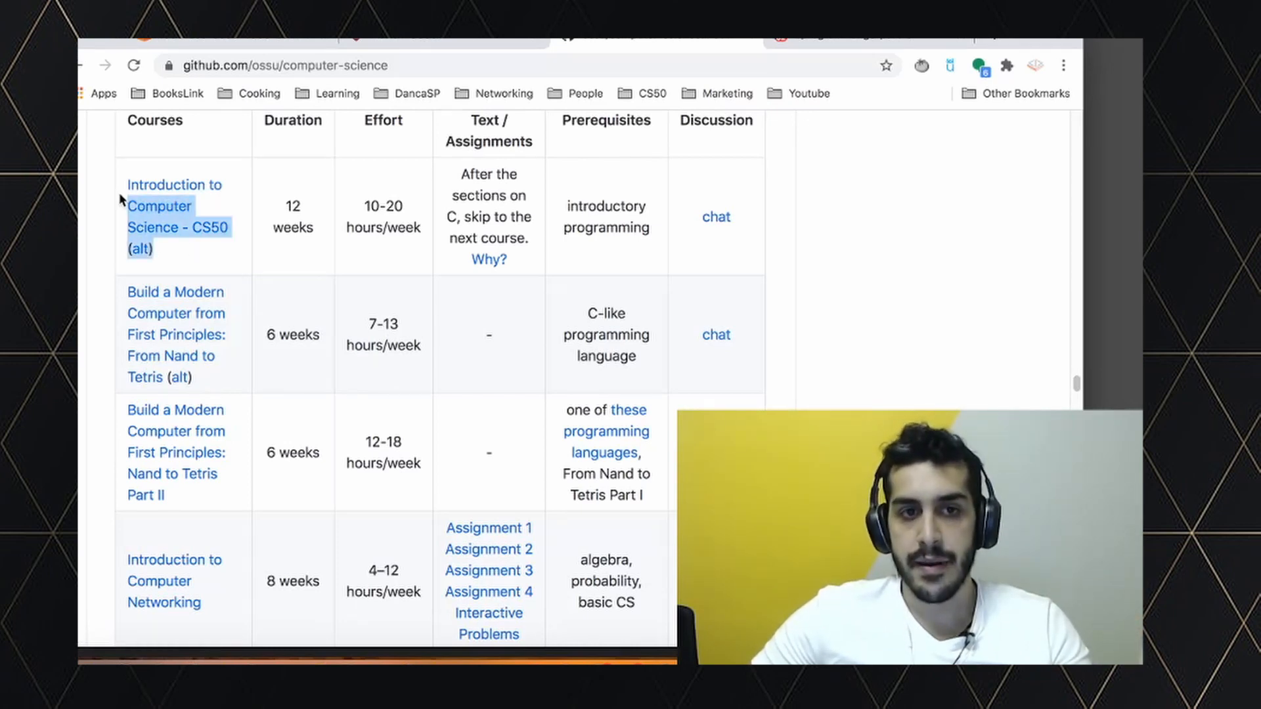
mouse_move(173, 185)
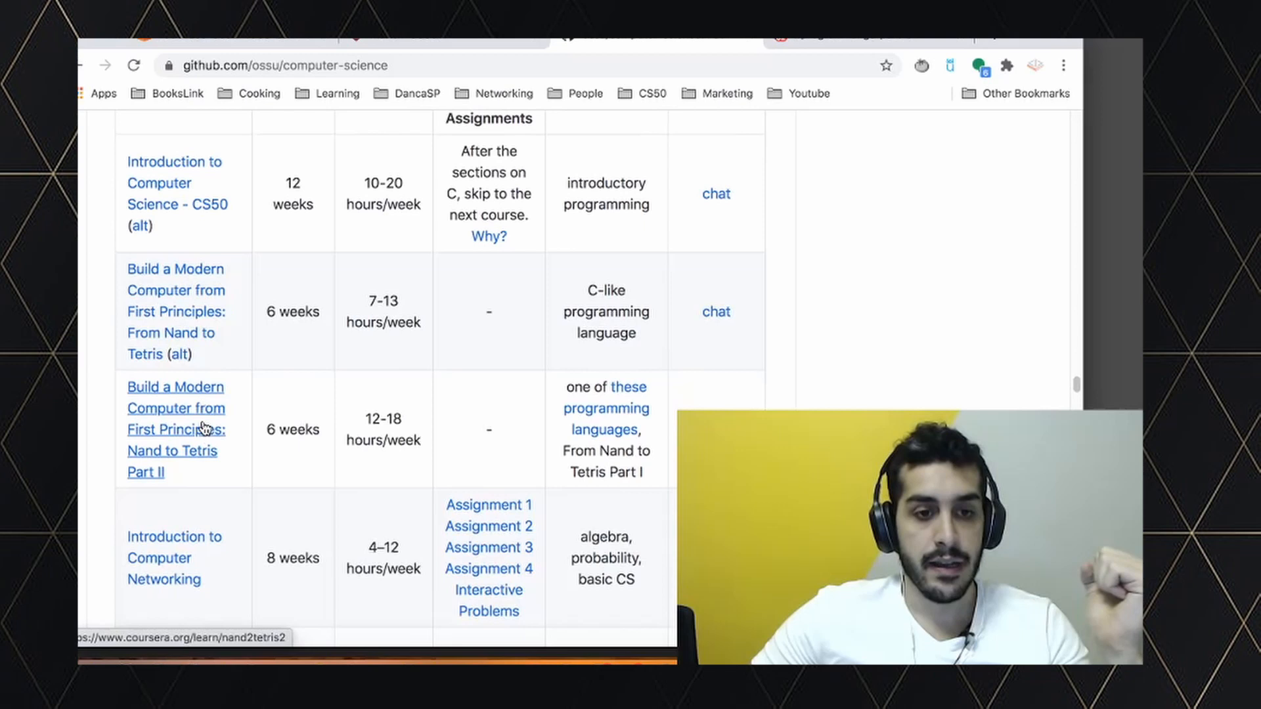
Review Core systems through Nand to Tetris Part II and right-click the networking course link
scroll("down", 3)
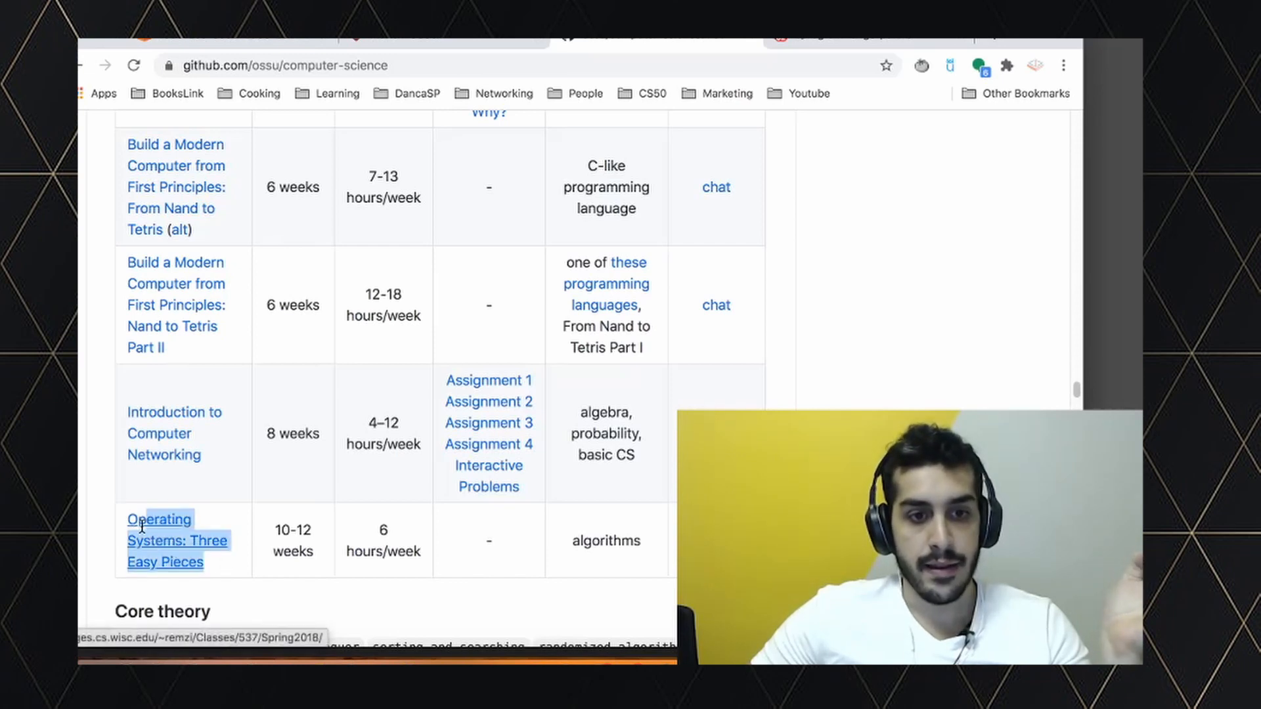
mouse_move(160, 499)
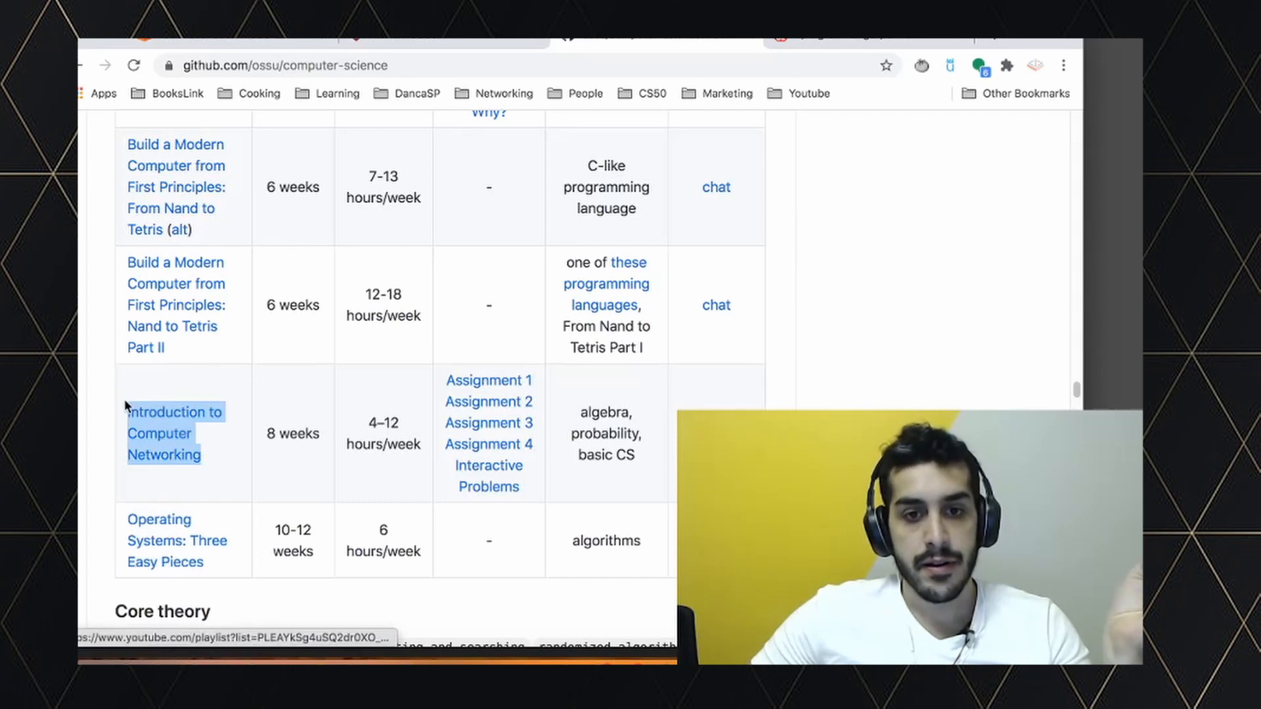
right_click(163, 433)
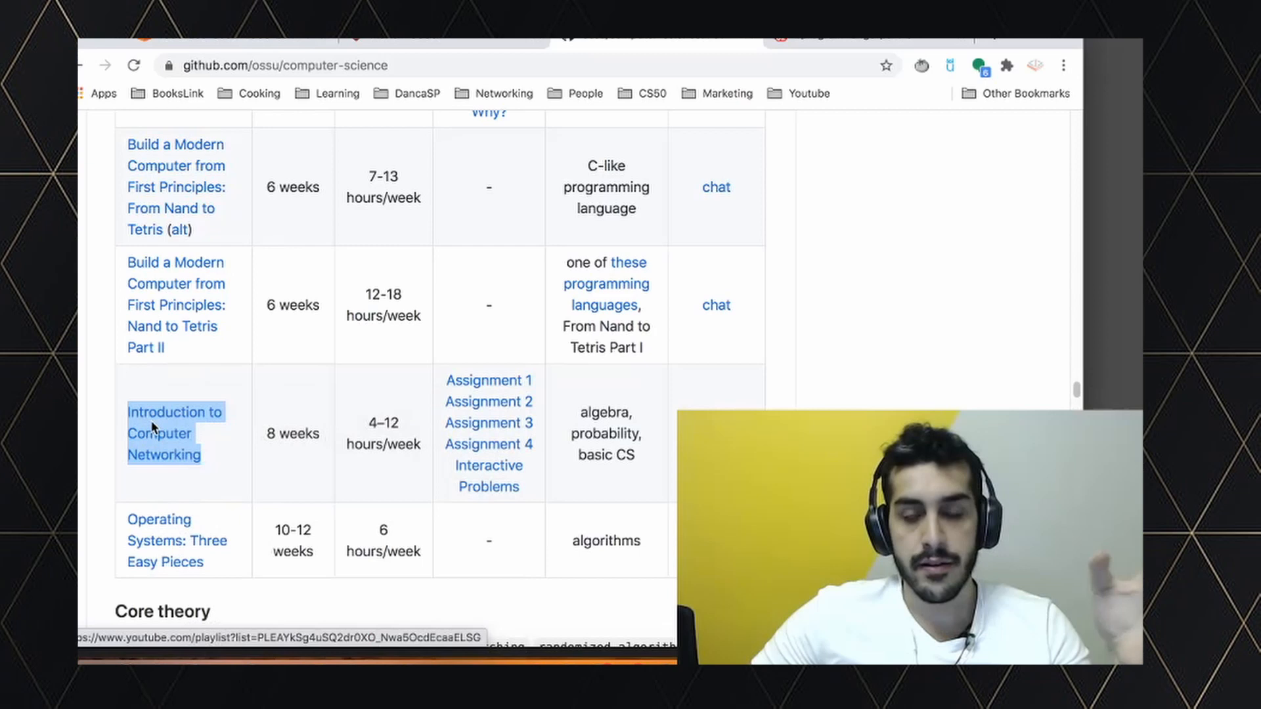
scroll("up", 3)
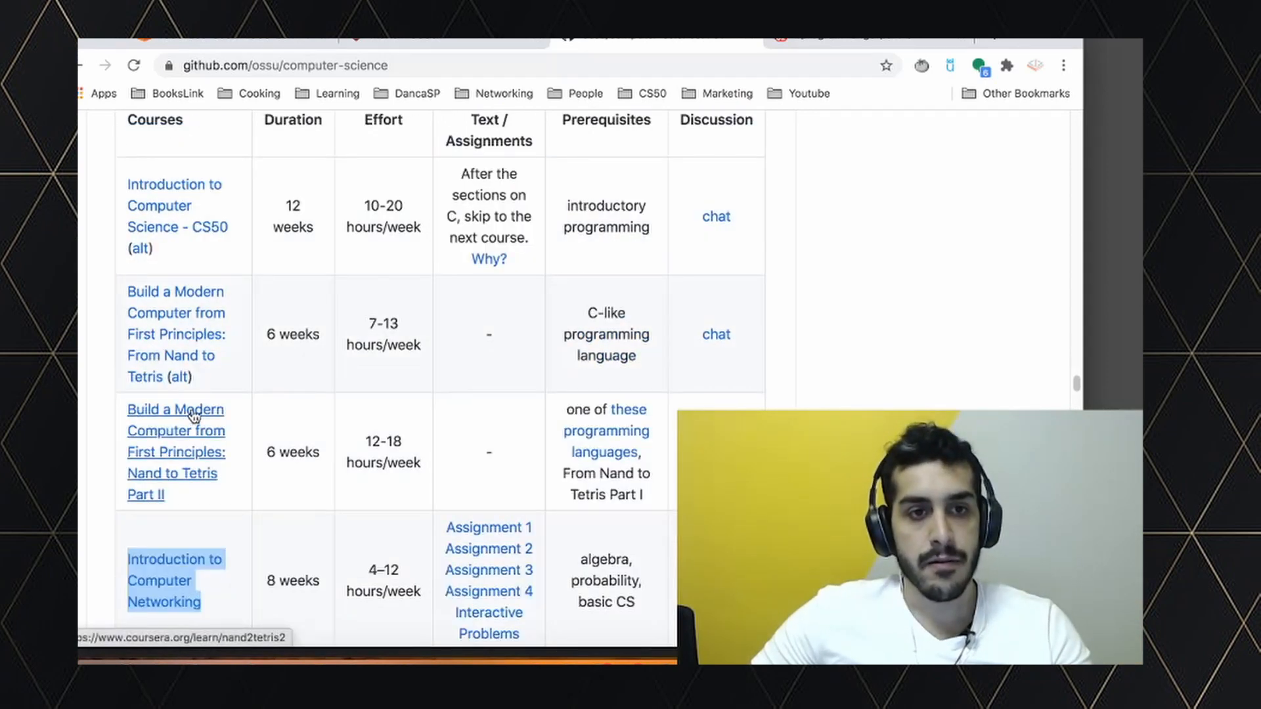
Scroll down through the Core theory and Core Security course tables
scroll("up", 3)
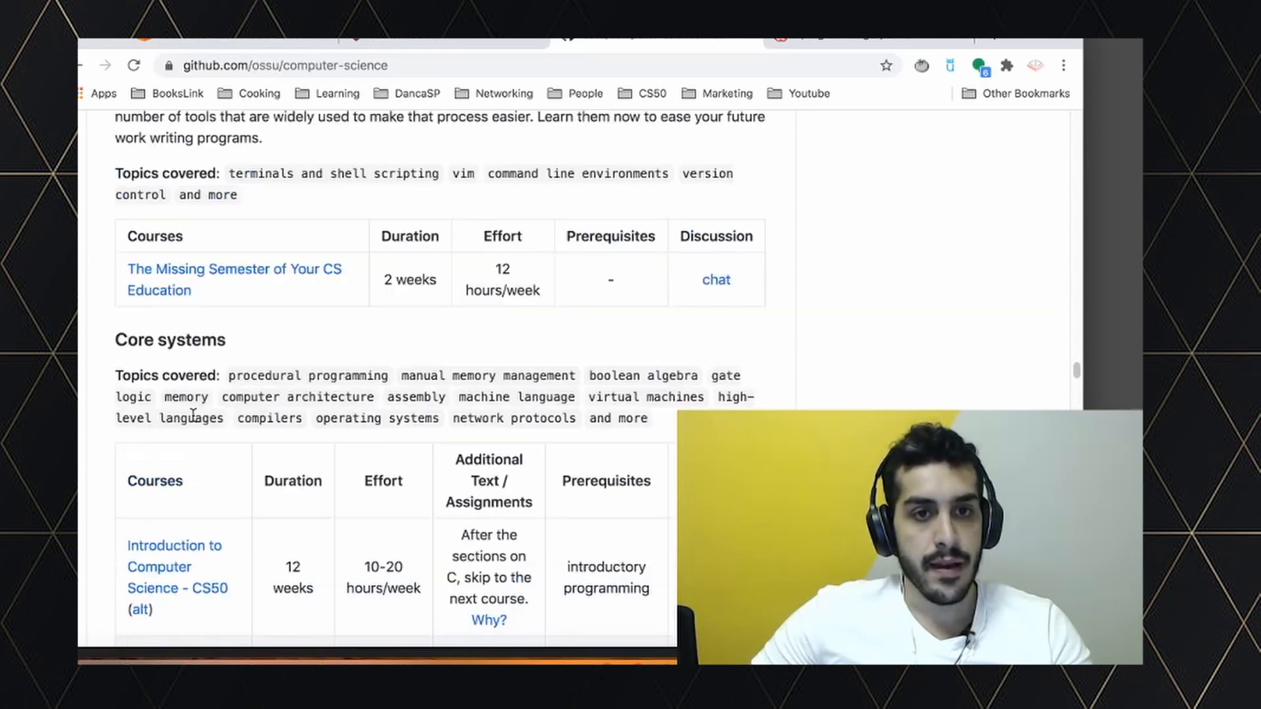
scroll("down", 3)
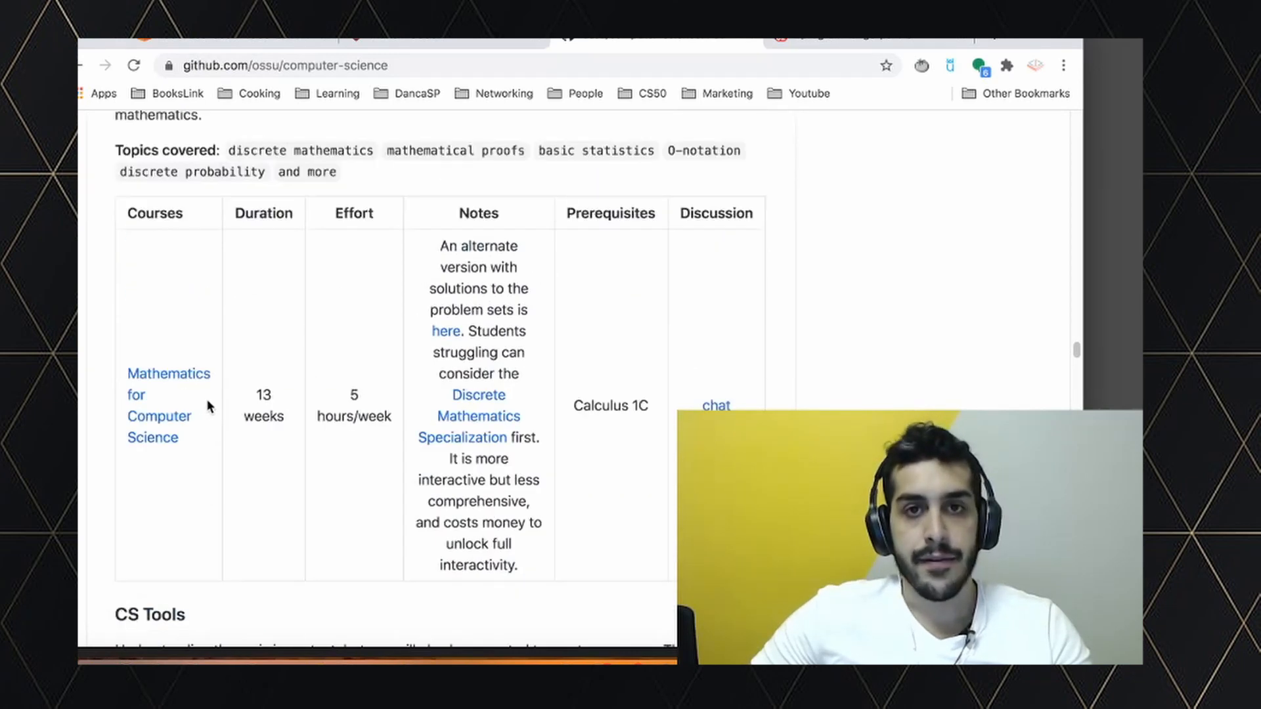
scroll("up", 3)
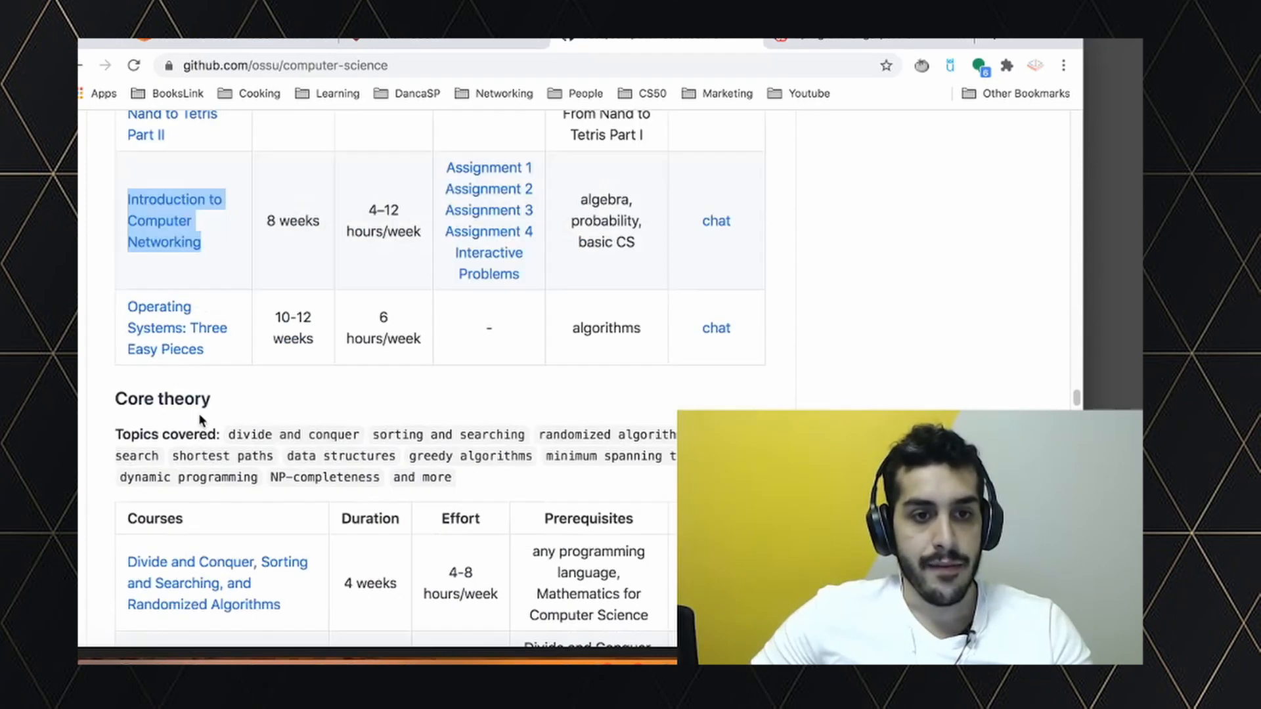
scroll("down", 3)
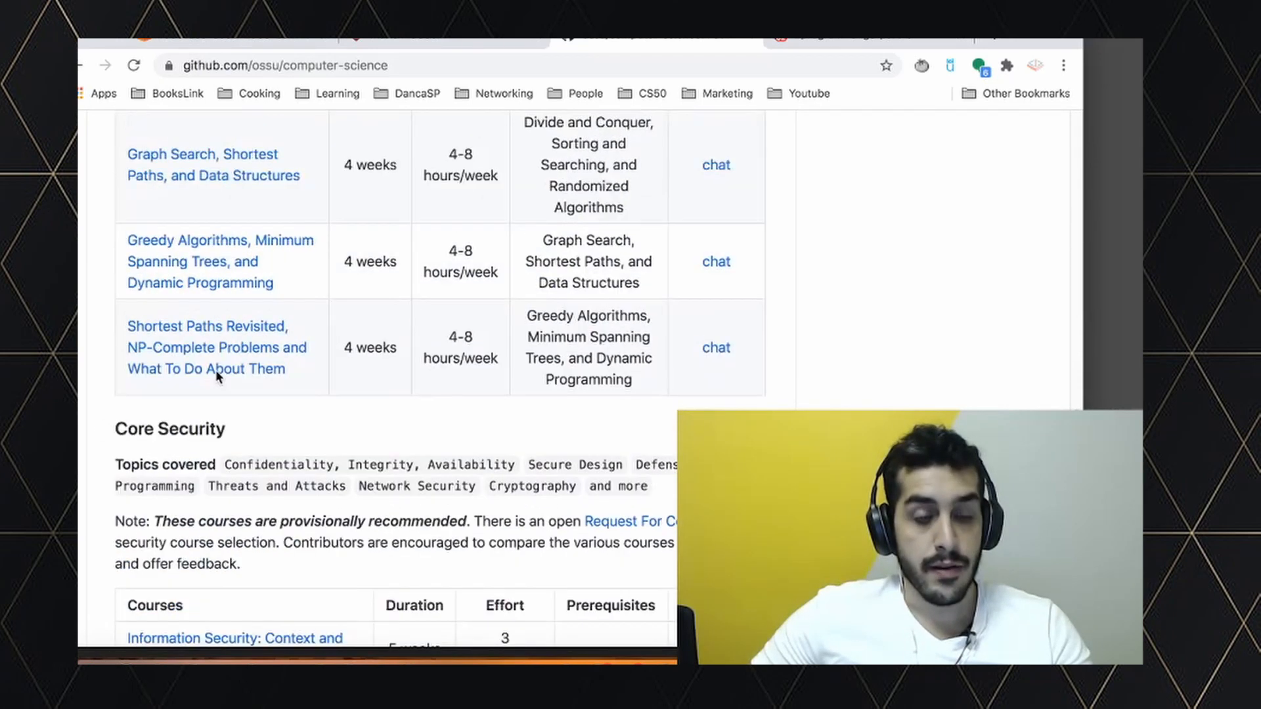
scroll("down", 3)
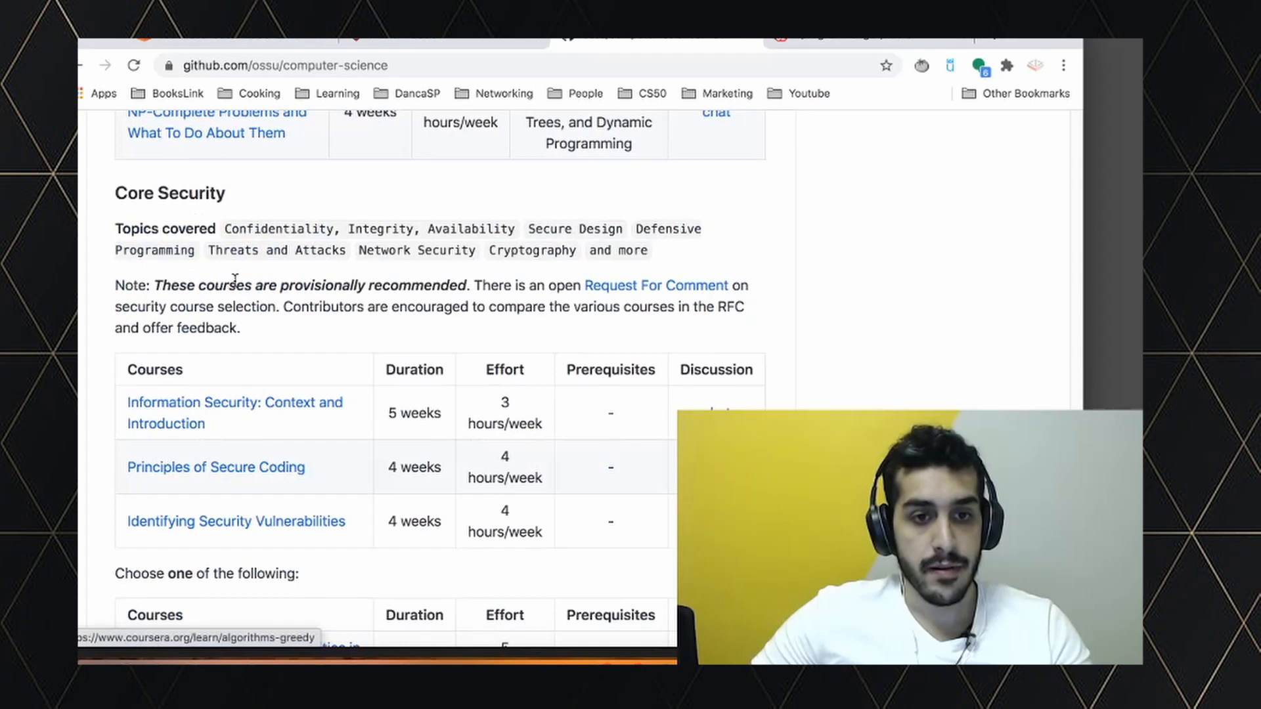
Scroll back up to the Mathematics for Computer Science row in Core Math
scroll("up", 3)
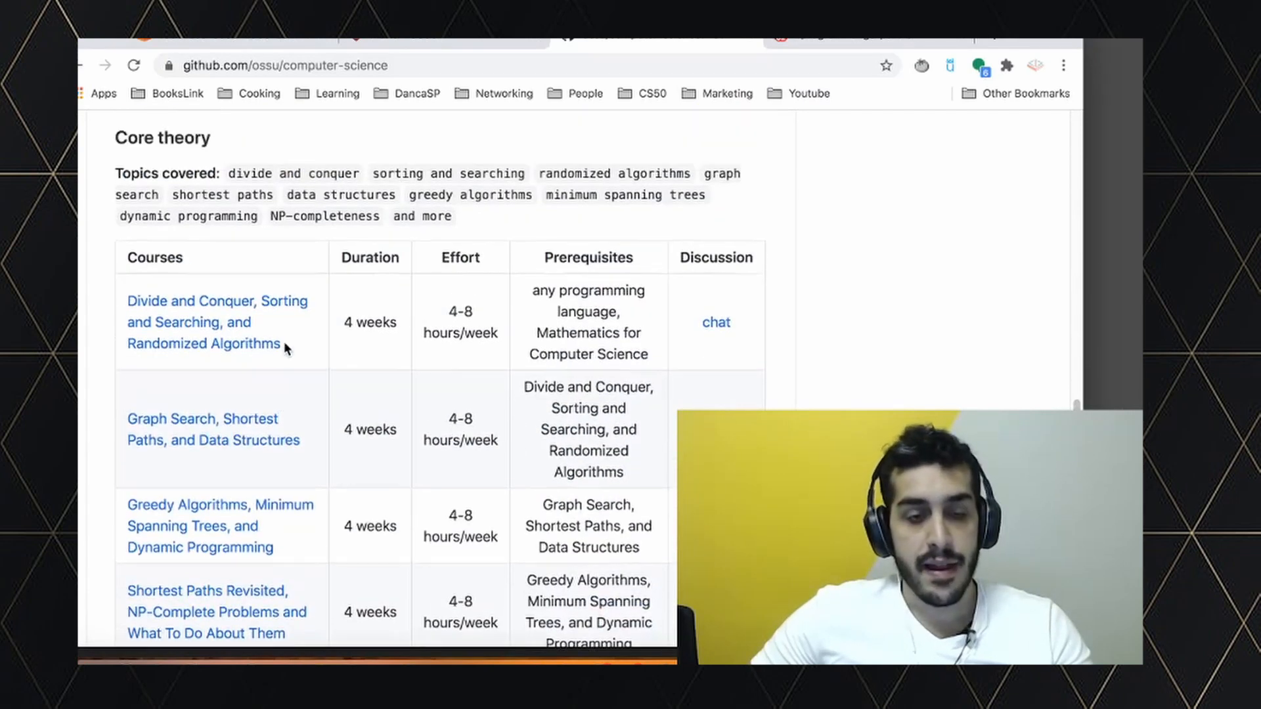
scroll("down", 3)
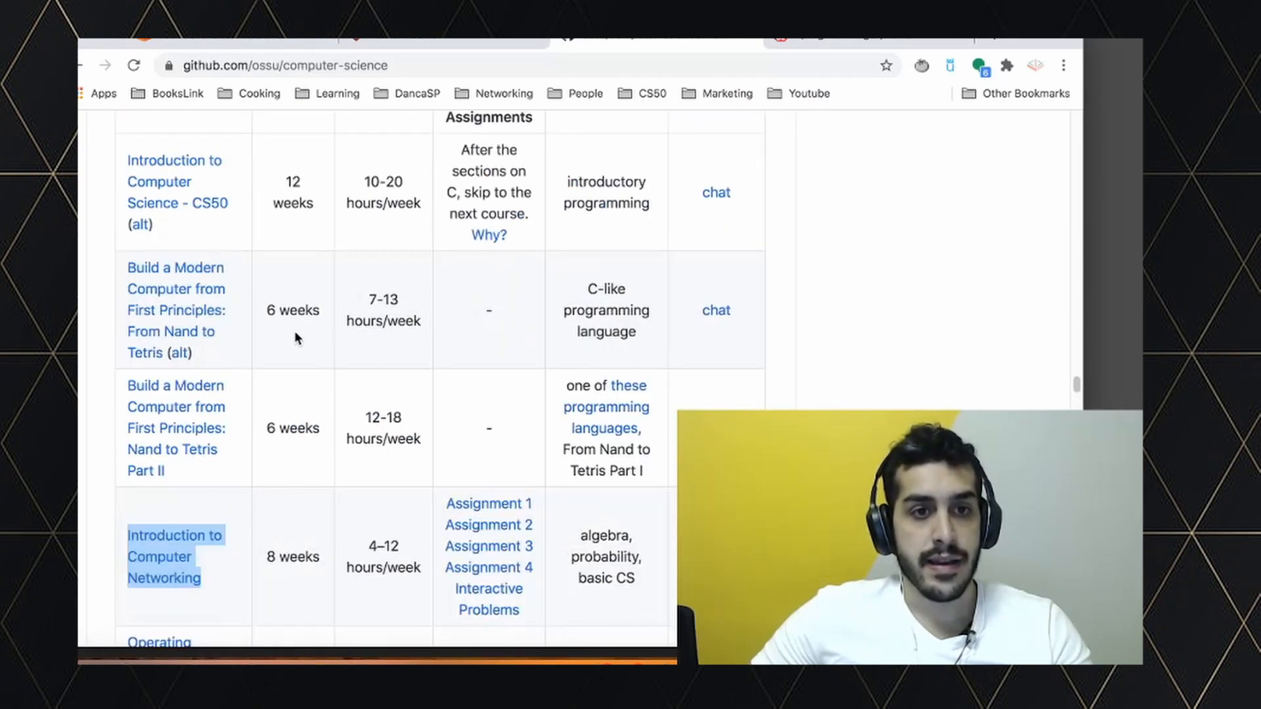
scroll("up", 3)
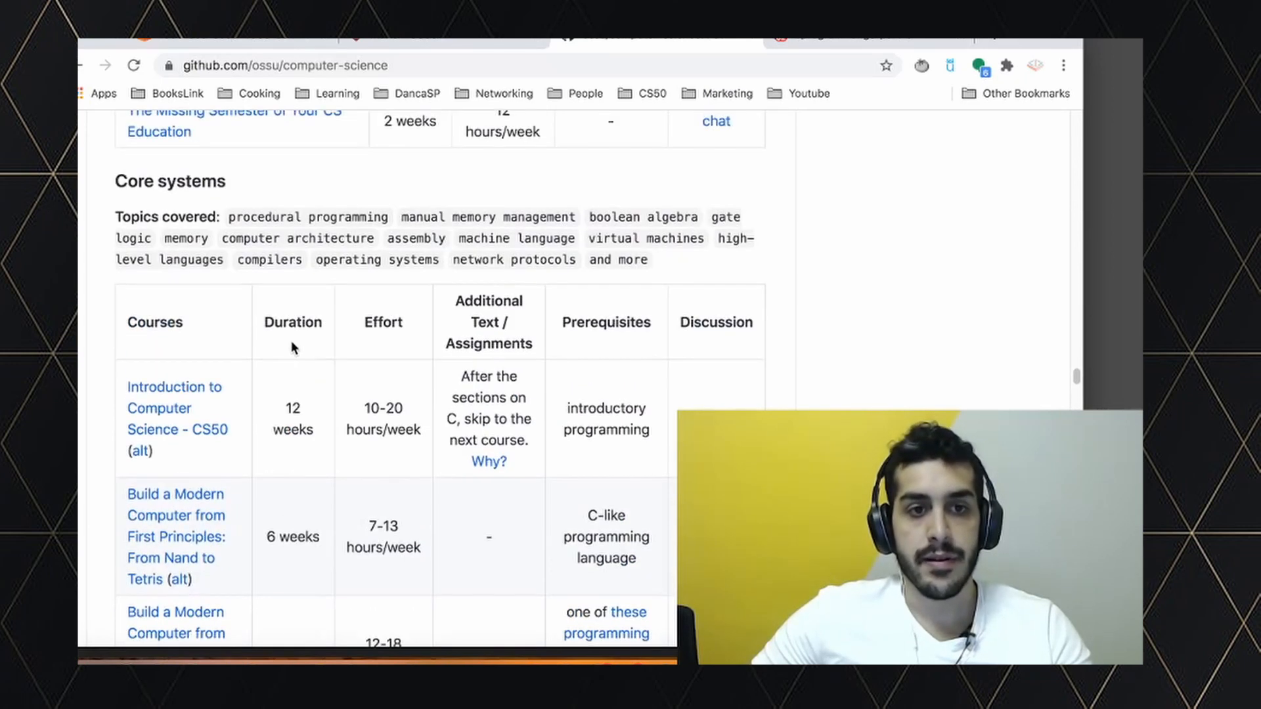
scroll("up", 3)
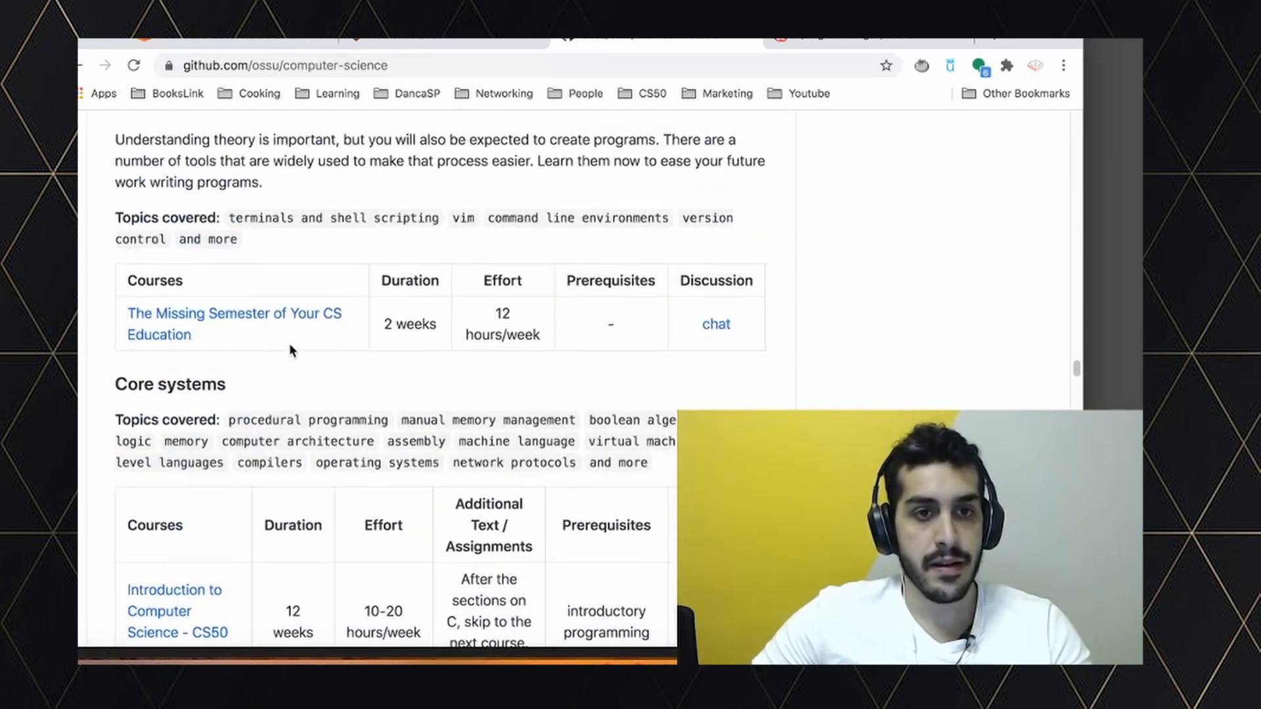
scroll("down", 3)
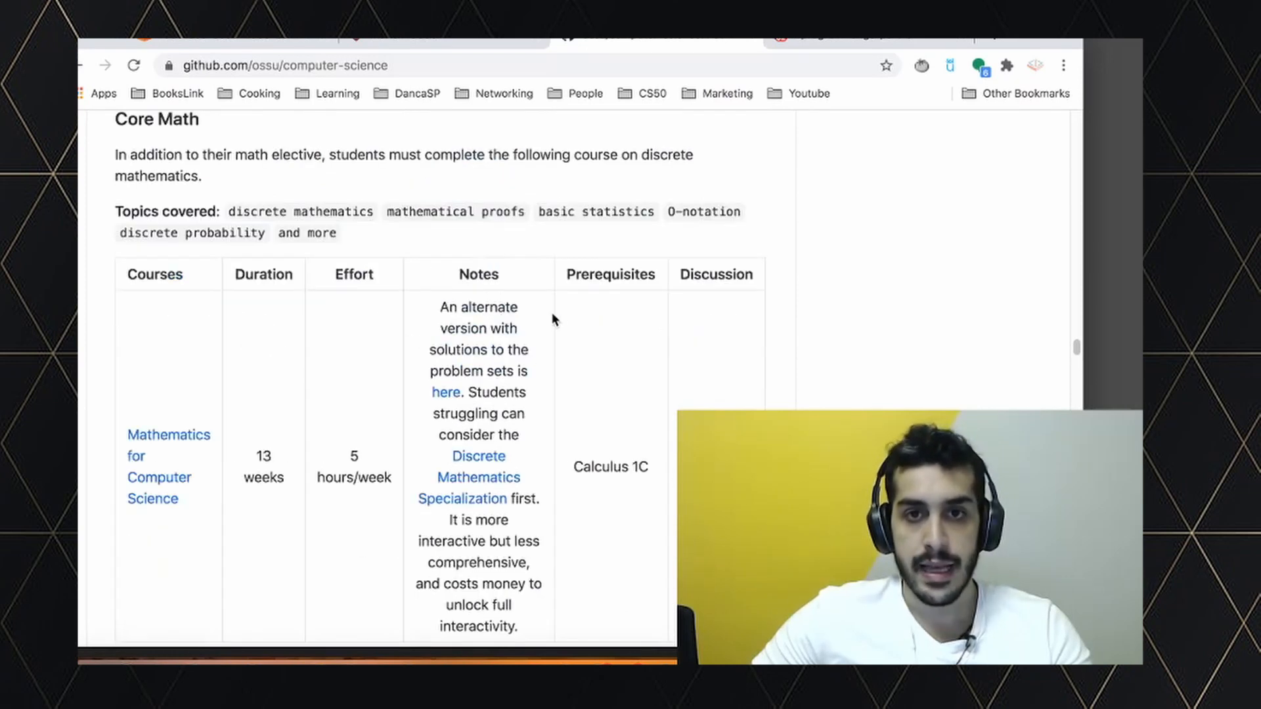
mouse_move(820, 48)
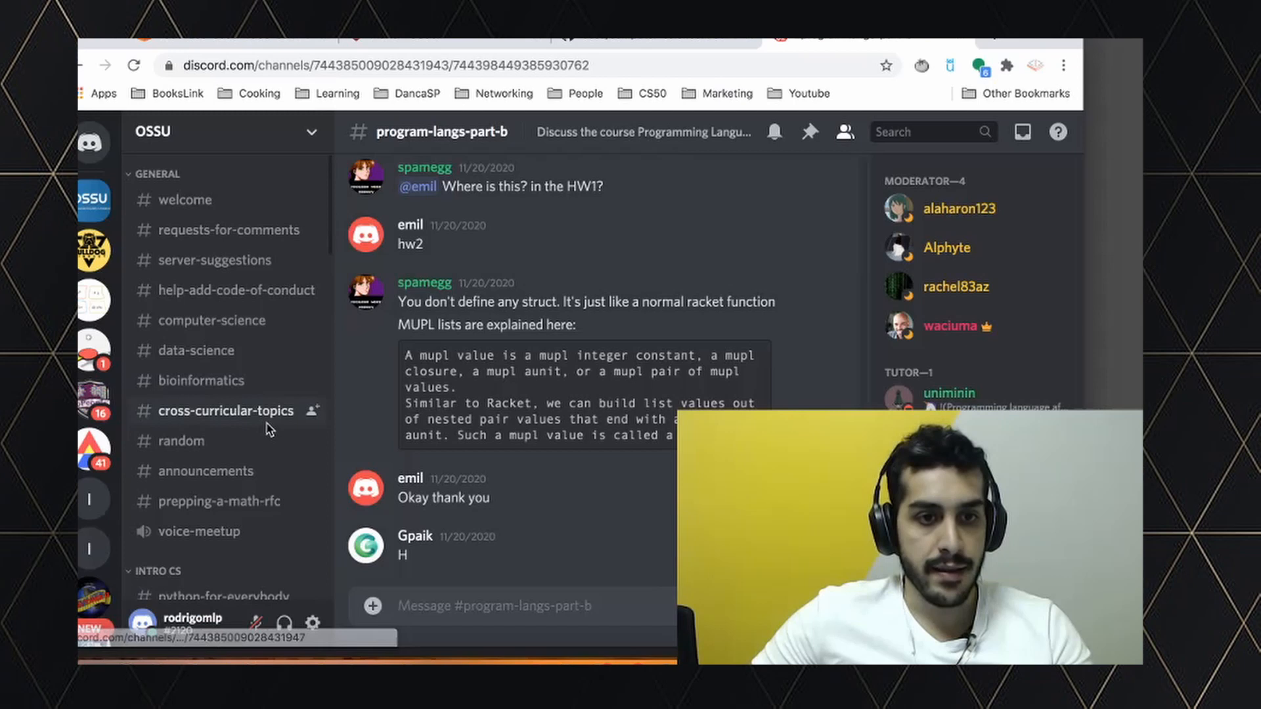
Scroll the OSSU Discord channel list down to the Core Math channels like math-for-cs
scroll("down", 3)
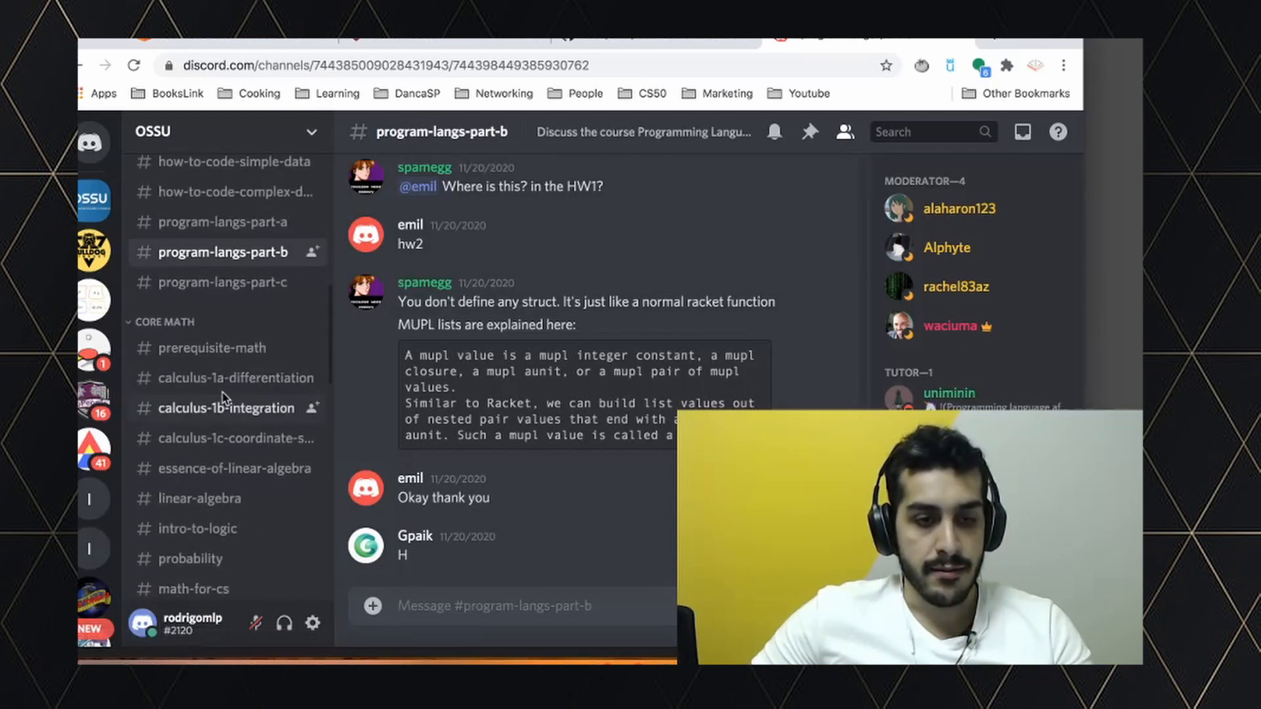
scroll("down", 3)
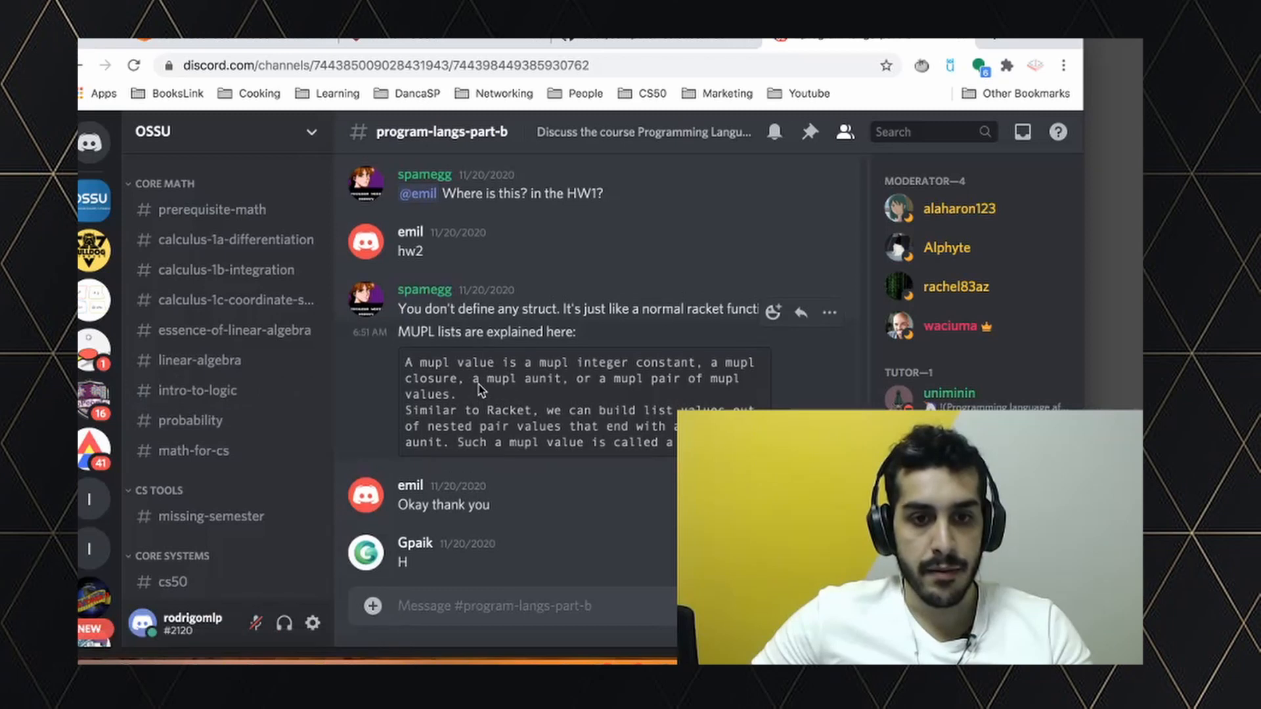
scroll("down", 3)
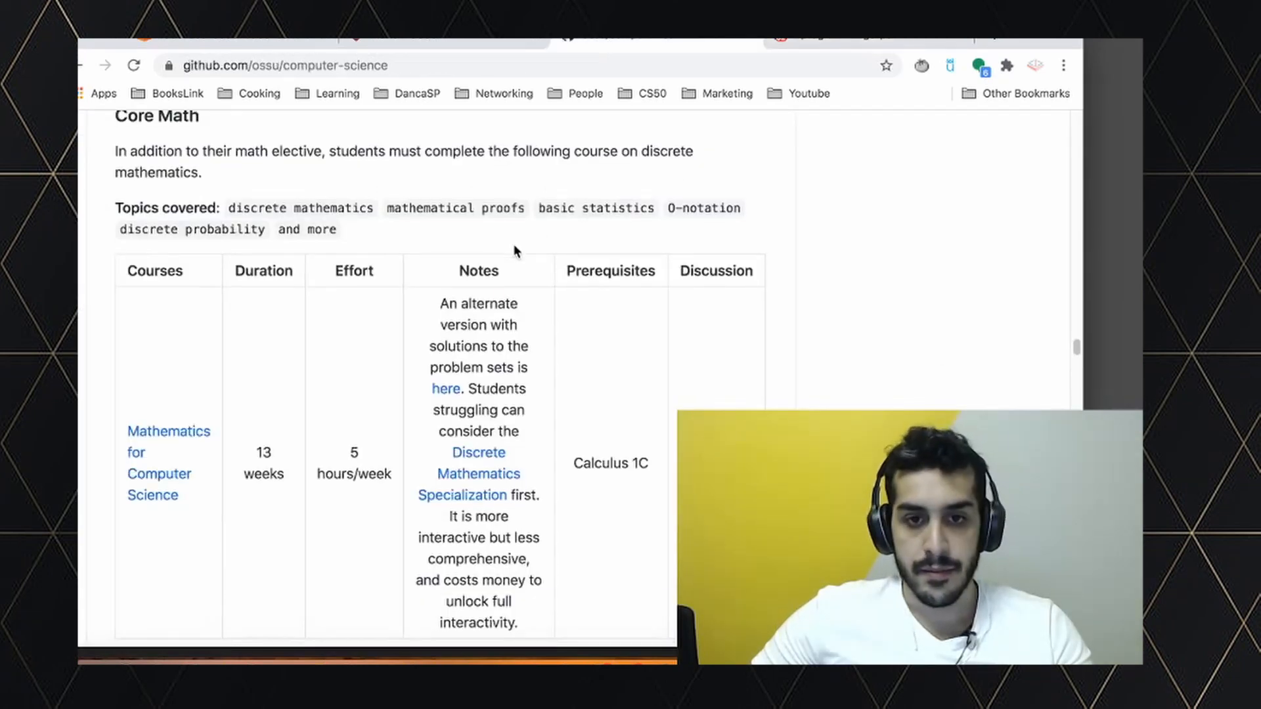
Scroll GitHub's README up to the Math Electives calculus table
scroll("down", 3)
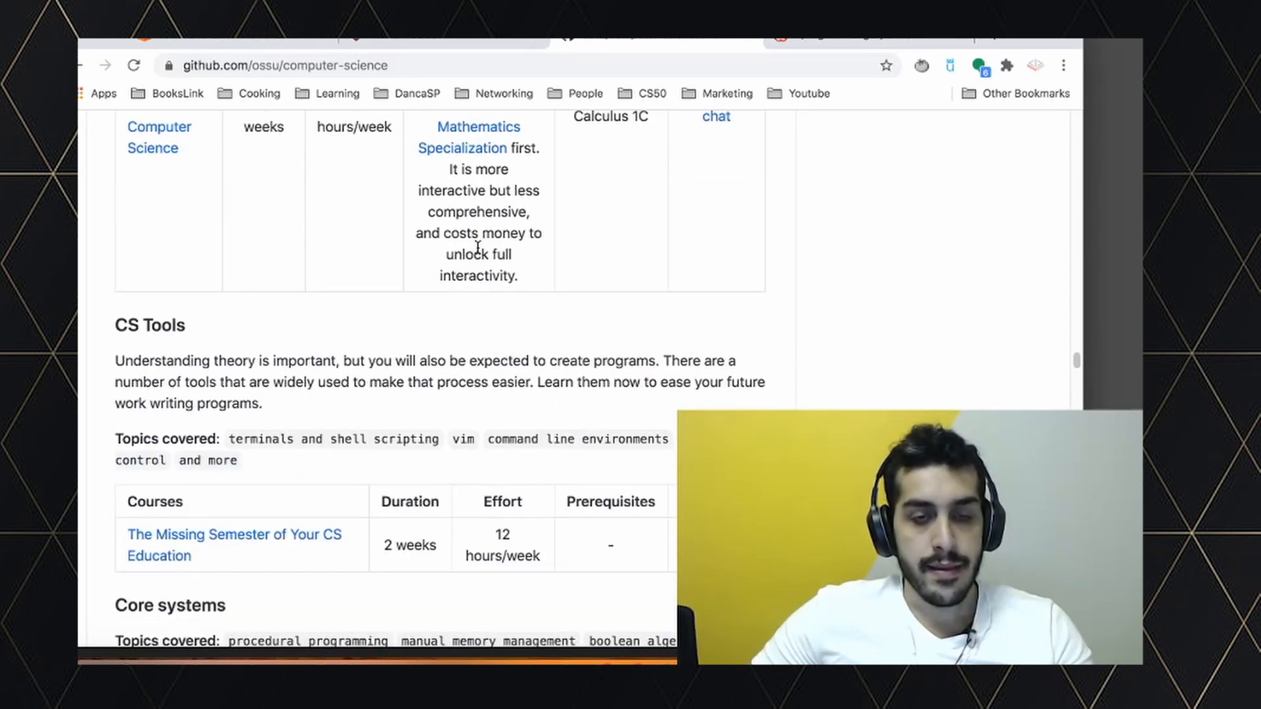
scroll("up", 3)
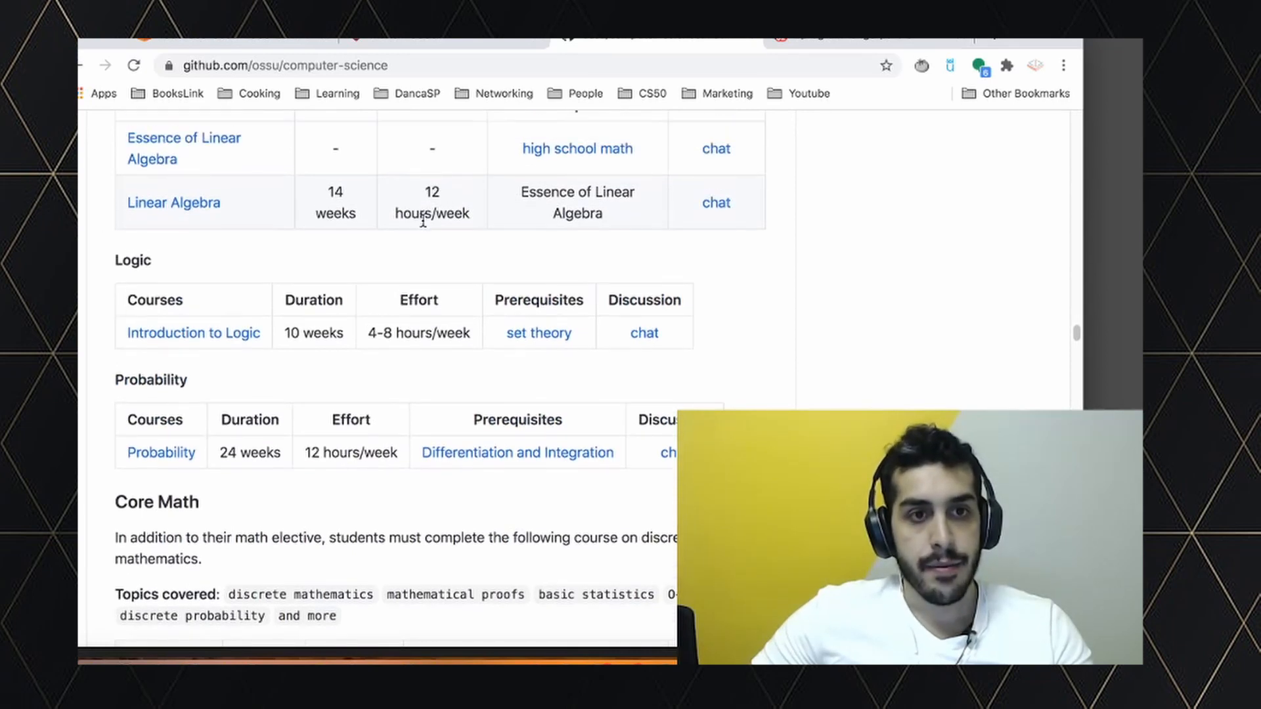
scroll("up", 3)
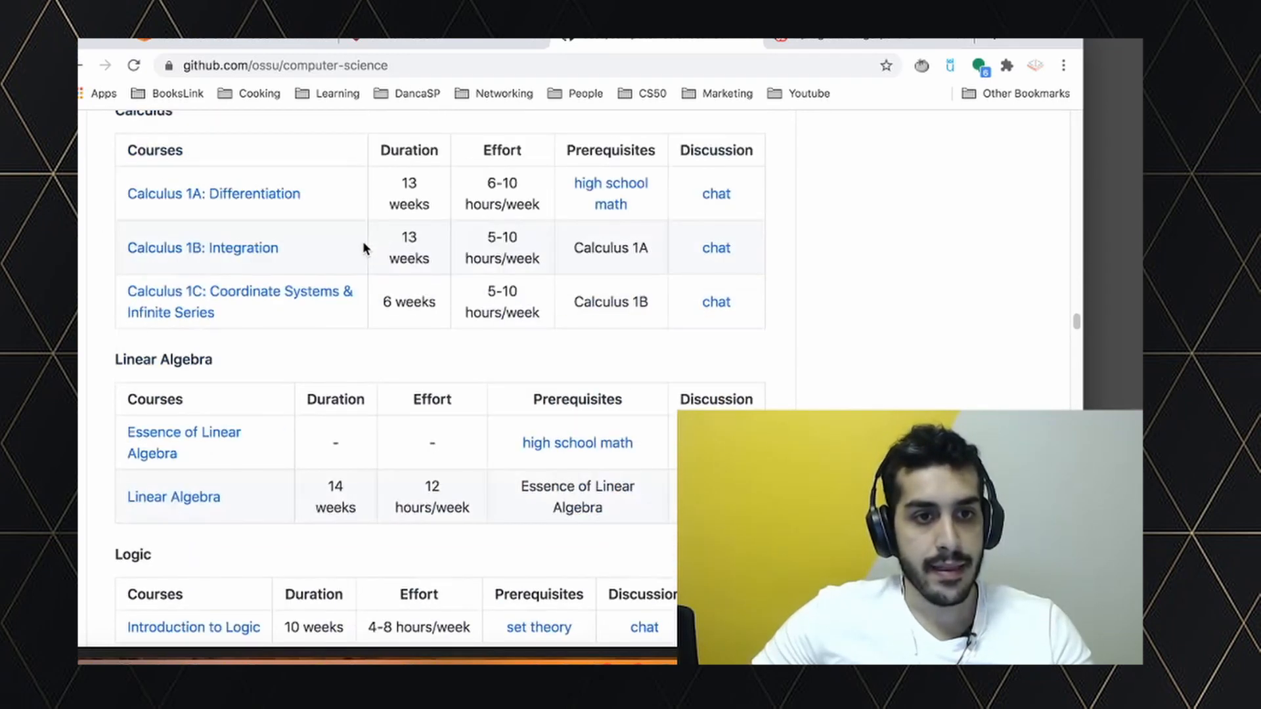
scroll("down", 3)
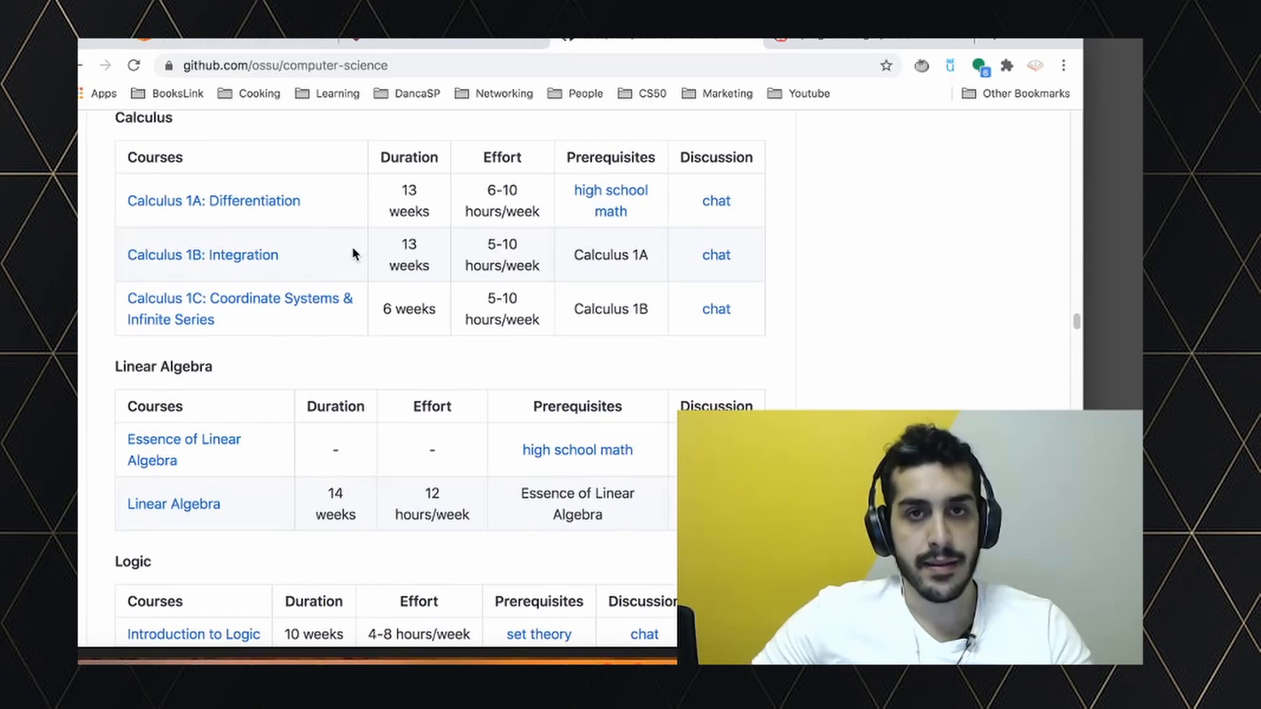
scroll("up", 3)
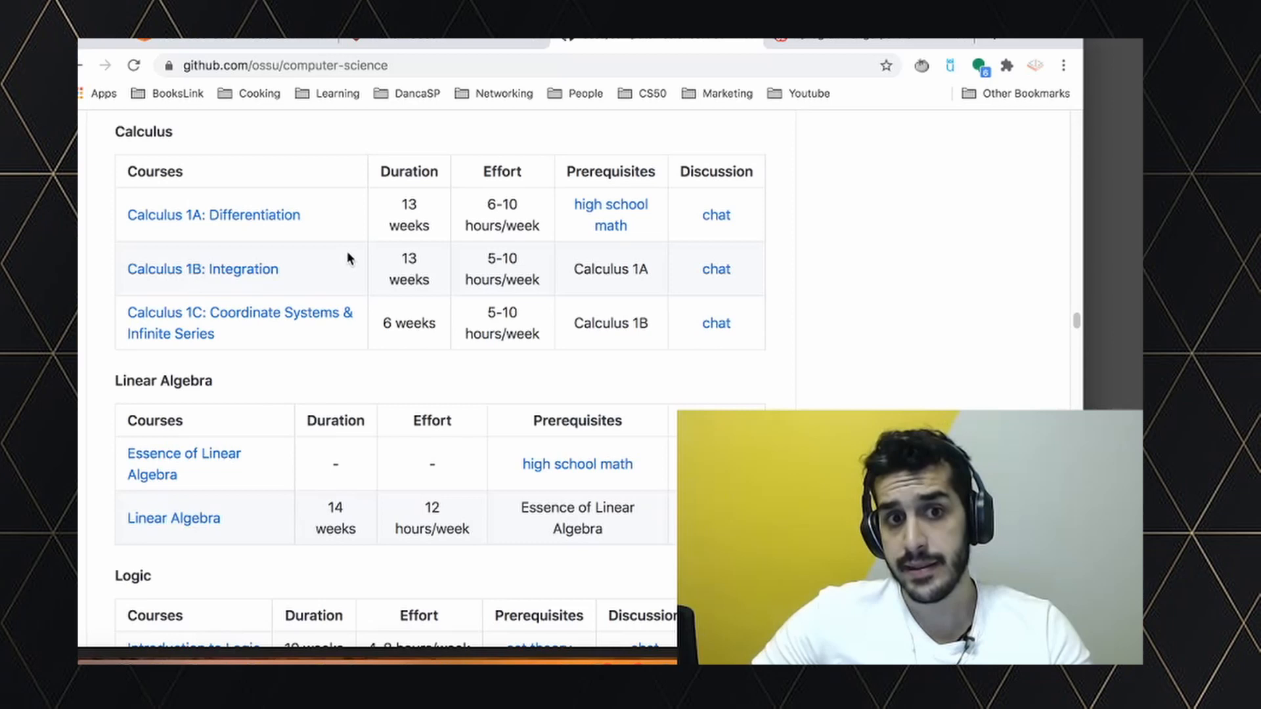
scroll("up", 3)
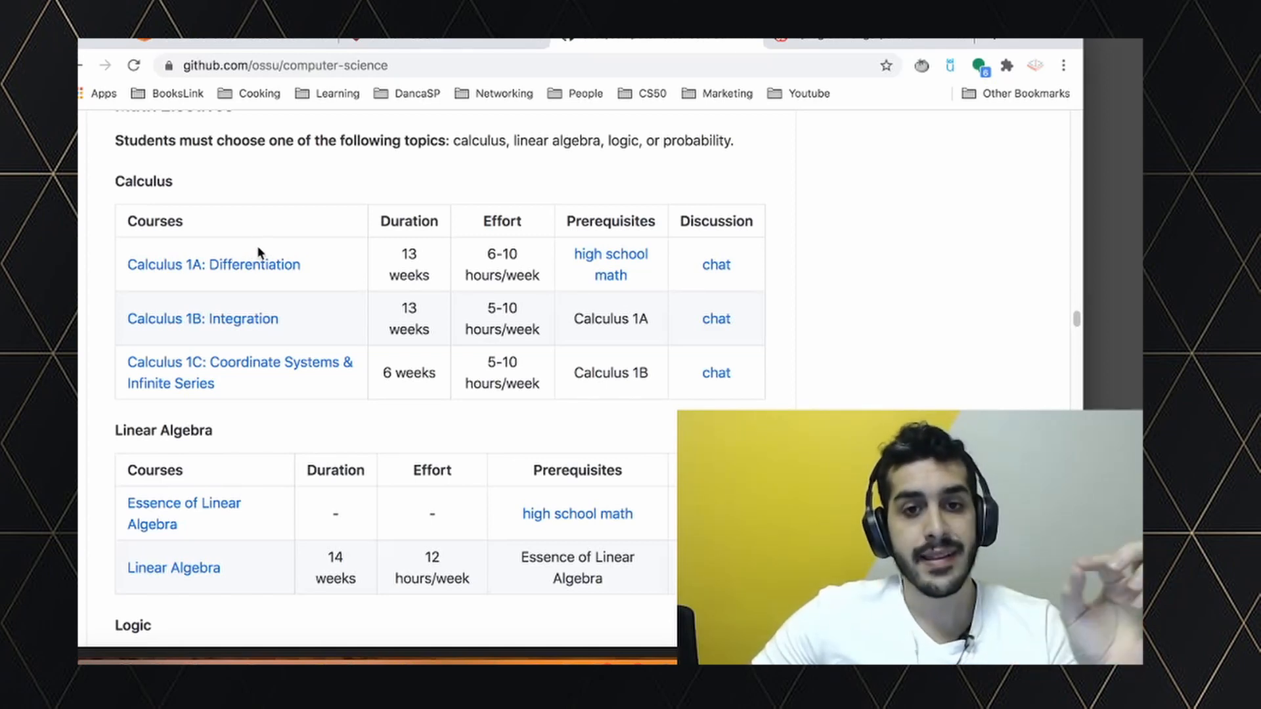
mouse_move(255, 264)
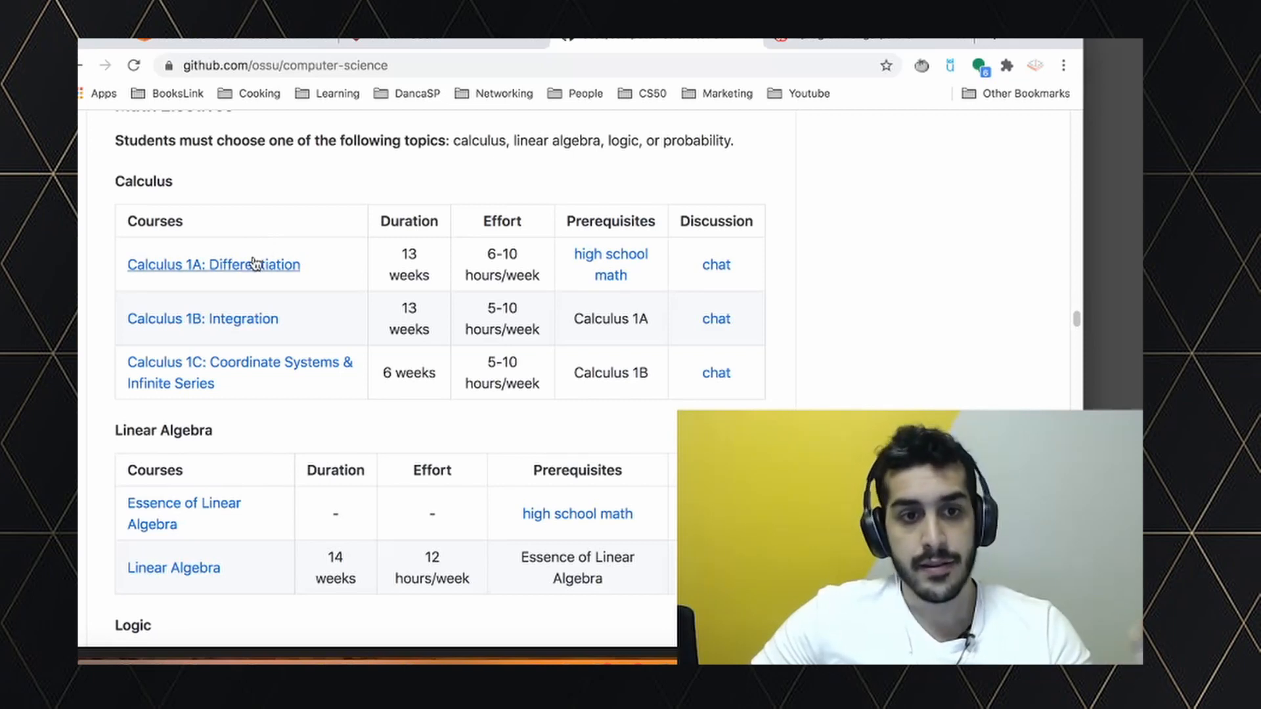
Select the Calculus 1A: Differentiation course title
double_click(213, 264)
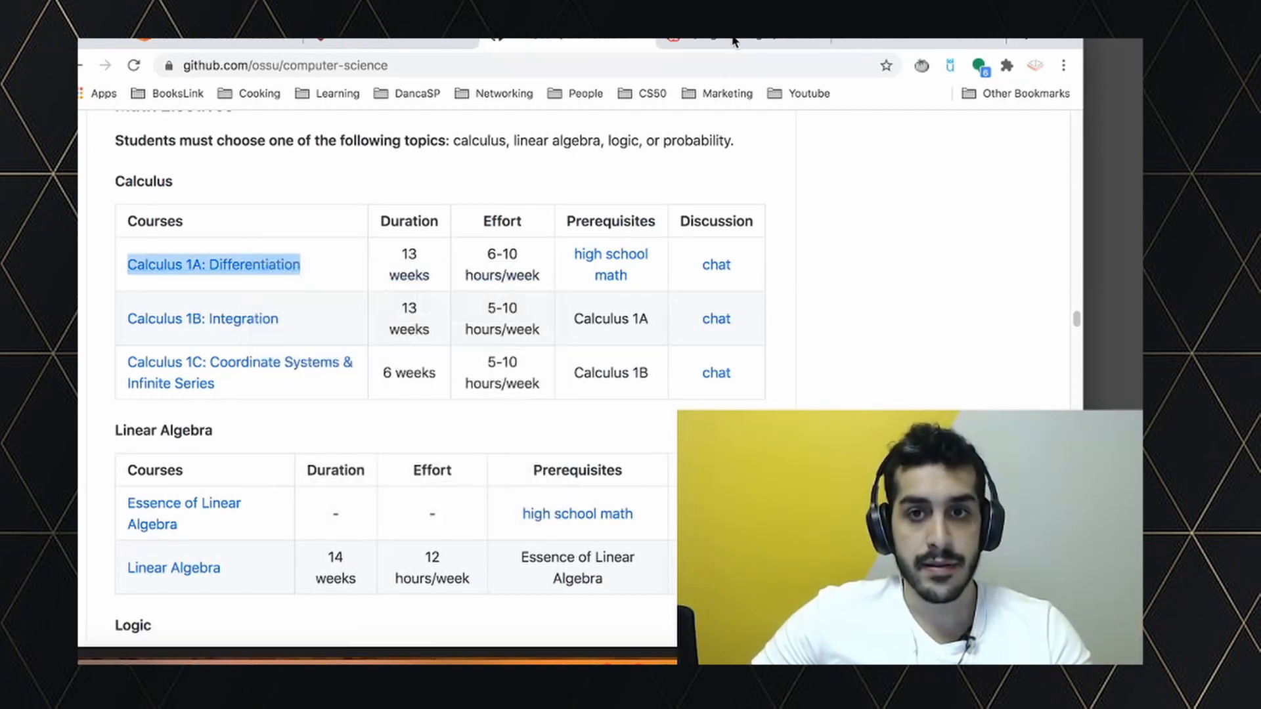
left_click(213, 264)
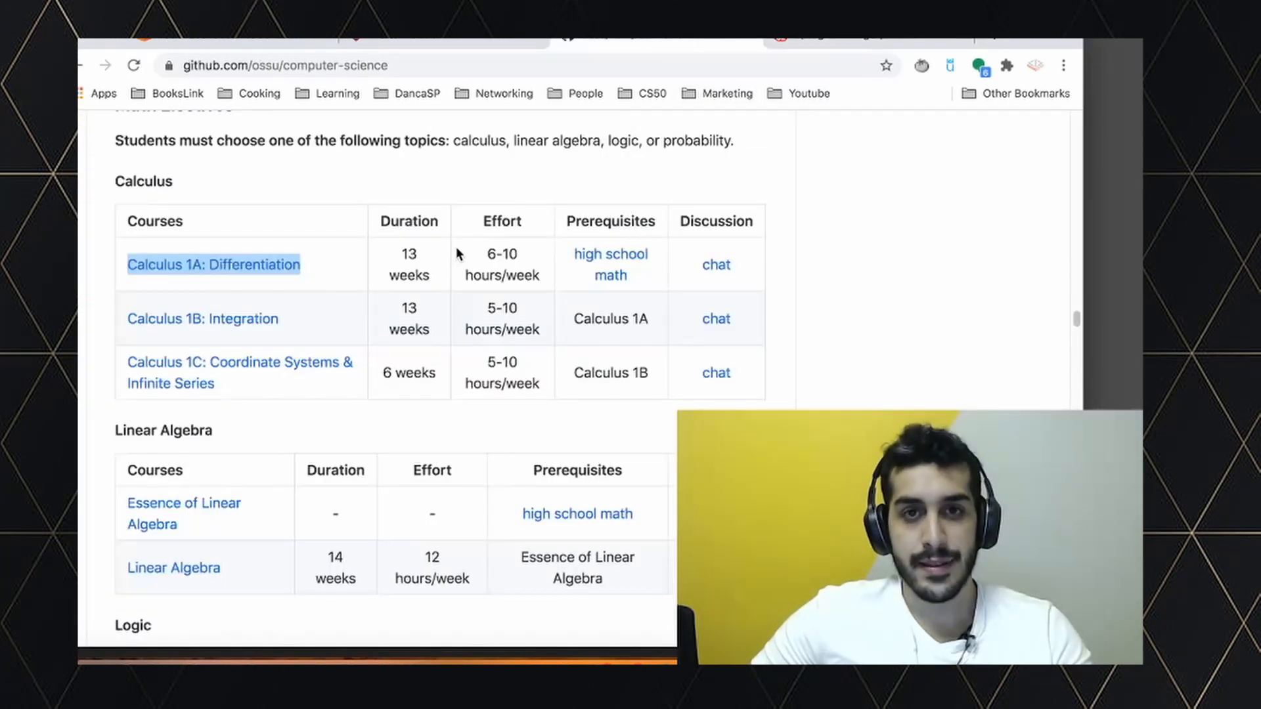
Scroll the README up past Core CS toward the Intro CS section
scroll("up", 3)
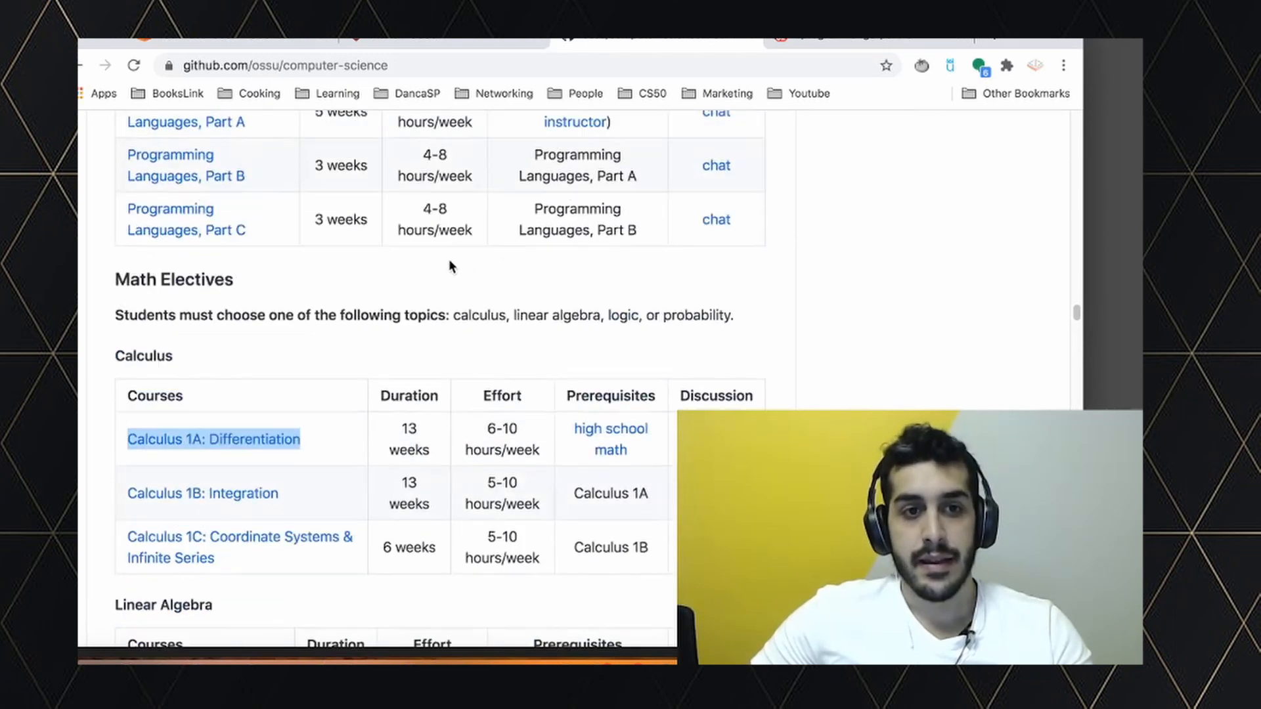
scroll("up", 3)
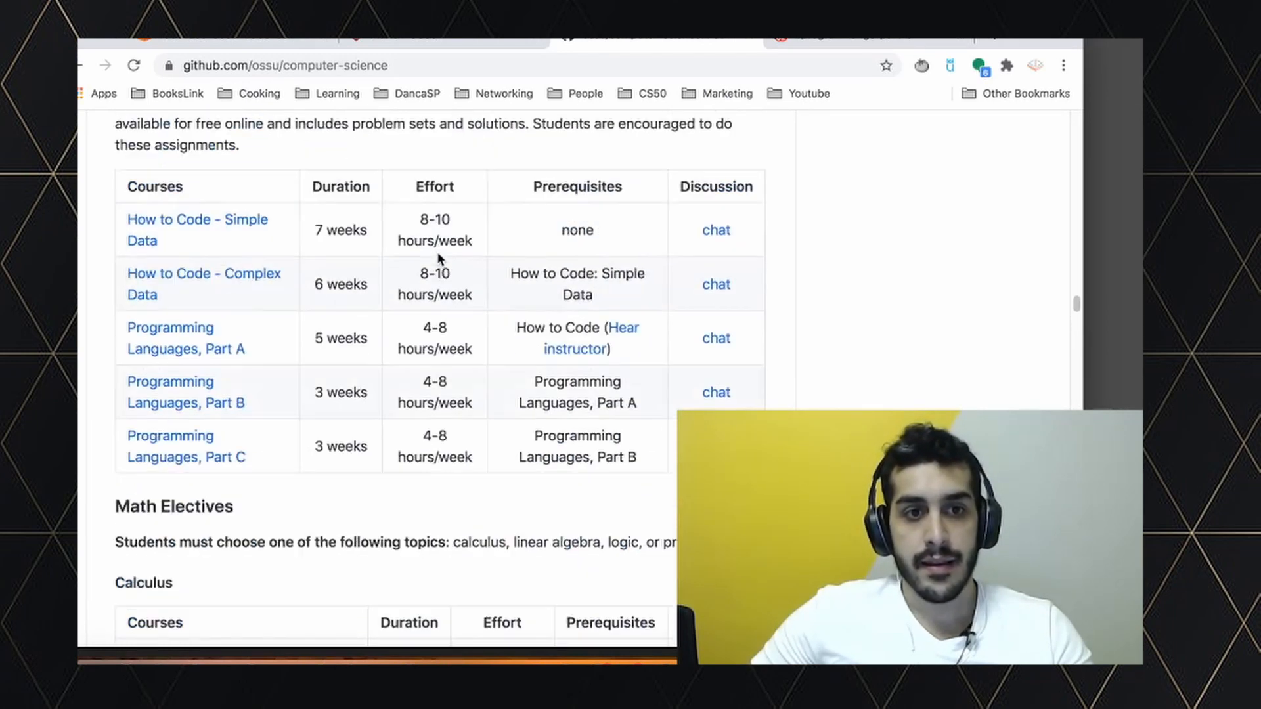
scroll("up", 3)
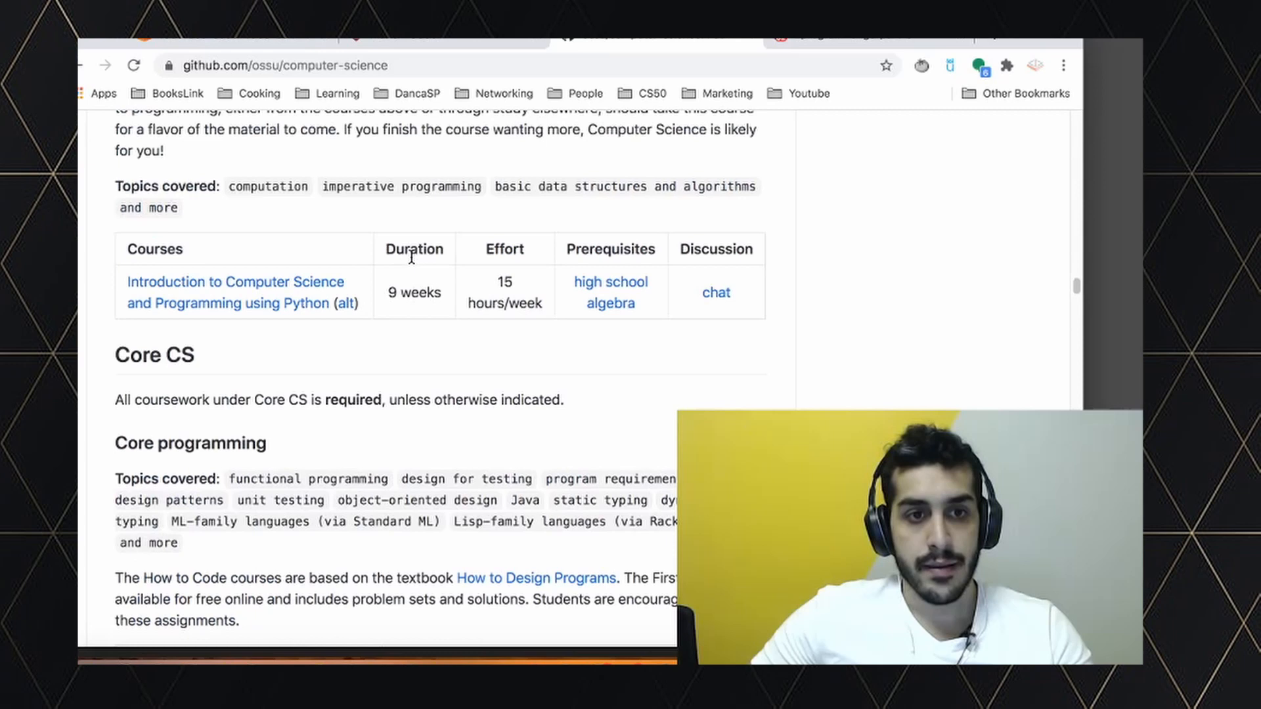
scroll("up", 3)
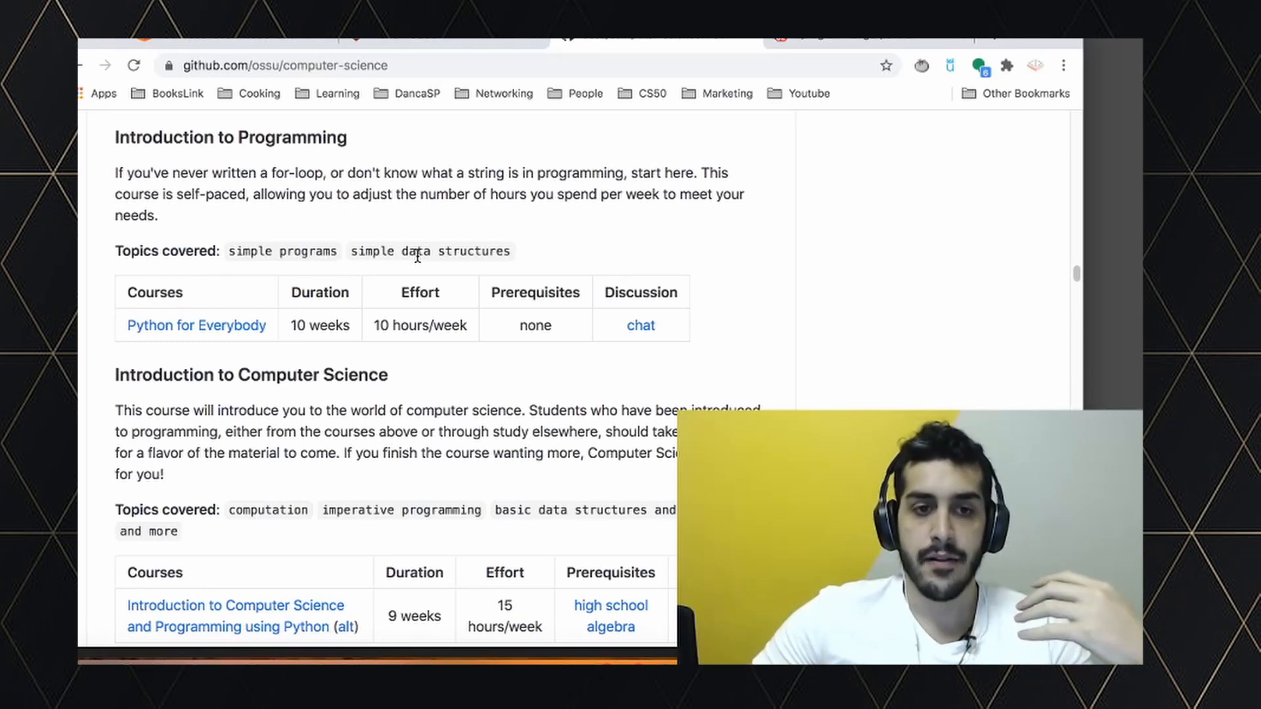
scroll("down", 3)
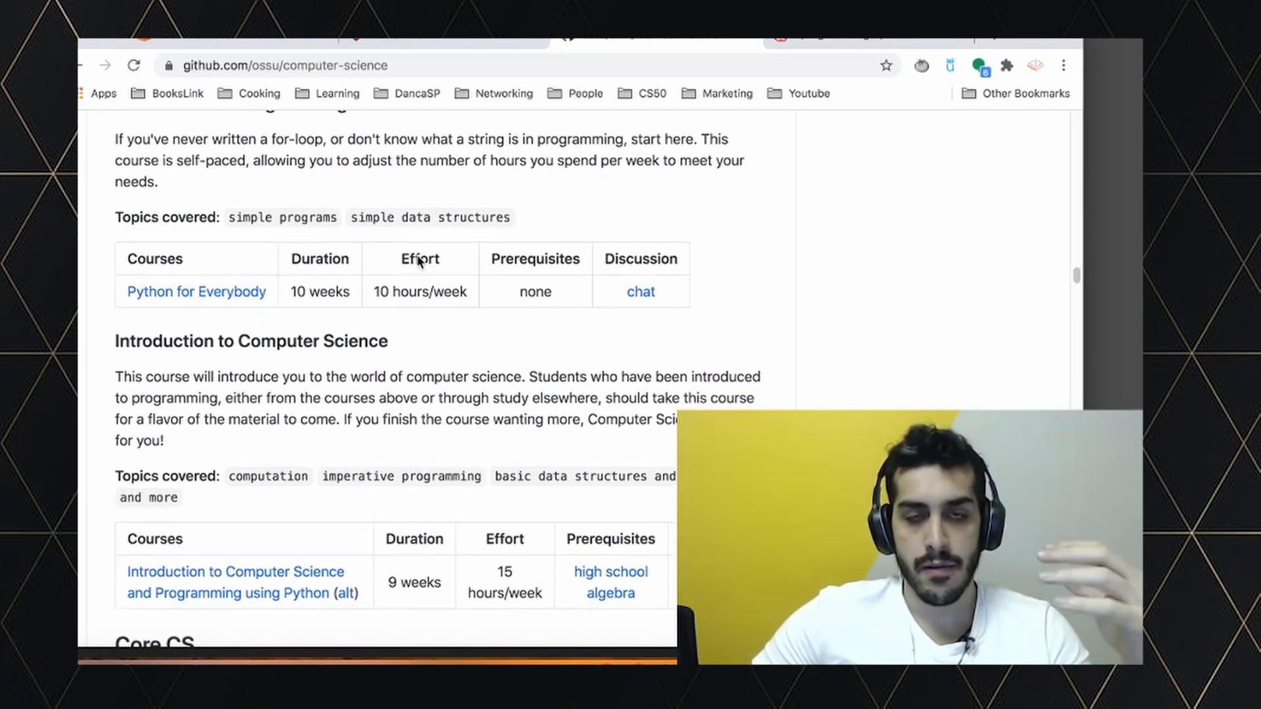
scroll("down", 3)
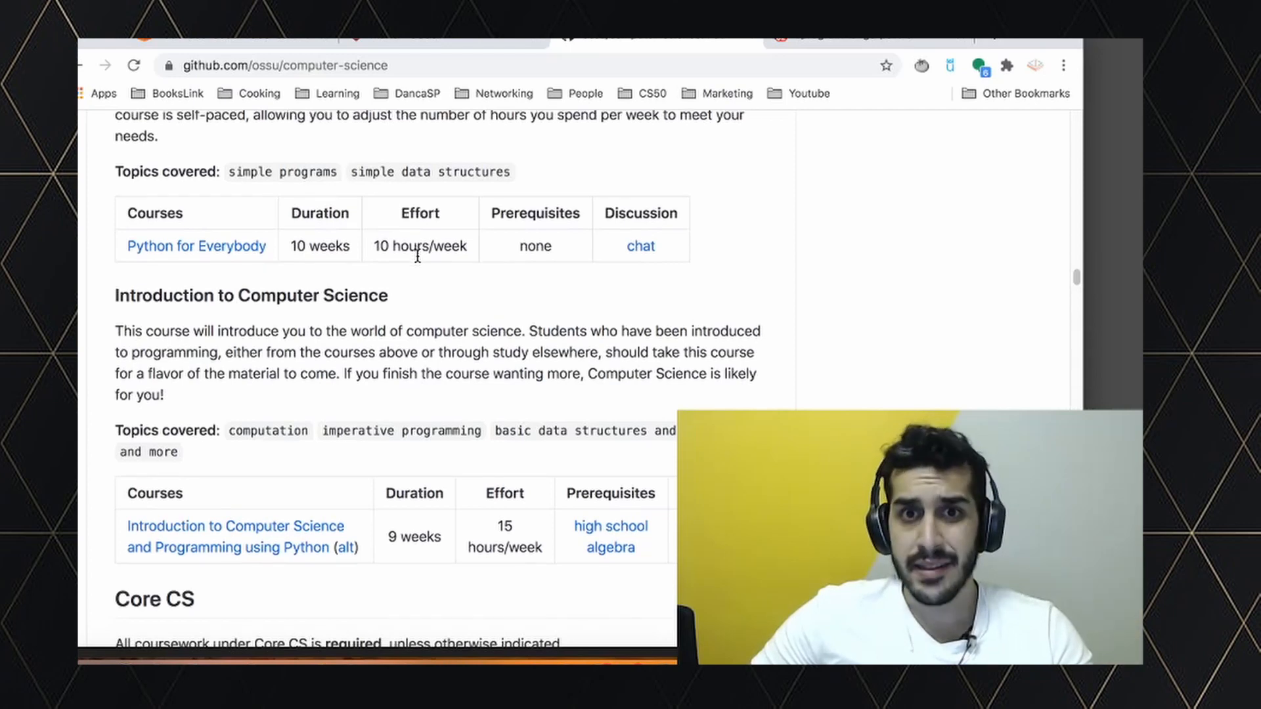
Settle on the Python for Everybody and Introduction to Computer Science tables
scroll("down", 3)
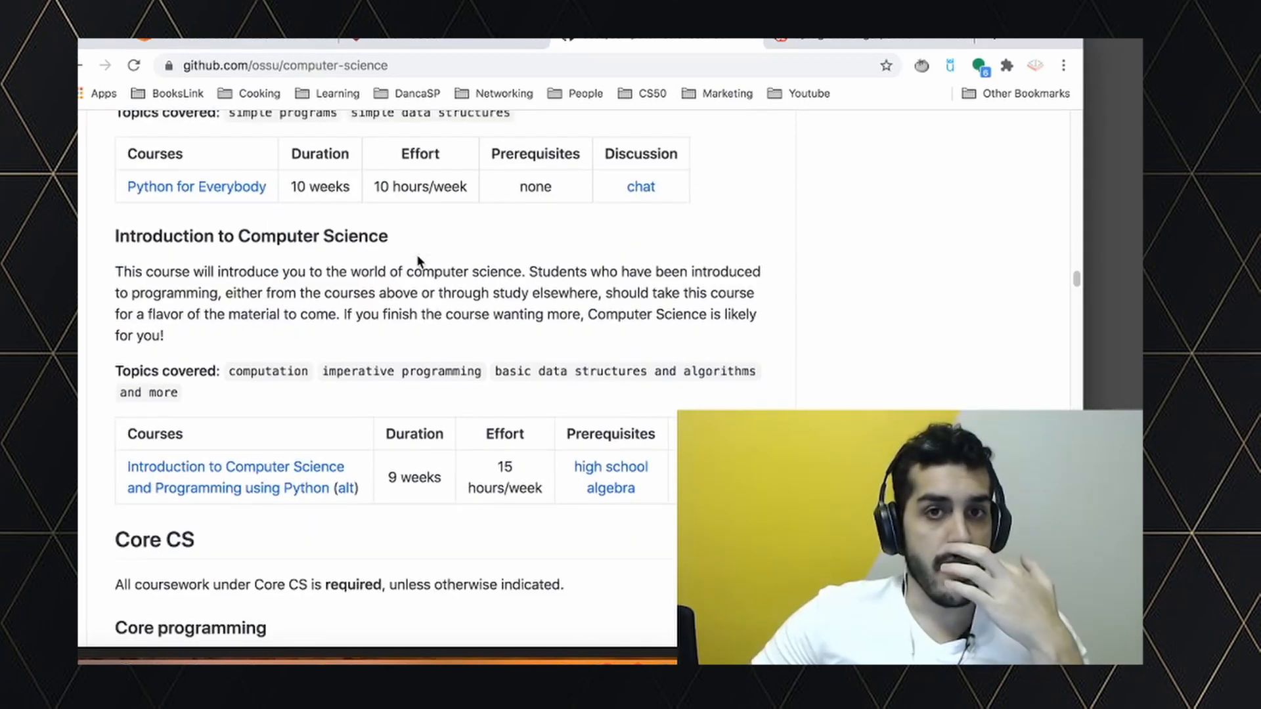
scroll("up", 3)
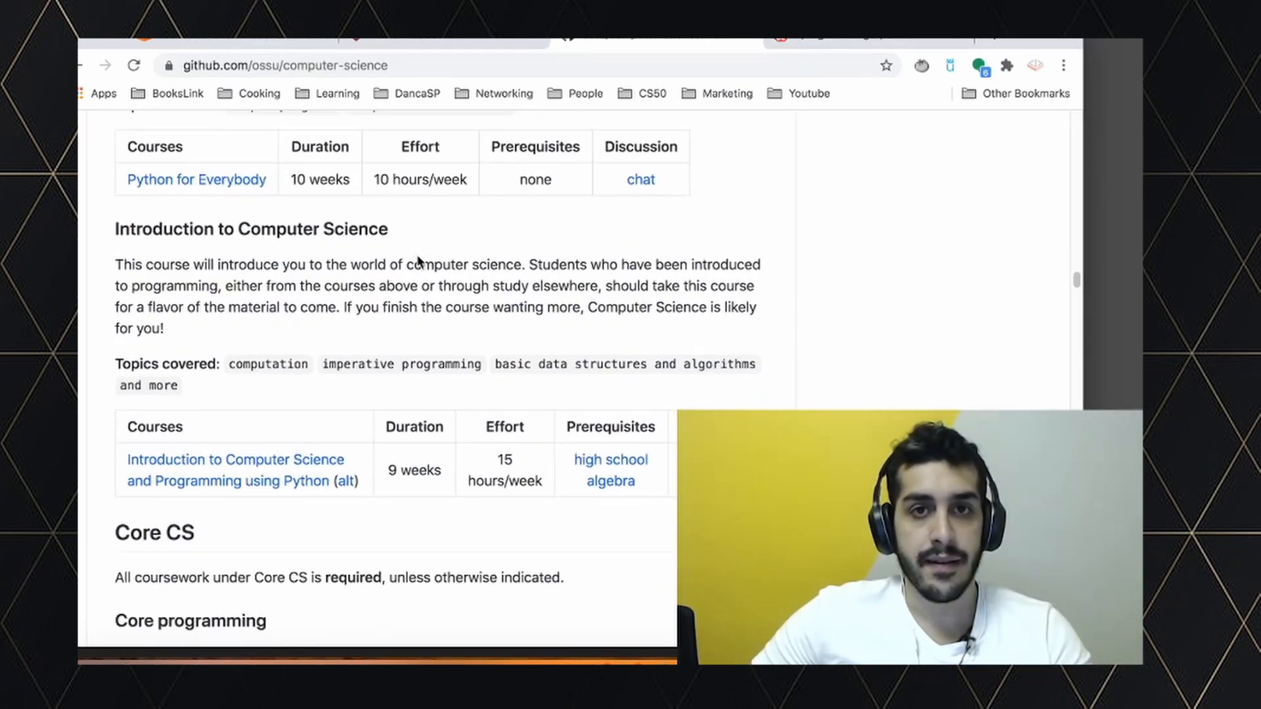
scroll("down", 3)
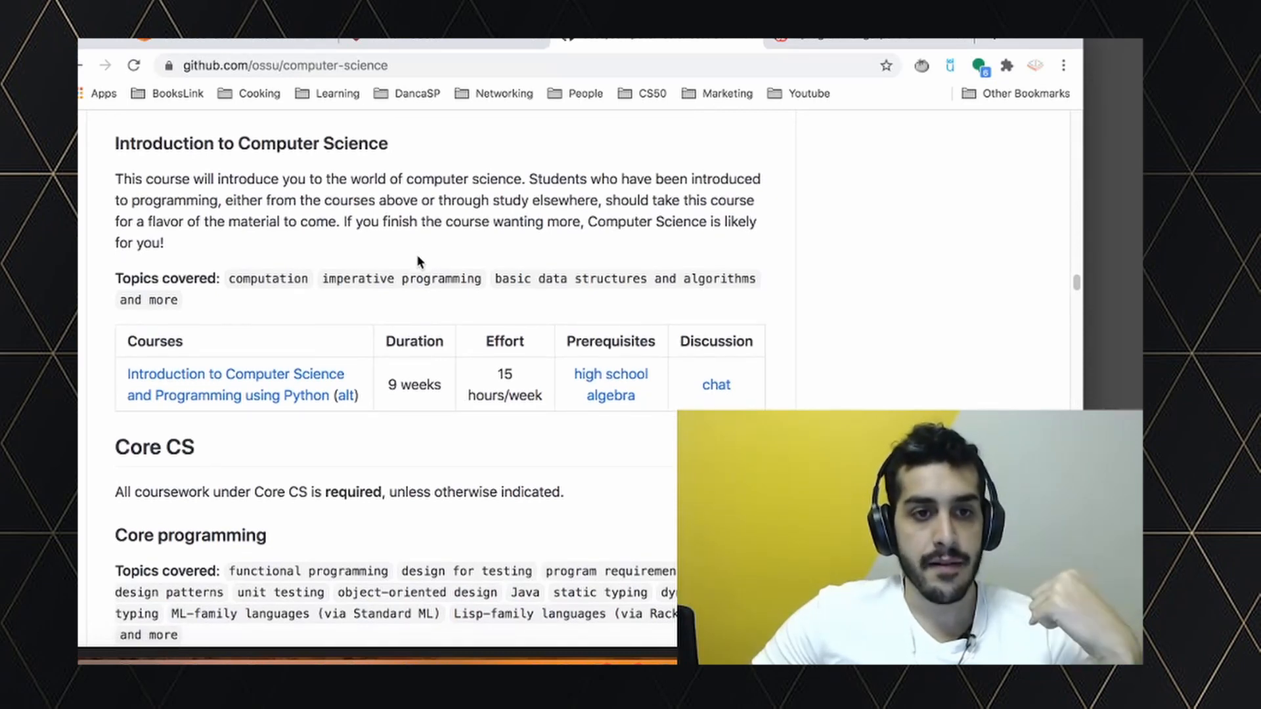
scroll("up", 3)
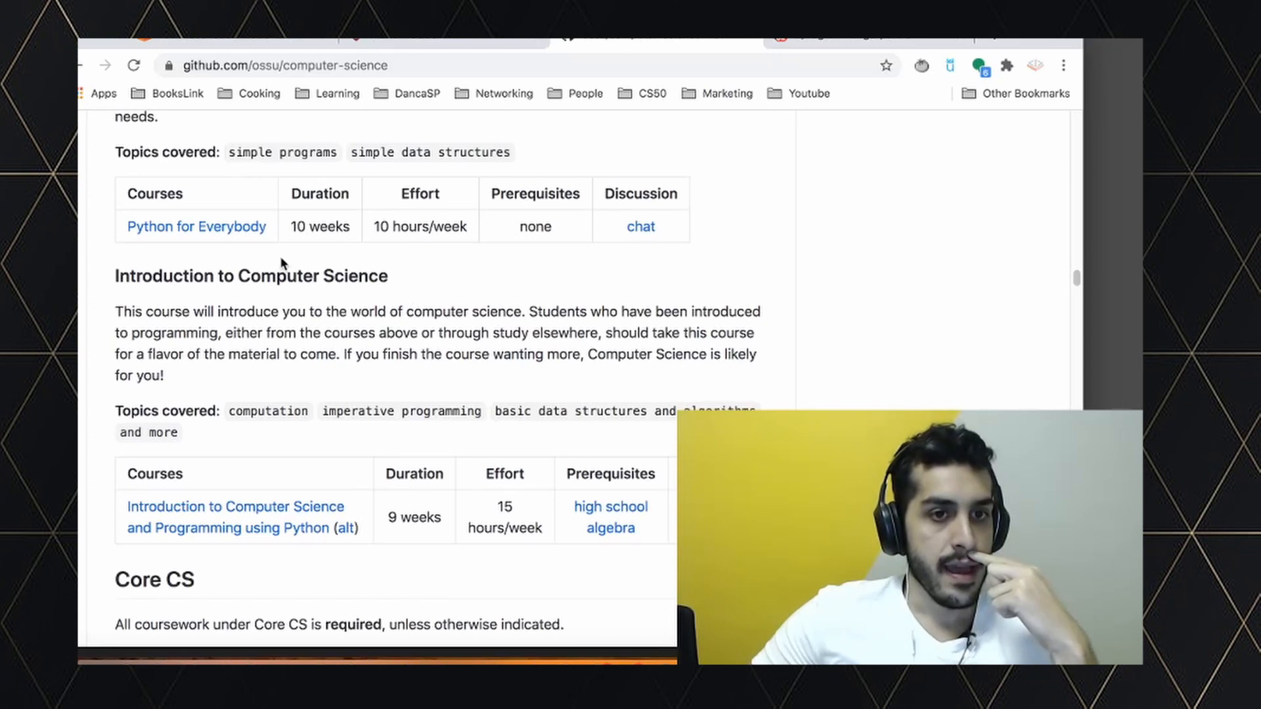
mouse_move(251, 245)
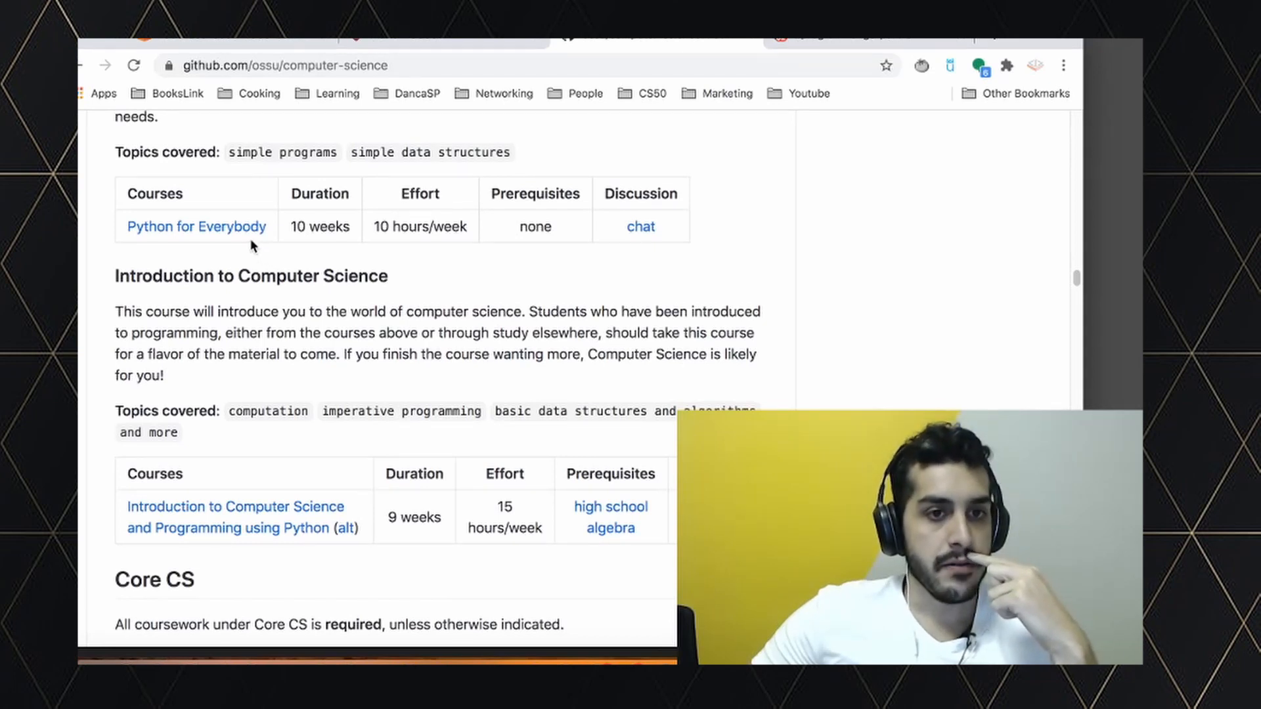
scroll("down", 3)
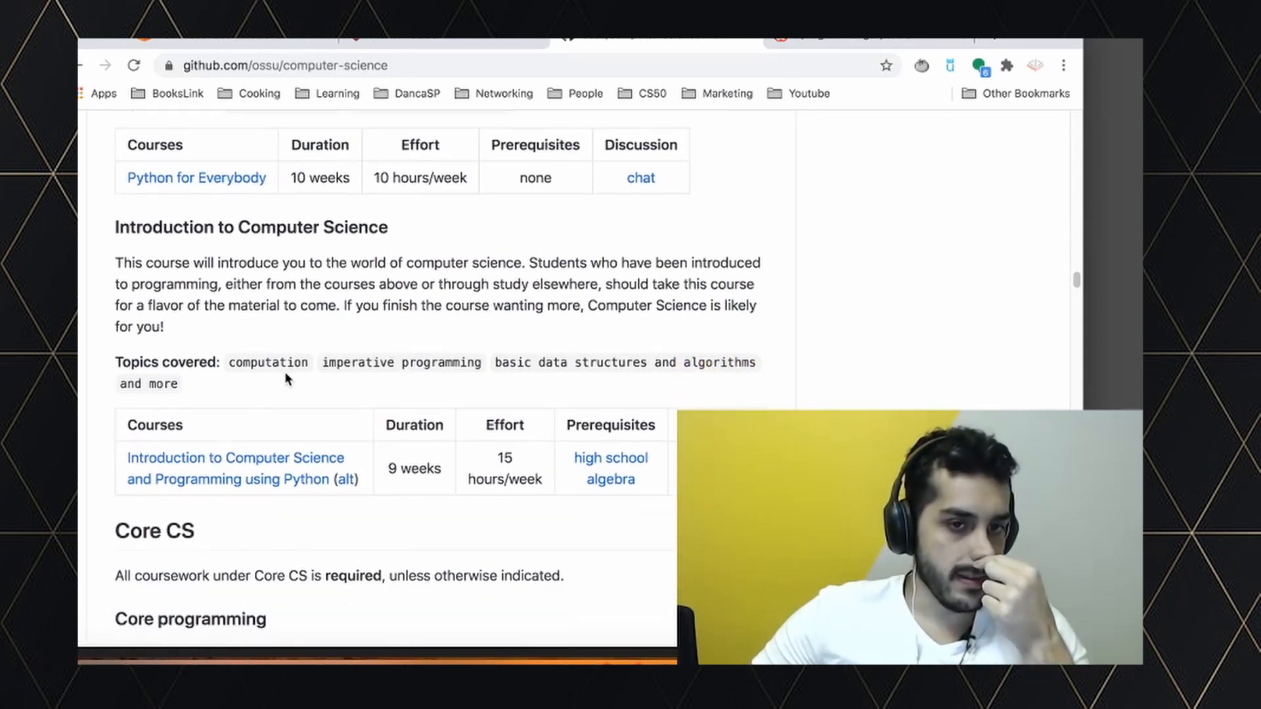
Scroll past Math Electives, Core Math, CS Tools, Core systems and Core theory to Advanced theory
scroll("down", 3)
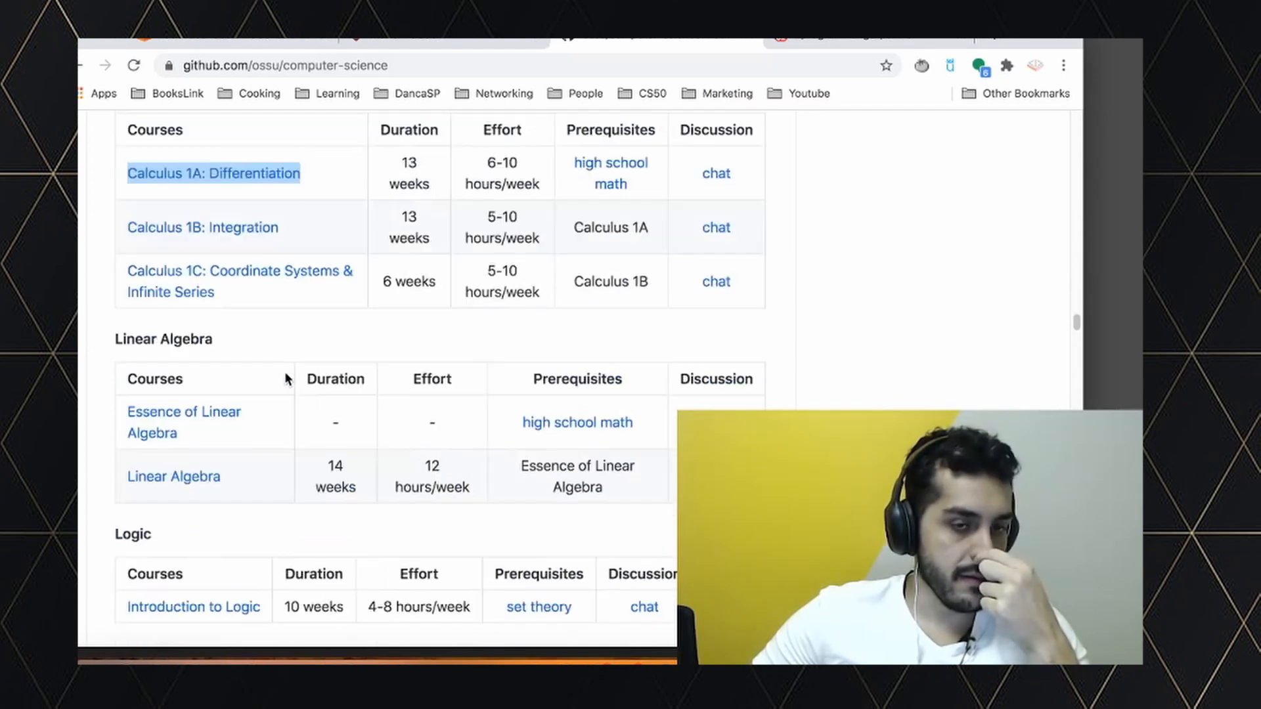
scroll("down", 3)
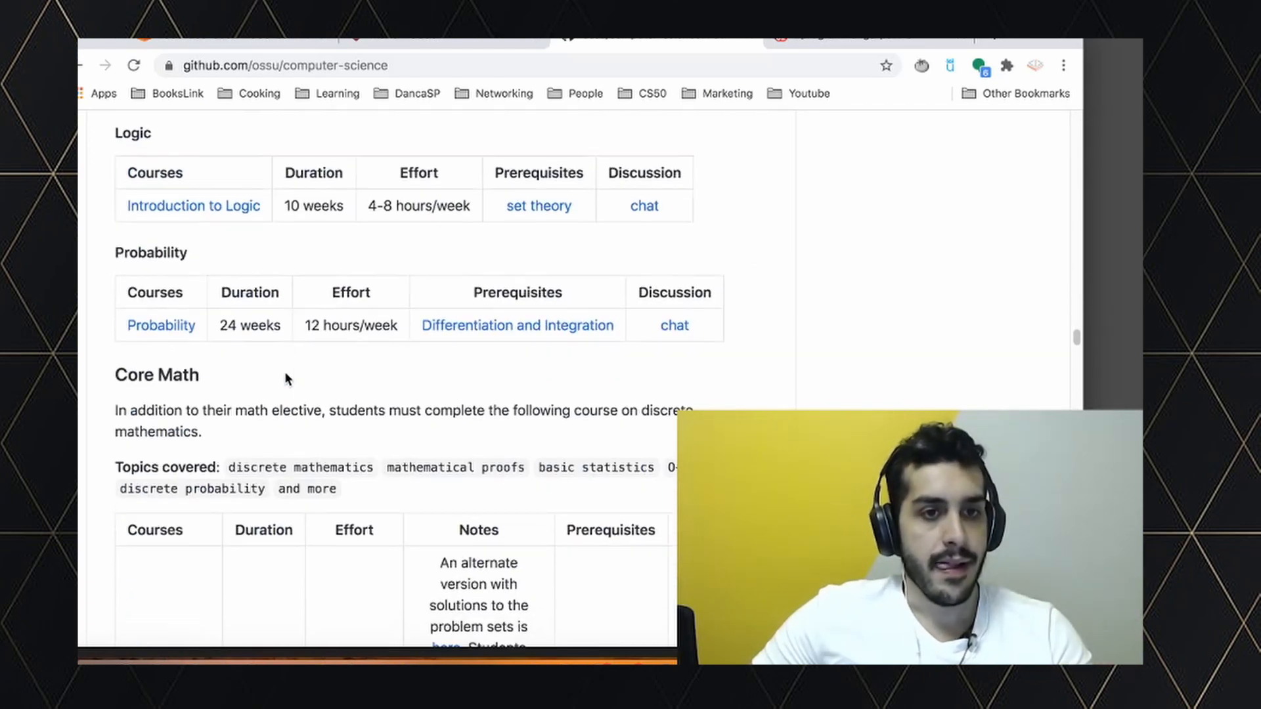
scroll("down", 3)
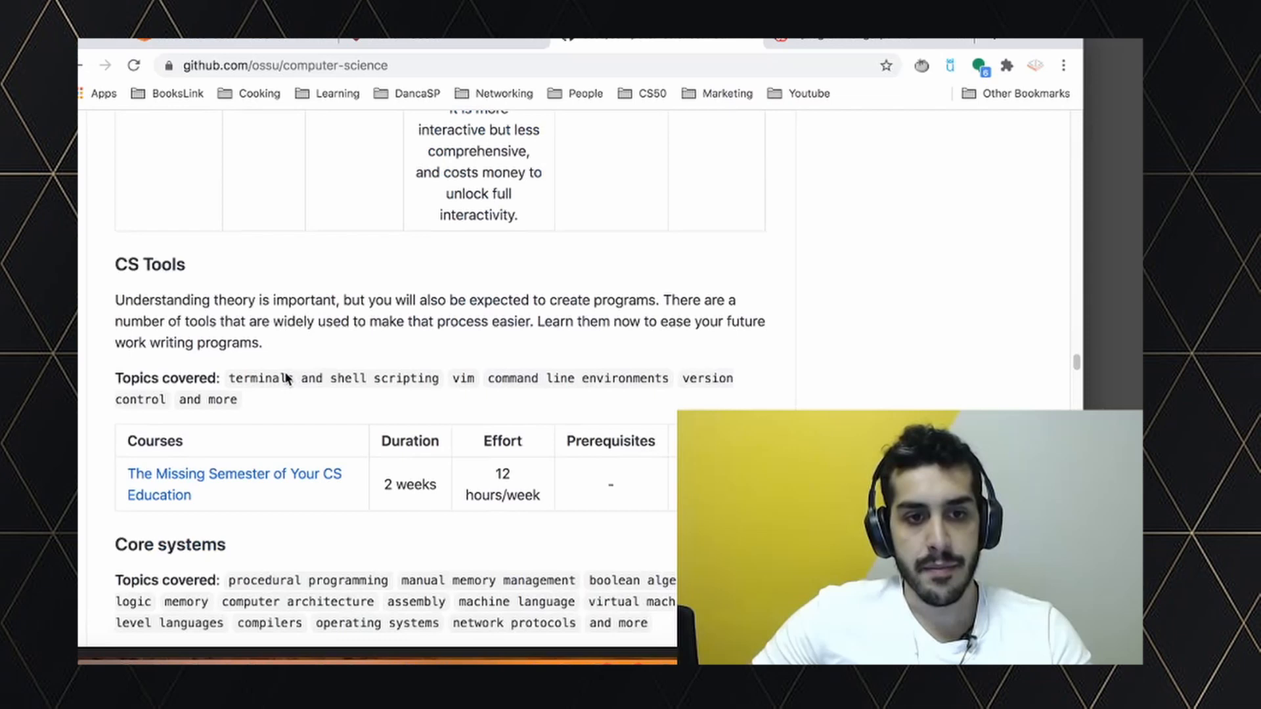
scroll("down", 3)
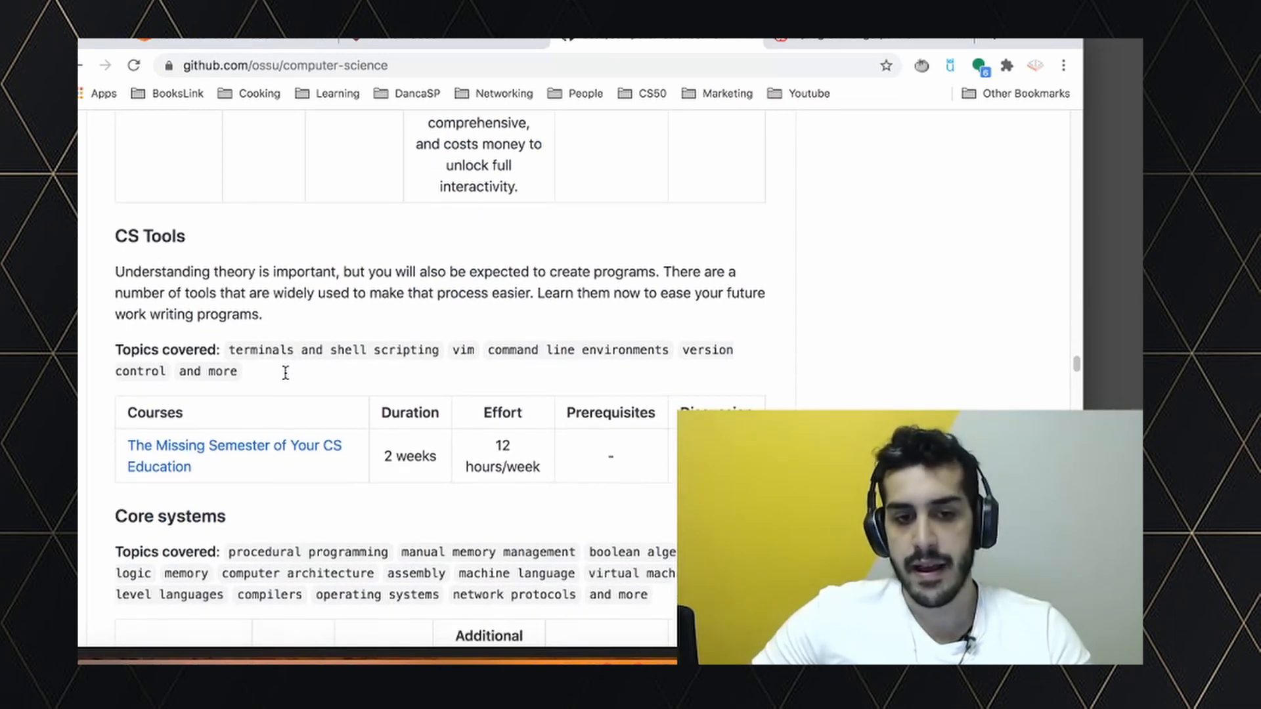
scroll("down", 3)
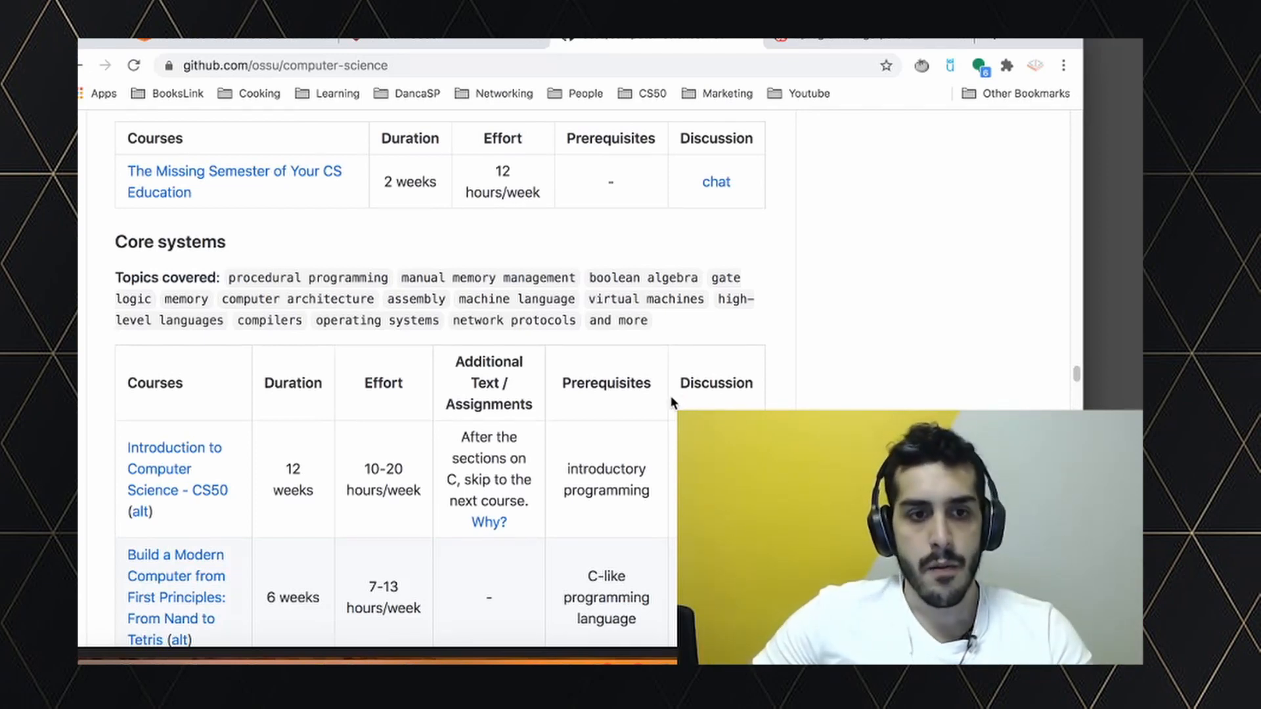
scroll("down", 3)
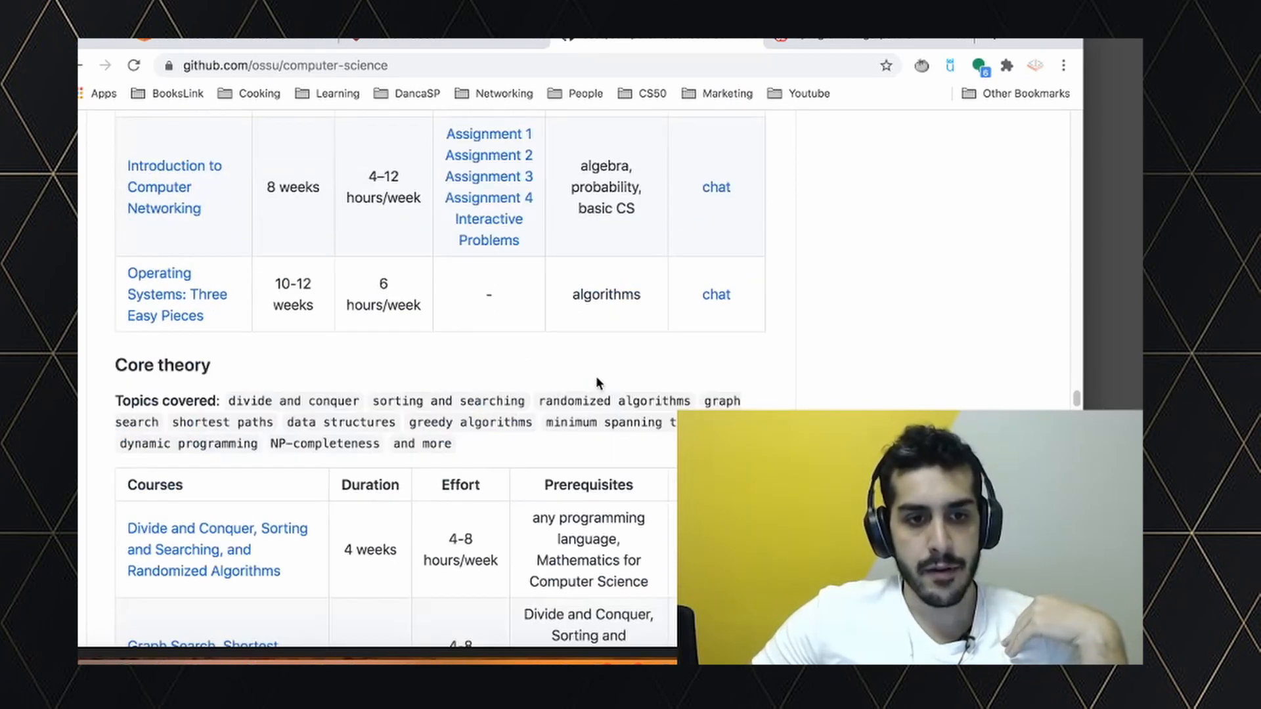
scroll("down", 3)
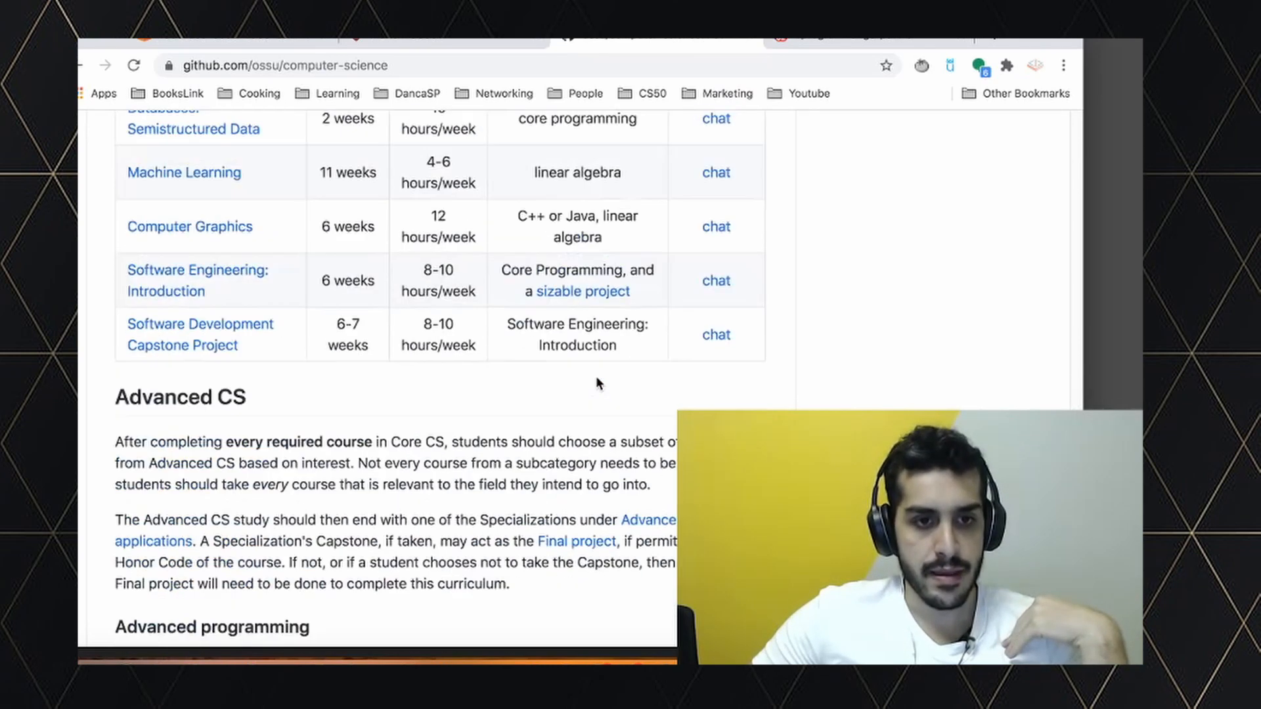
scroll("down", 3)
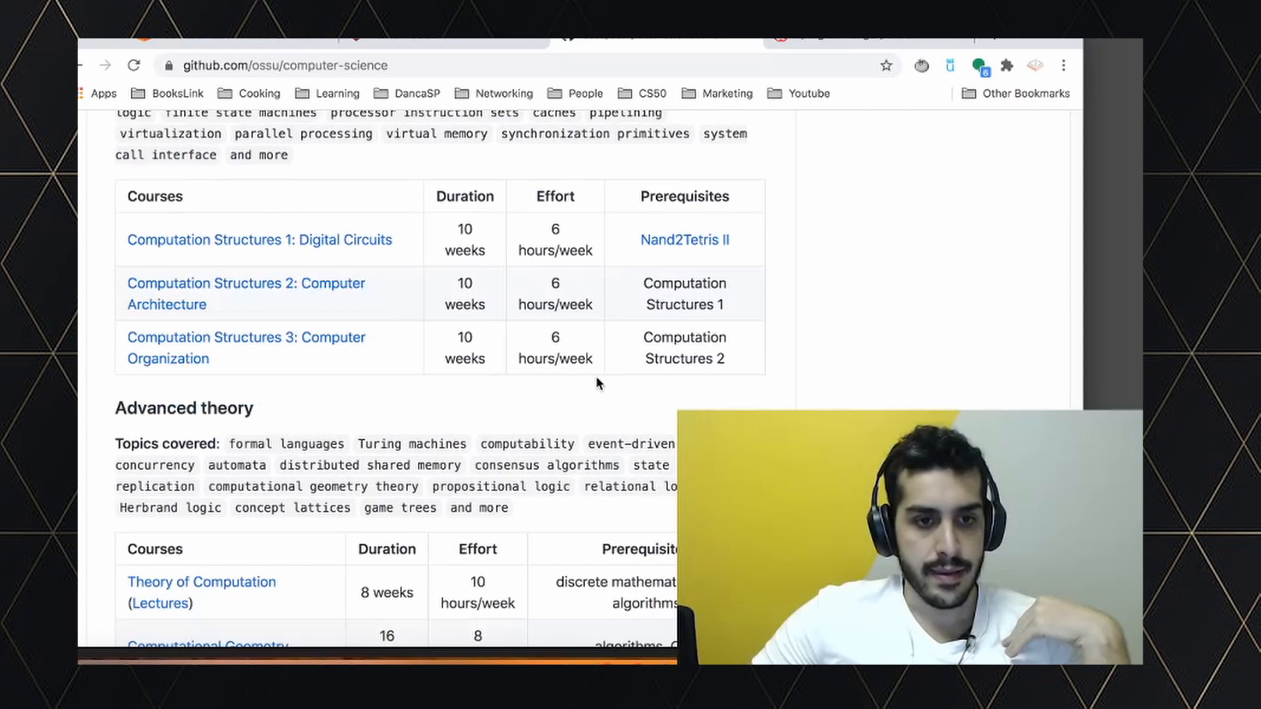
scroll("down", 3)
type(".p")
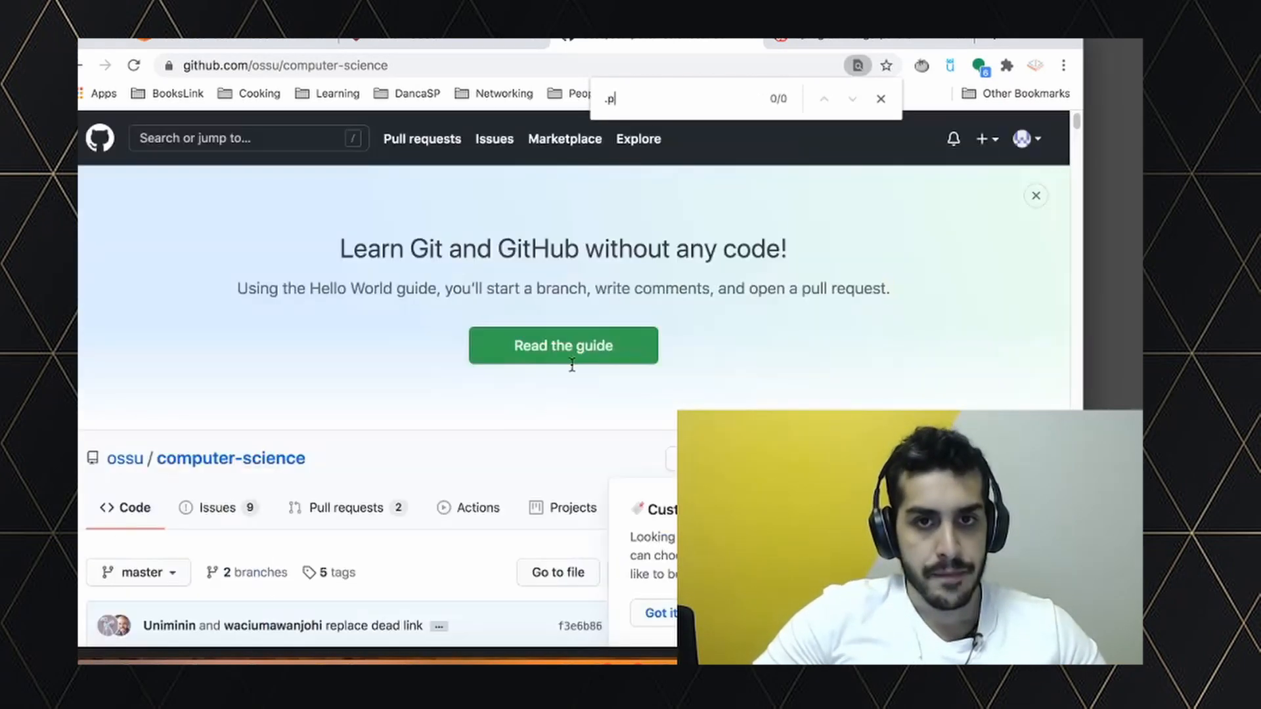
Find "probability" on the page and land on the 24-week Probability elective
type("robability")
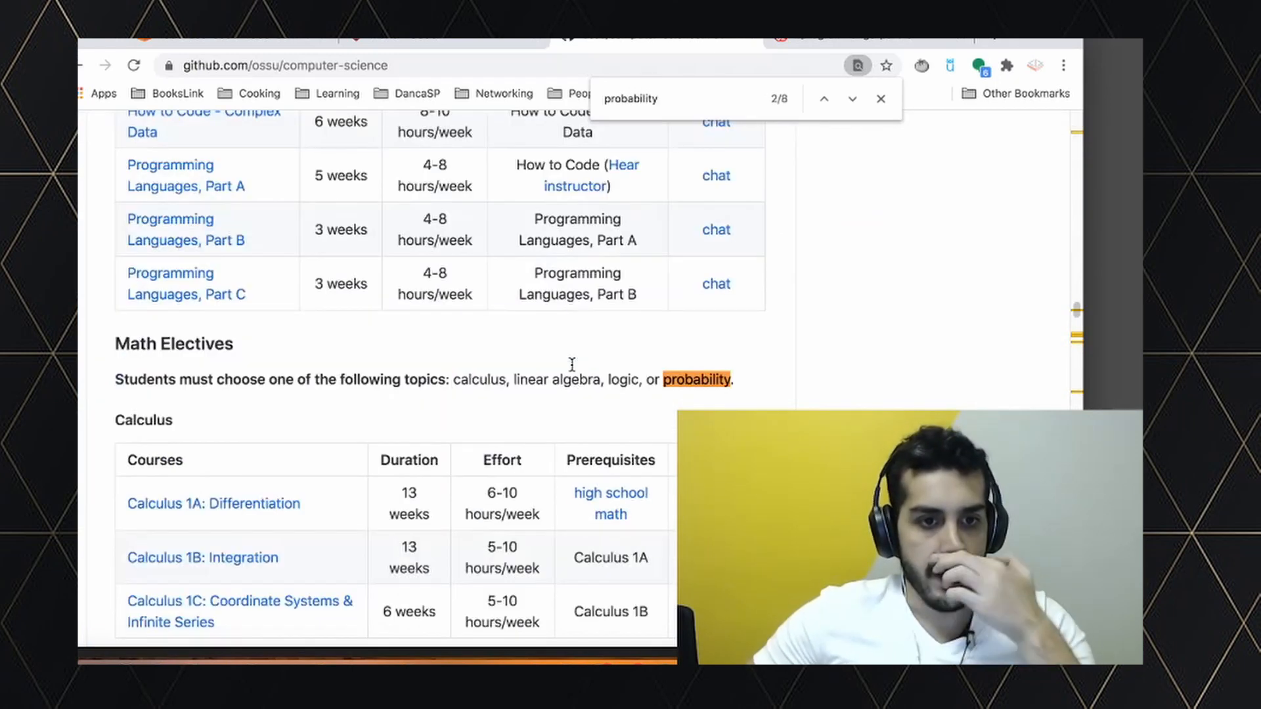
scroll("down", 3)
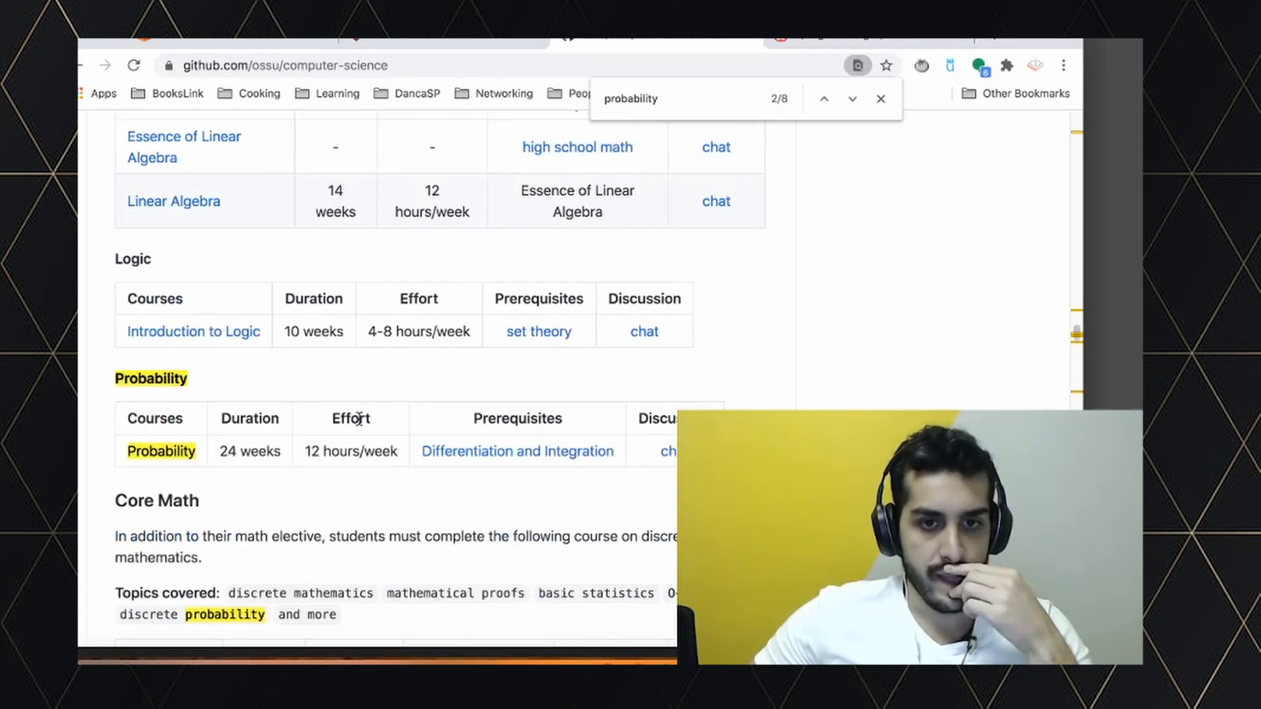
right_click(161, 451)
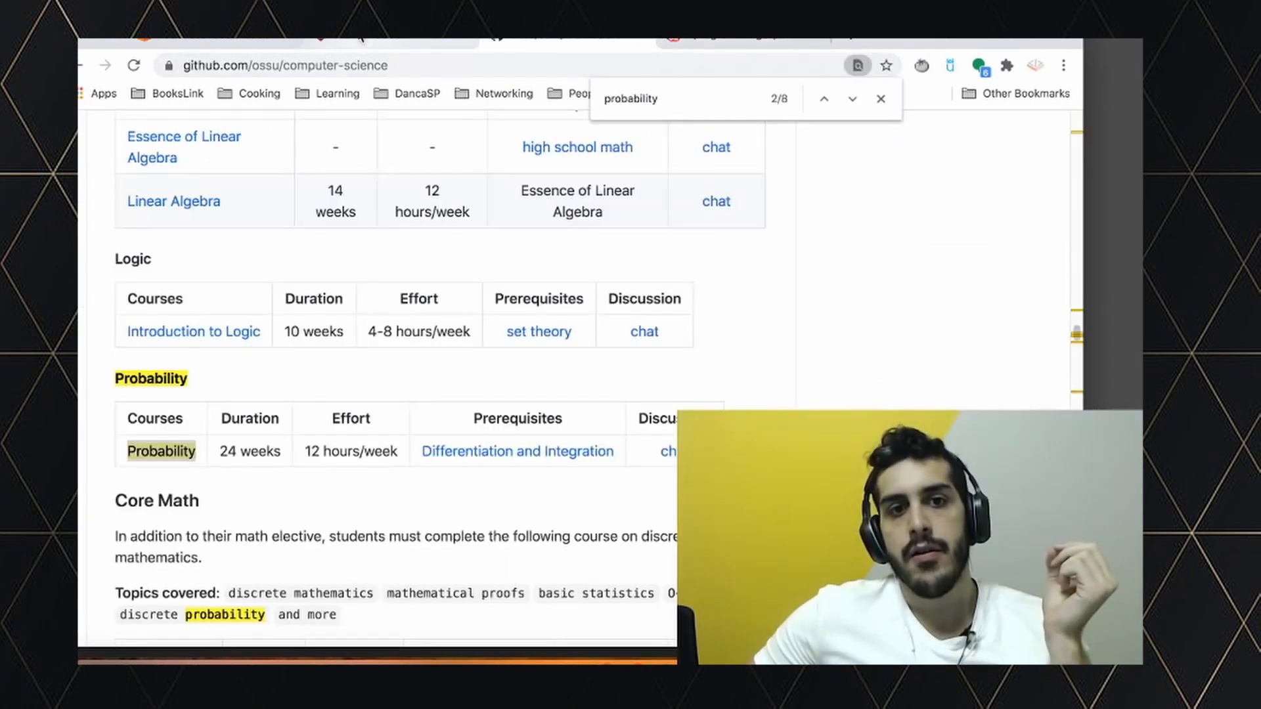
mouse_move(351, 66)
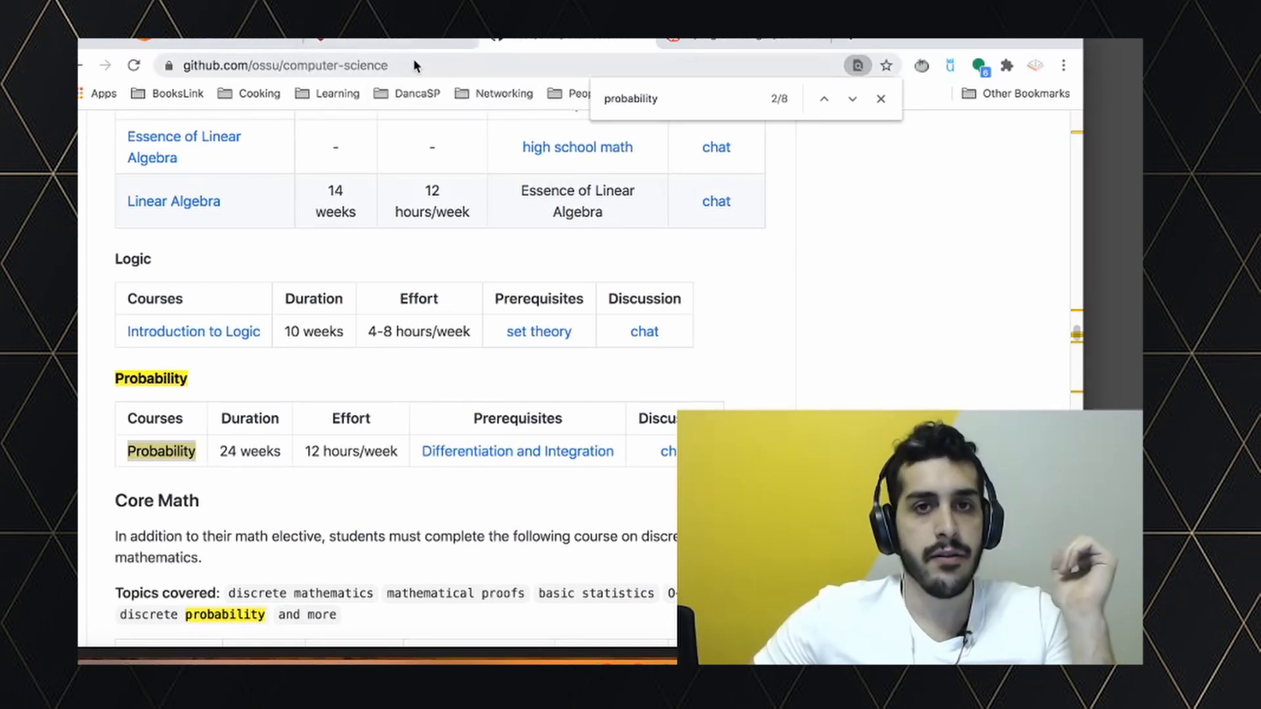
Close the probability find bar and scroll up to the Curriculum overview list
left_click(879, 98)
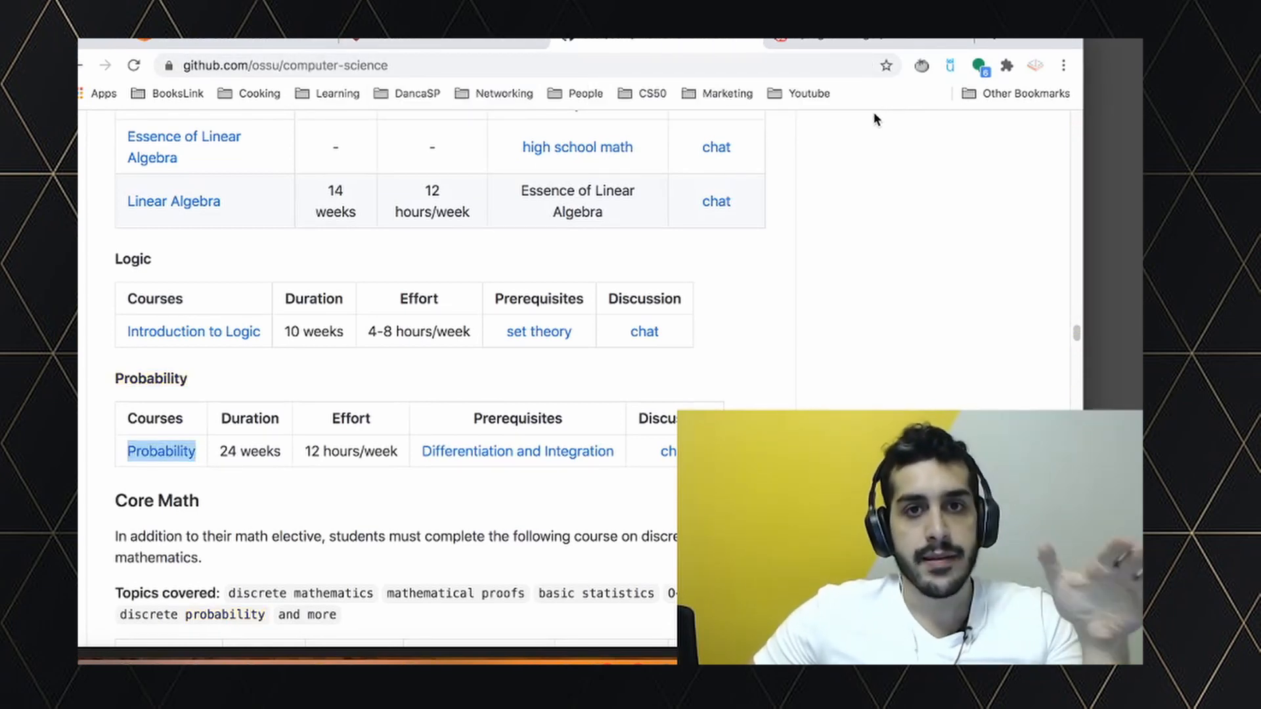
mouse_move(863, 163)
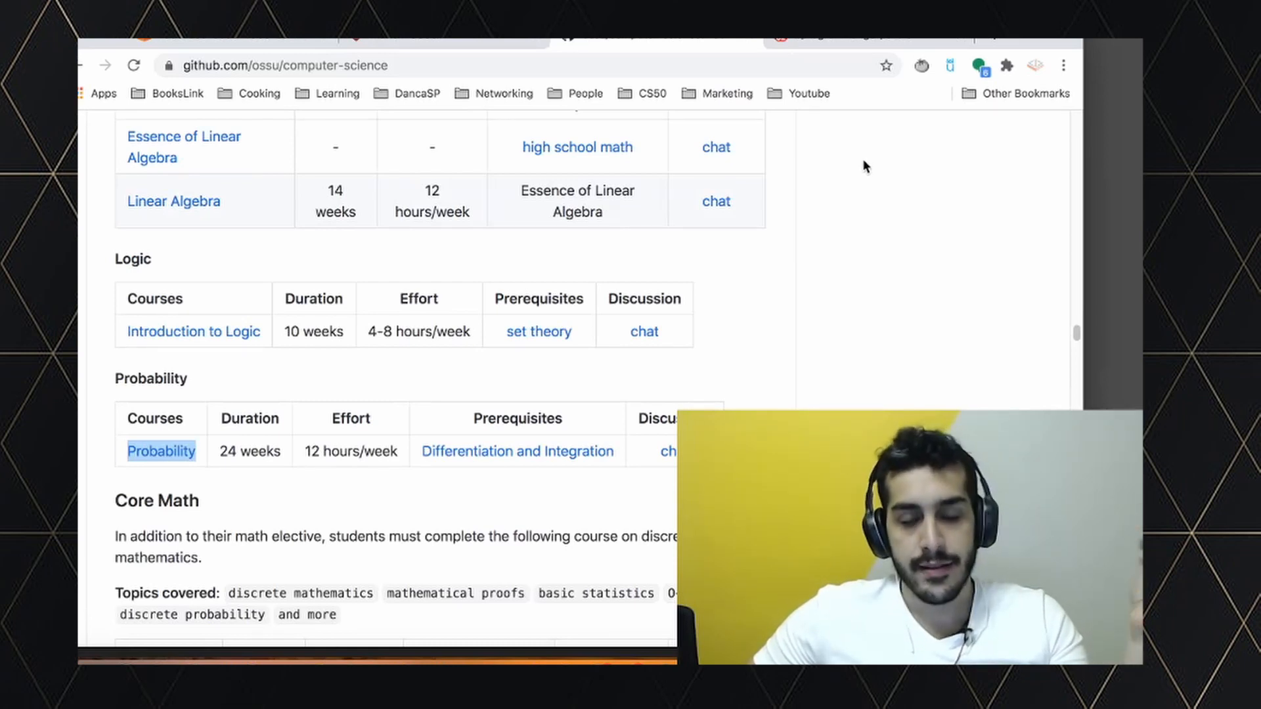
scroll("up", 3)
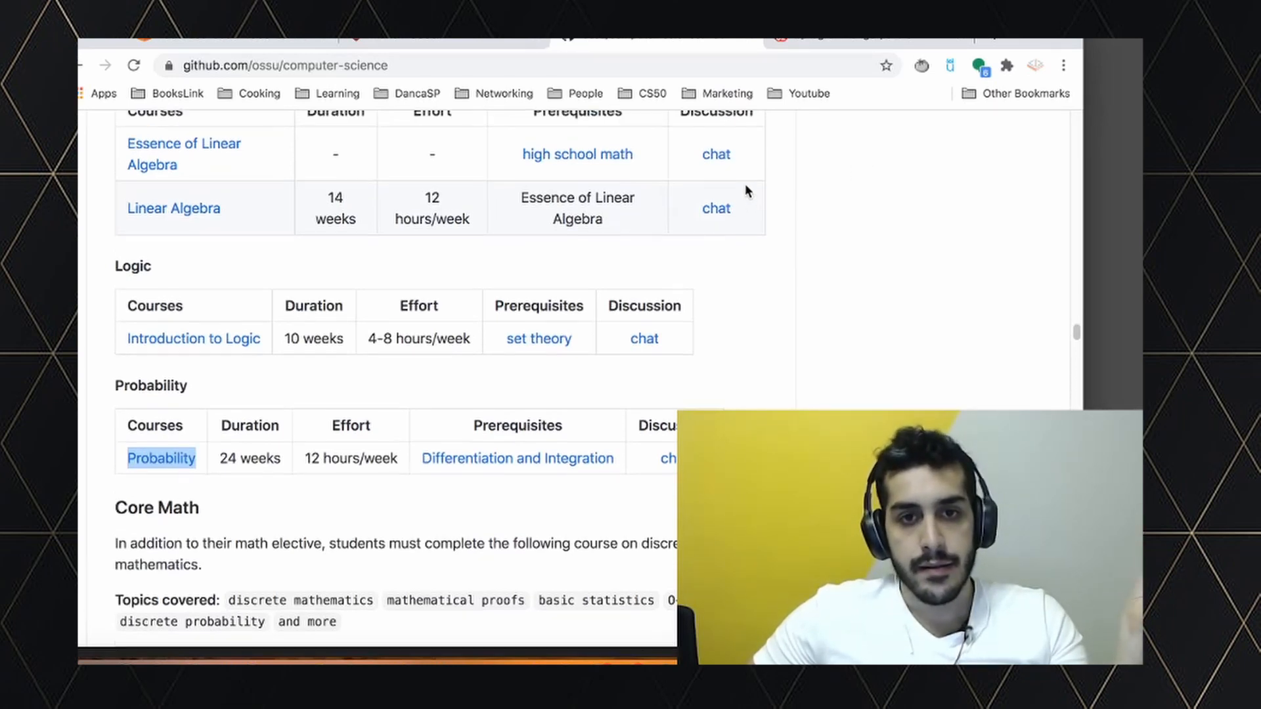
scroll("up", 3)
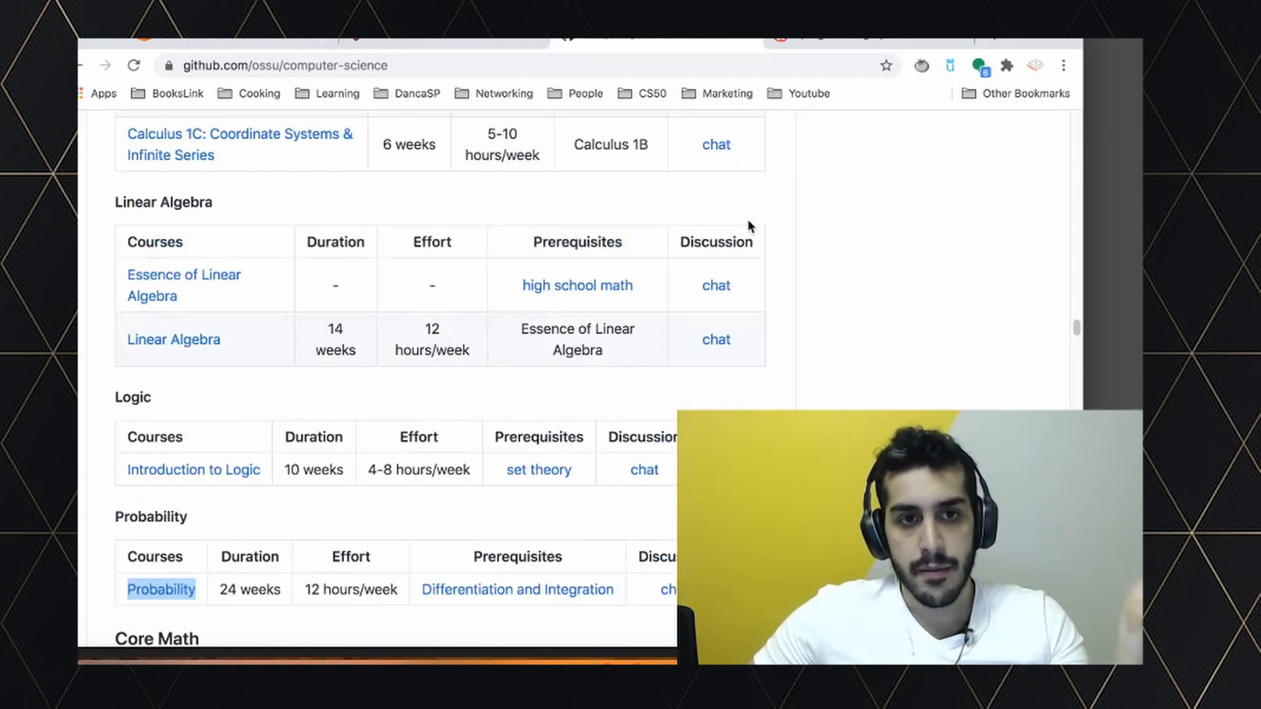
scroll("up", 3)
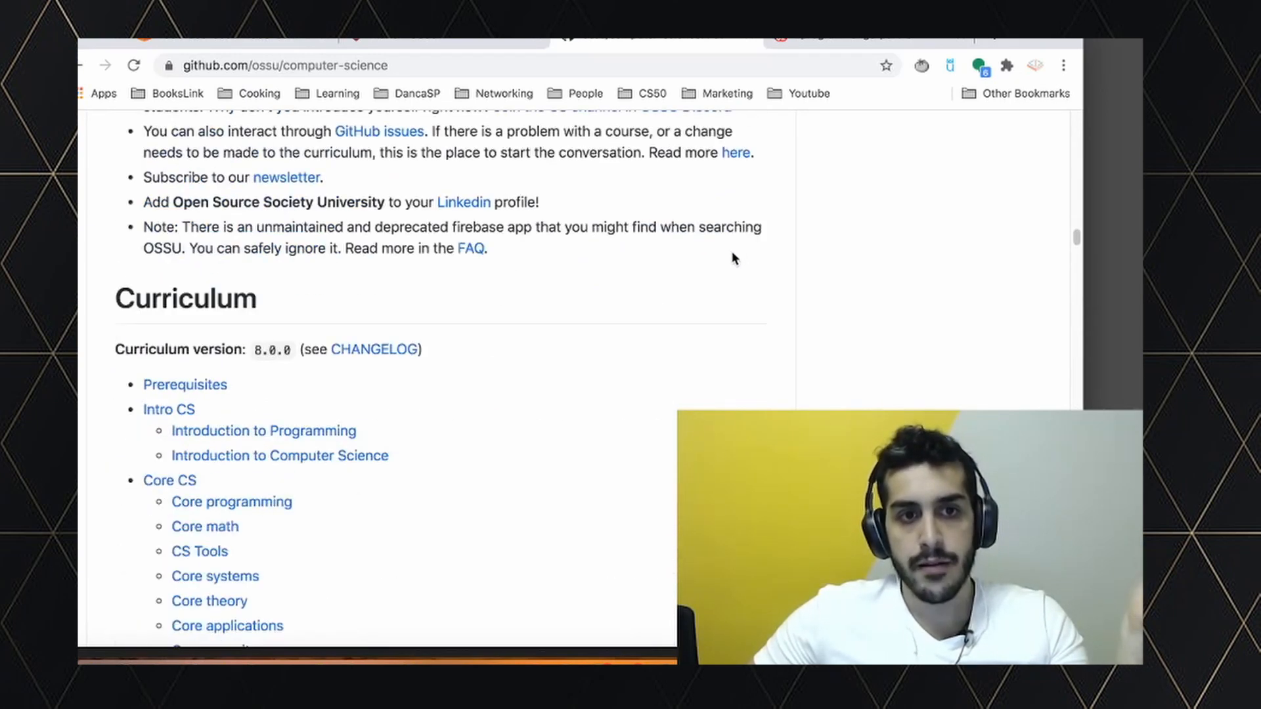
scroll("up", 3)
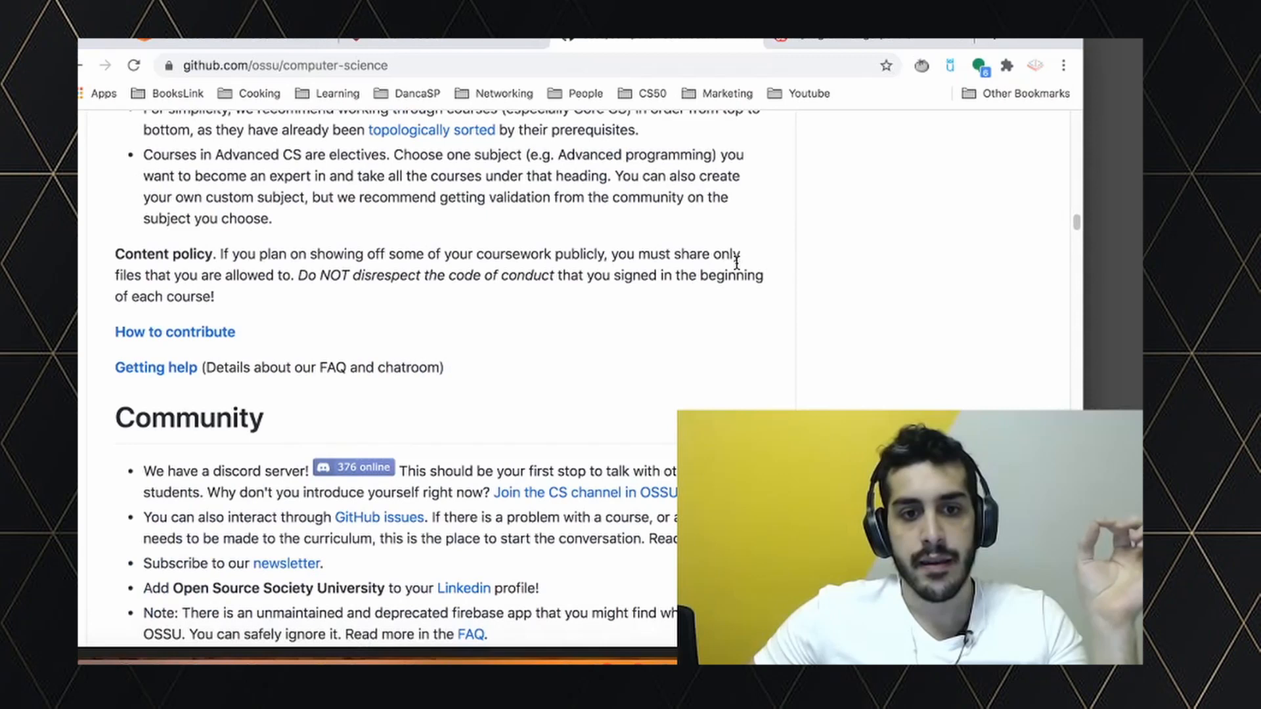
Scroll down past Intro CS and Math Electives to the Probability course table
scroll("down", 3)
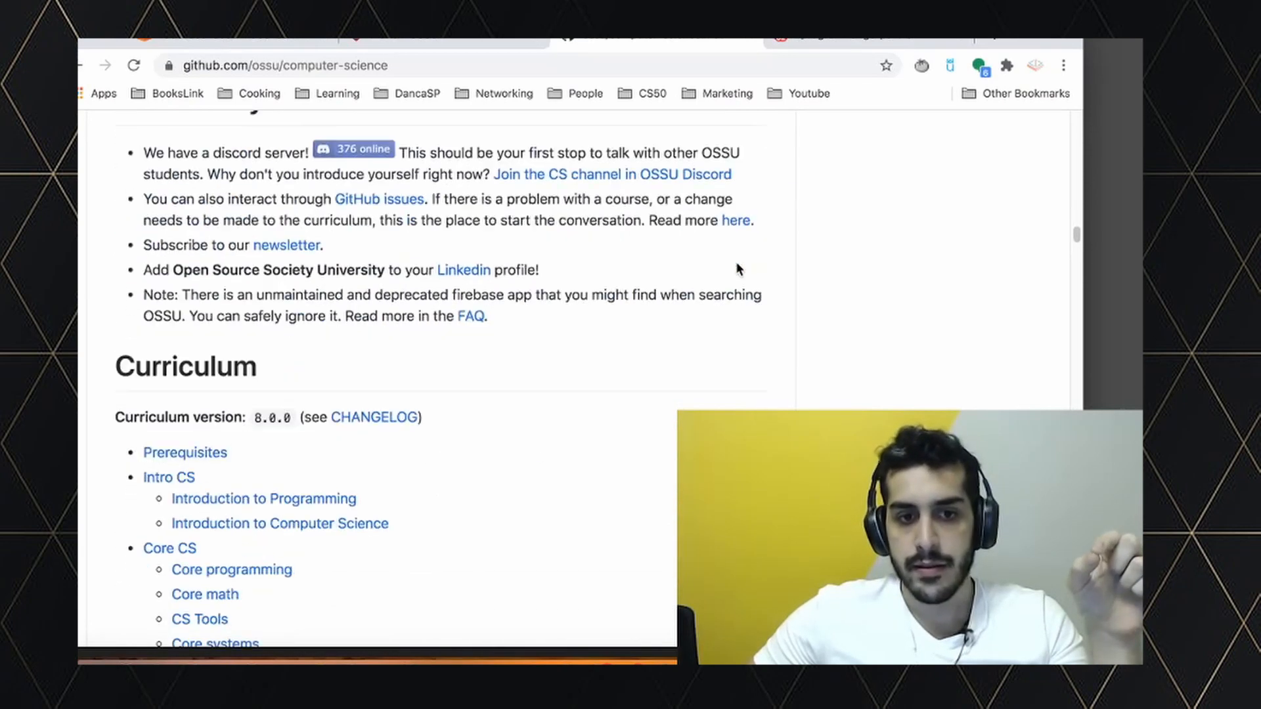
scroll("down", 3)
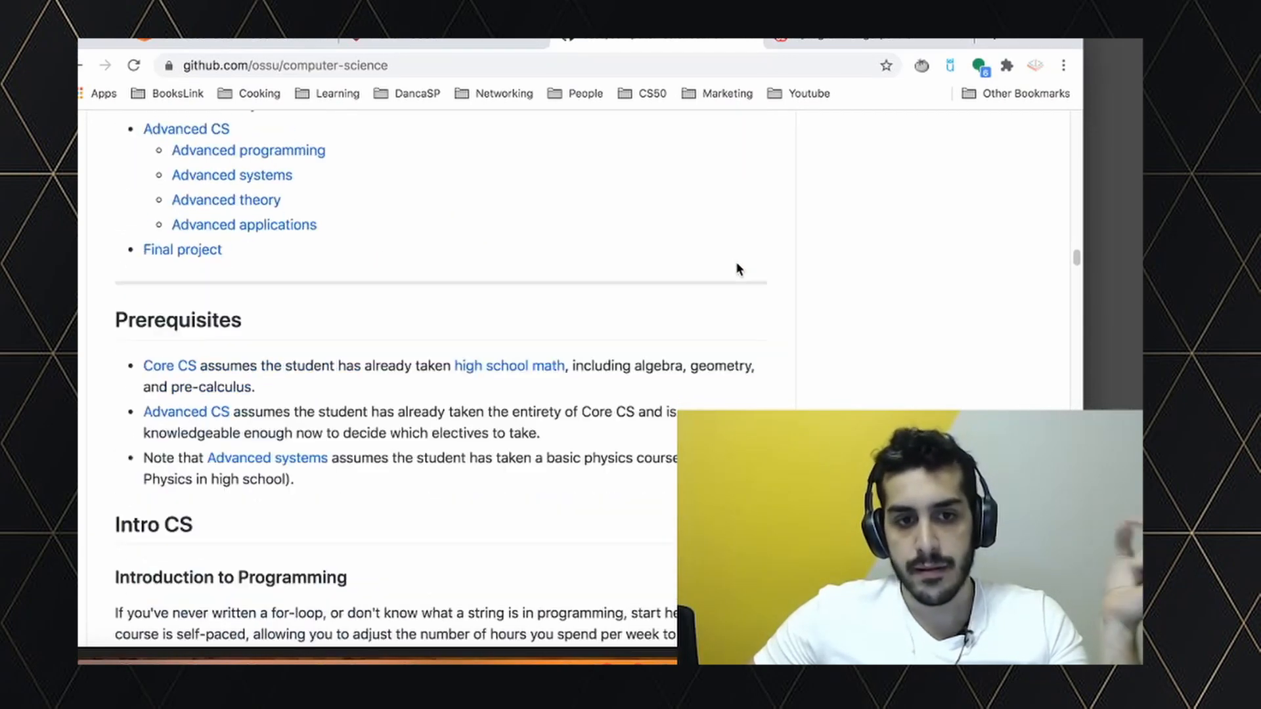
scroll("down", 3)
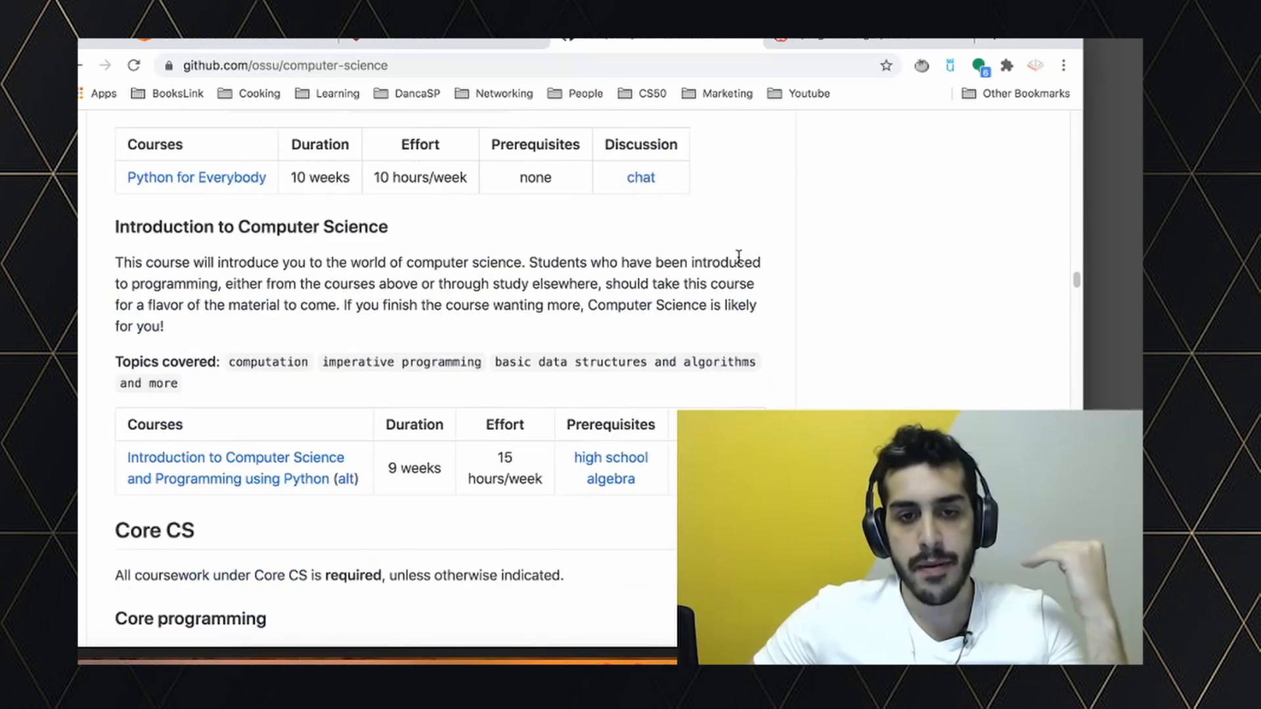
scroll("down", 3)
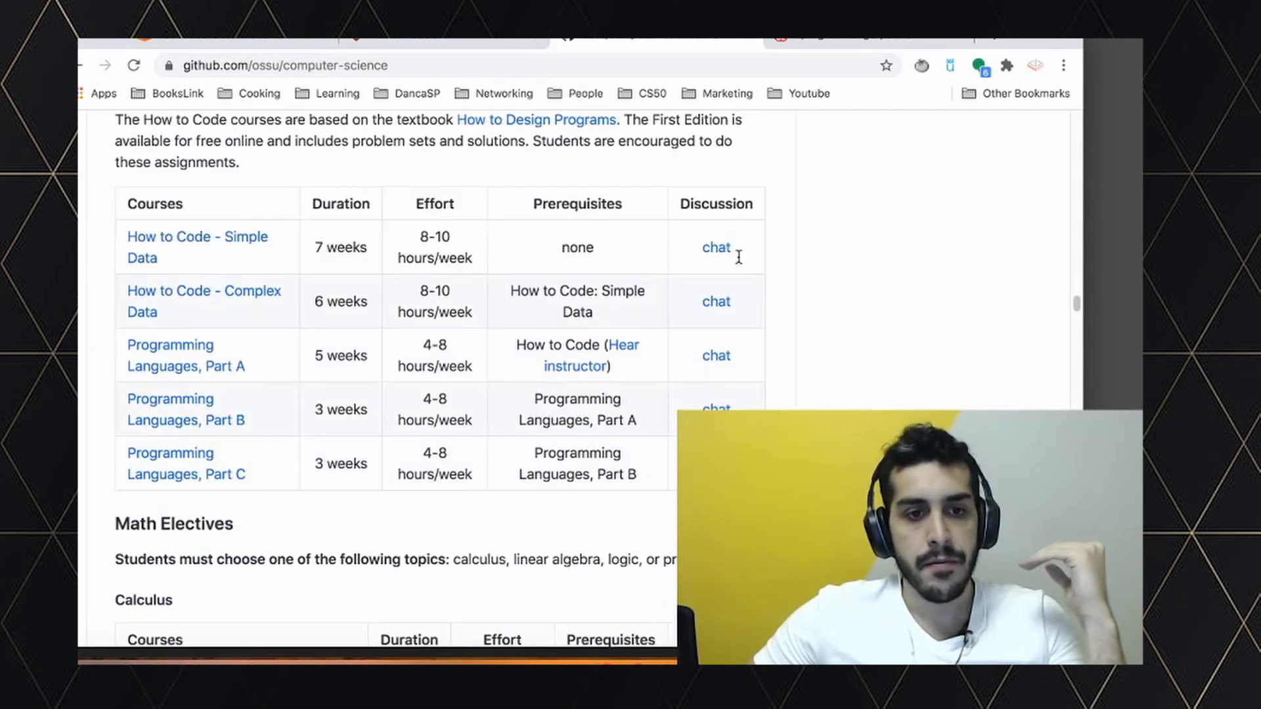
scroll("down", 3)
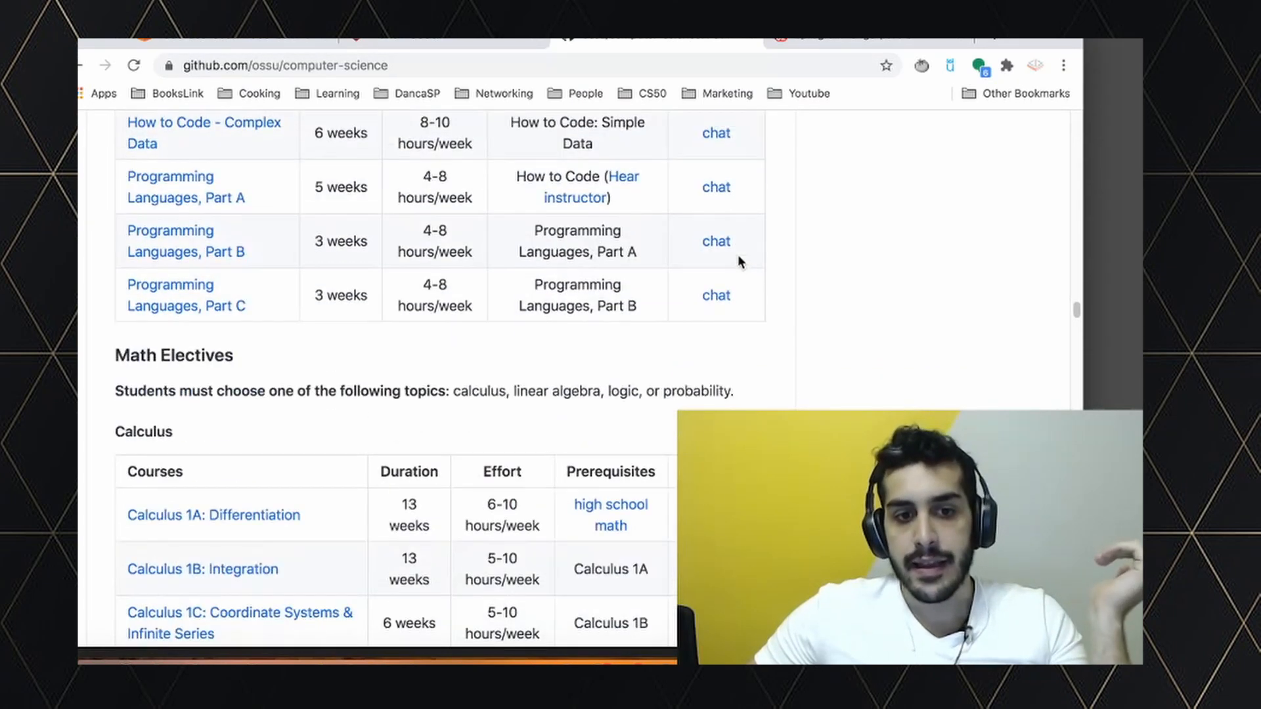
scroll("down", 3)
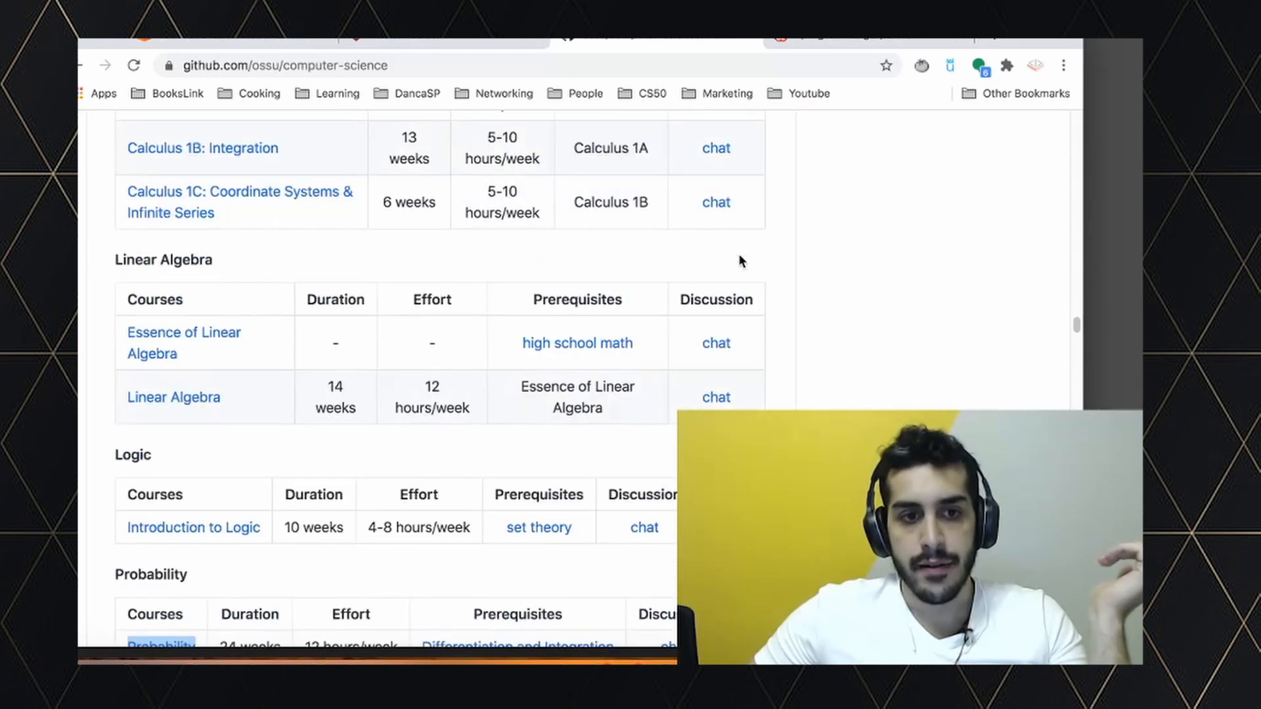
scroll("down", 3)
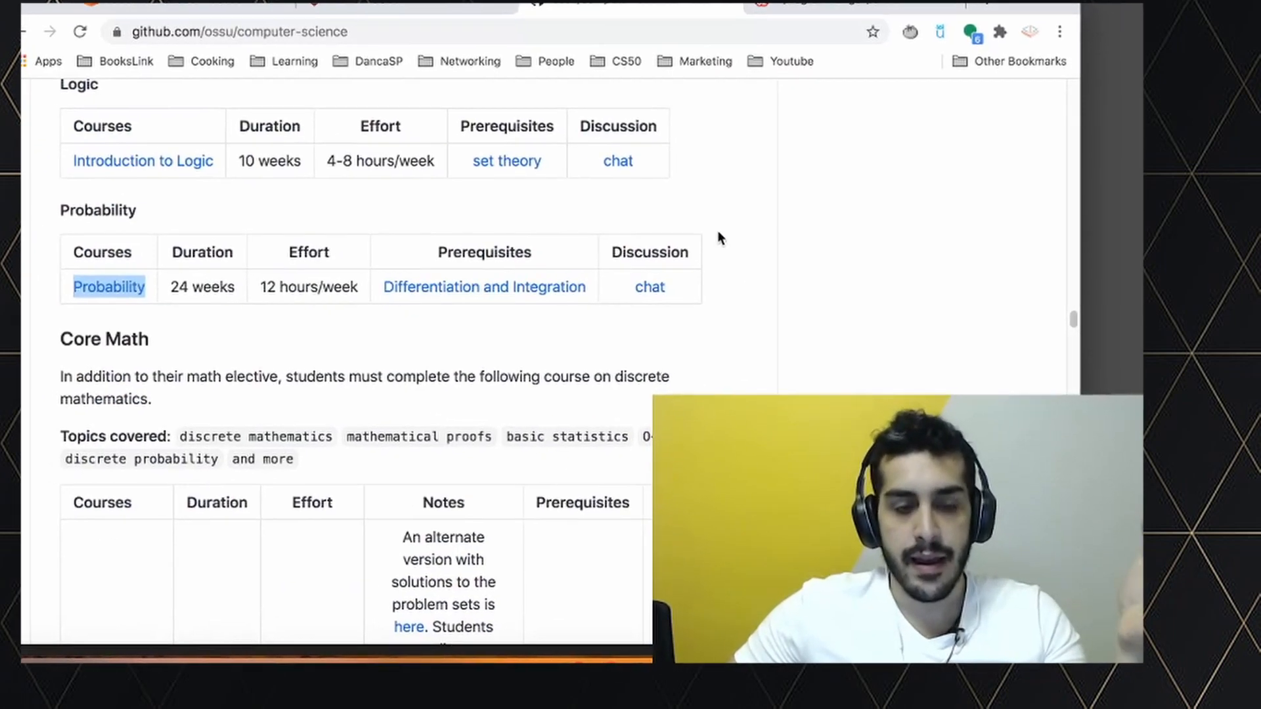